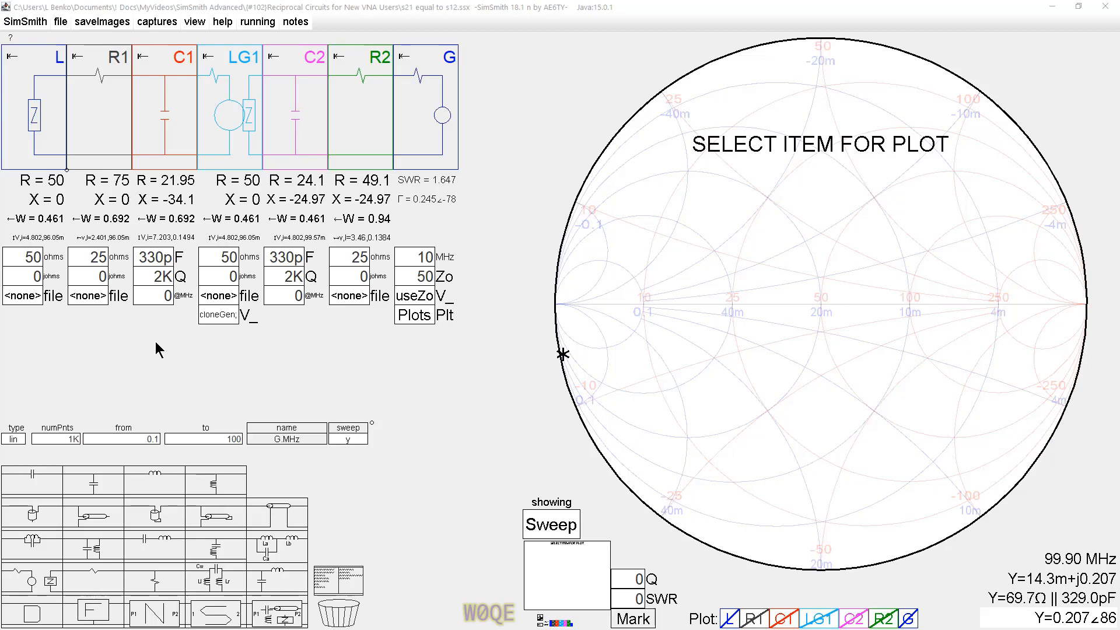
mouse_move(243, 174)
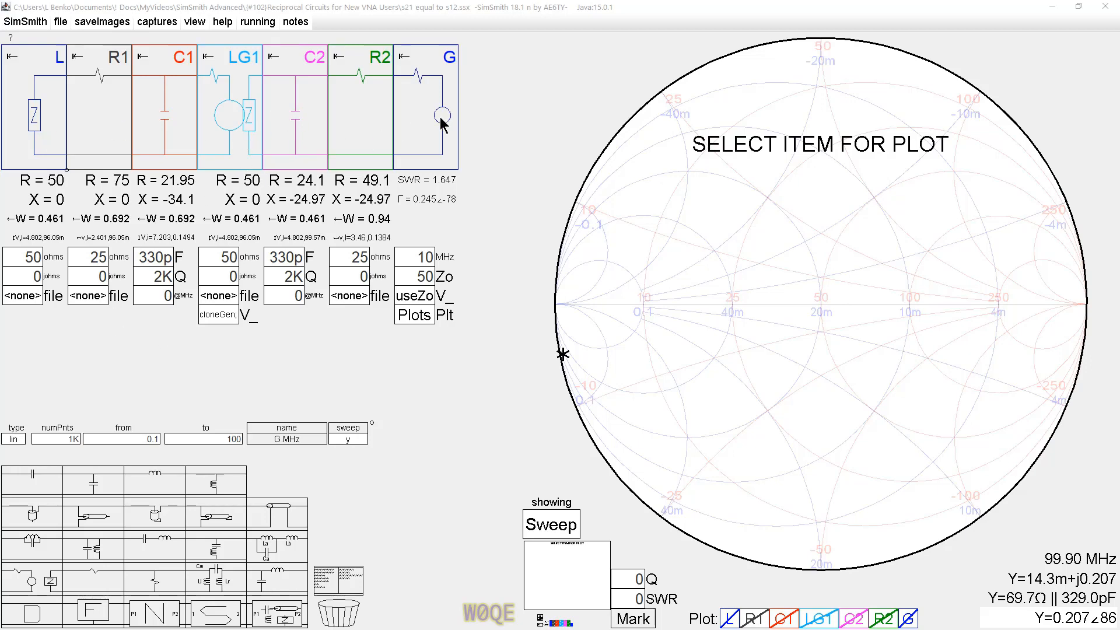
mouse_move(242, 125)
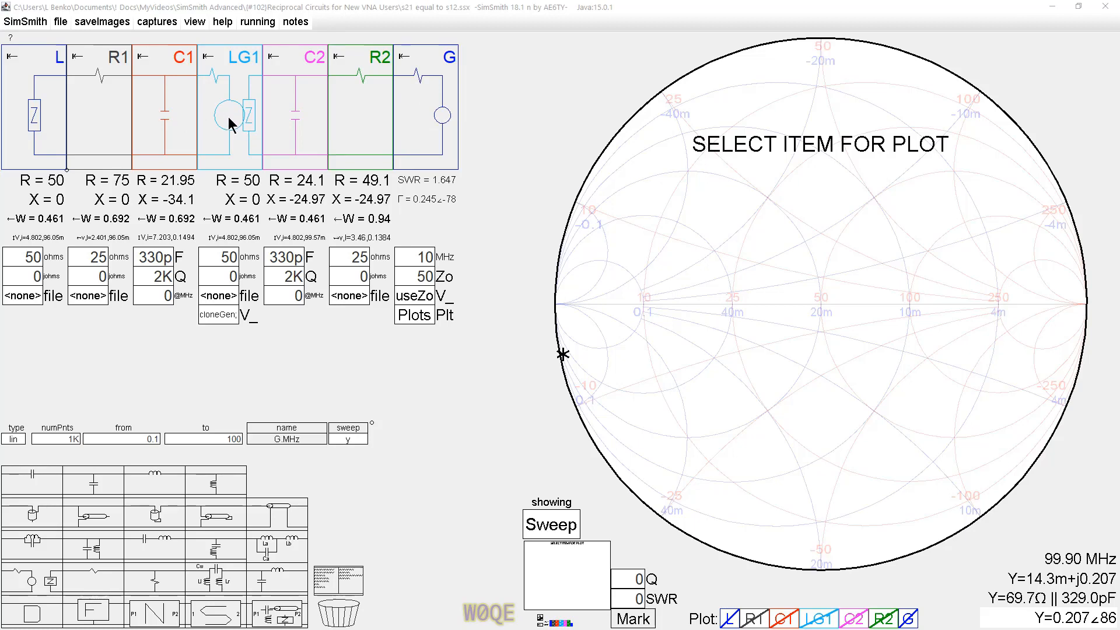
mouse_move(40, 115)
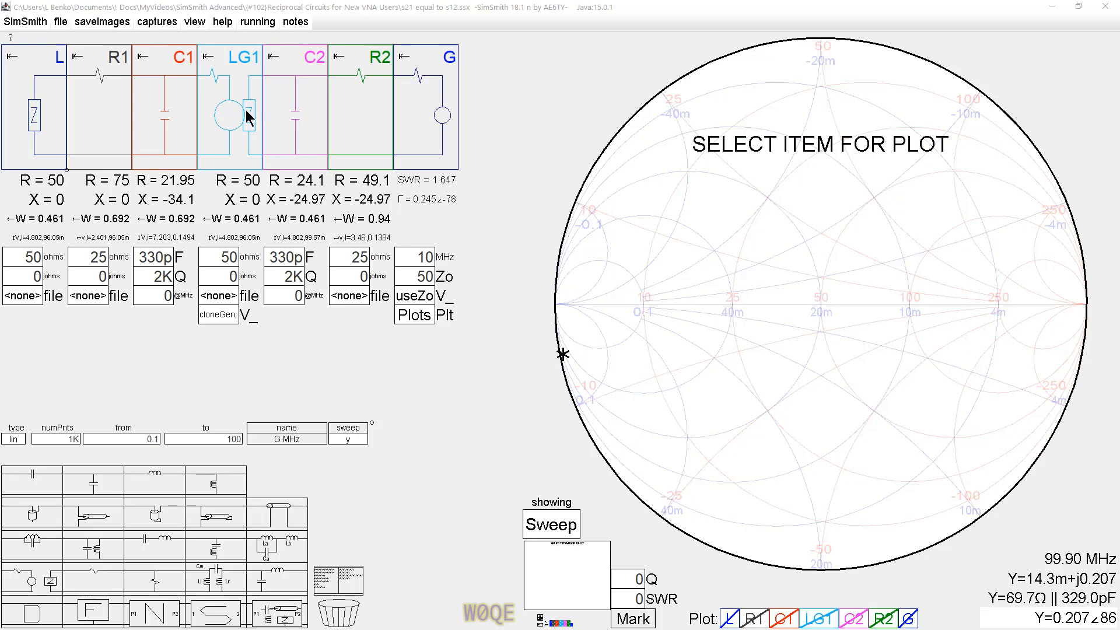
View the LG1 generator's attached script and close it again
left_click(246, 118)
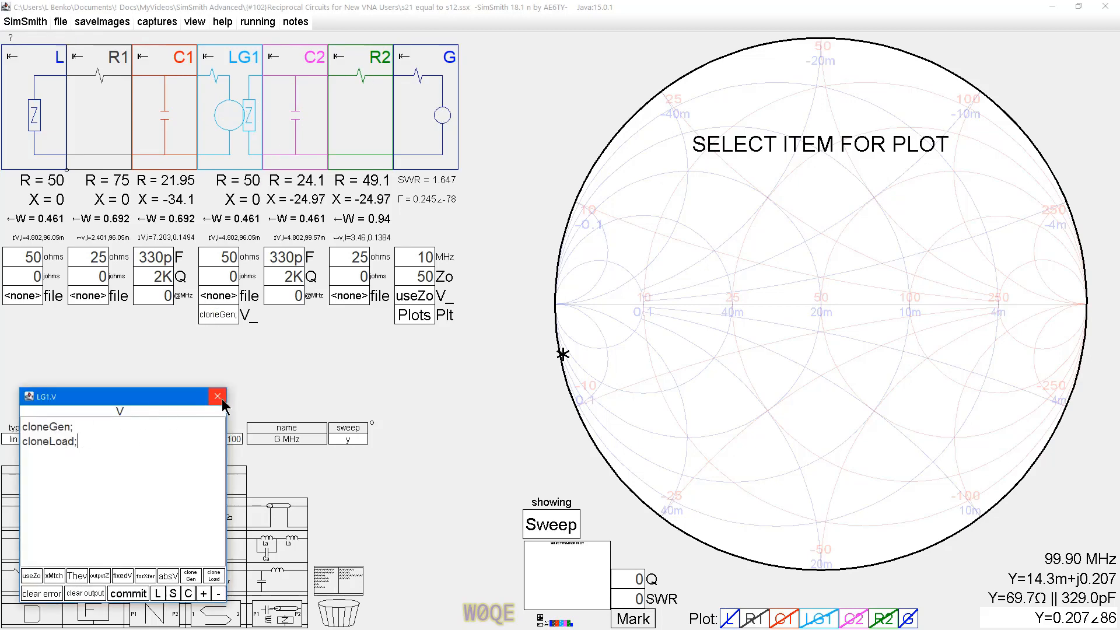
left_click(217, 397)
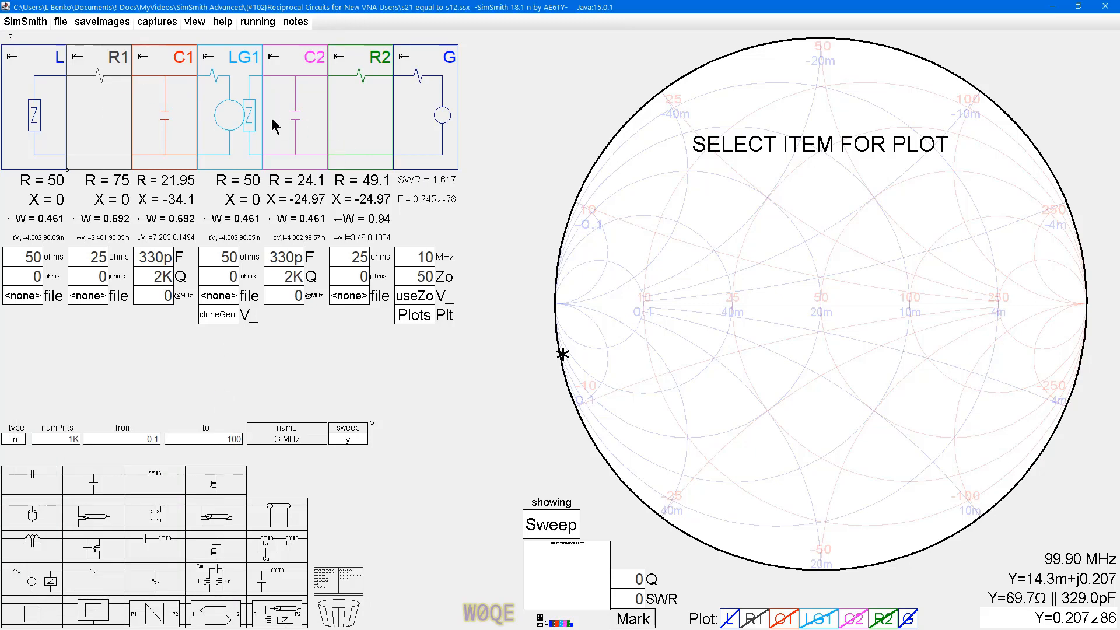
mouse_move(304, 133)
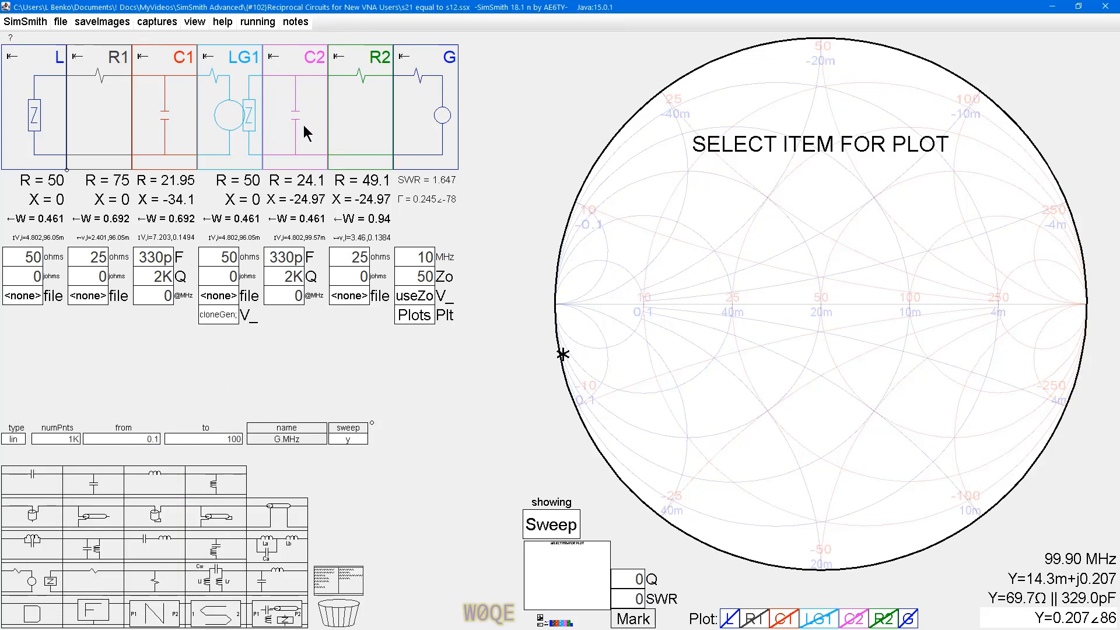
mouse_move(10, 121)
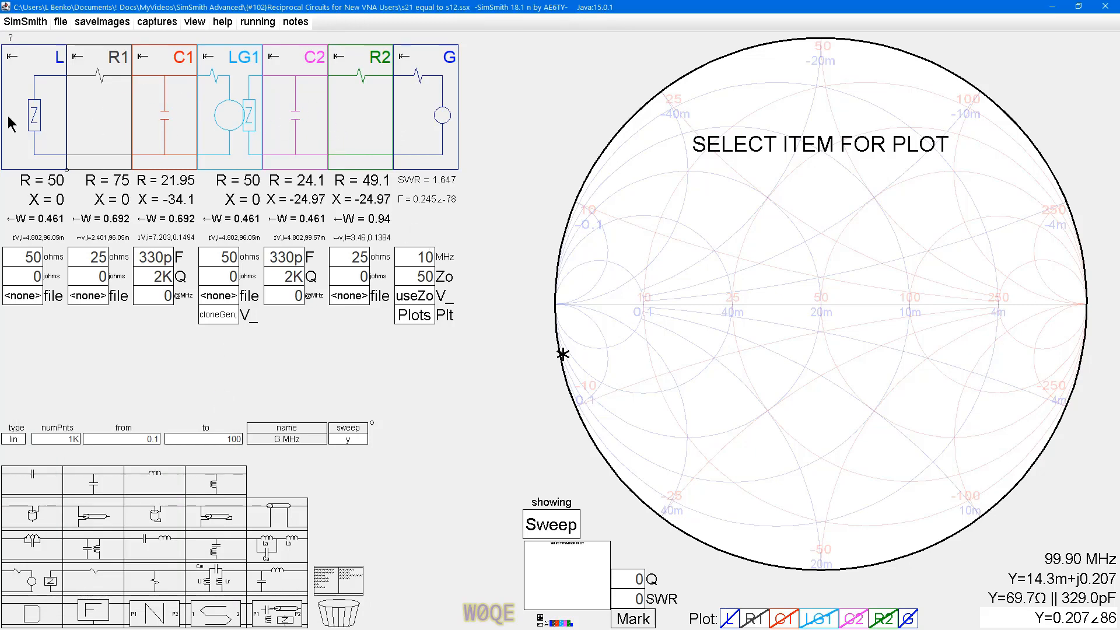
mouse_move(218, 120)
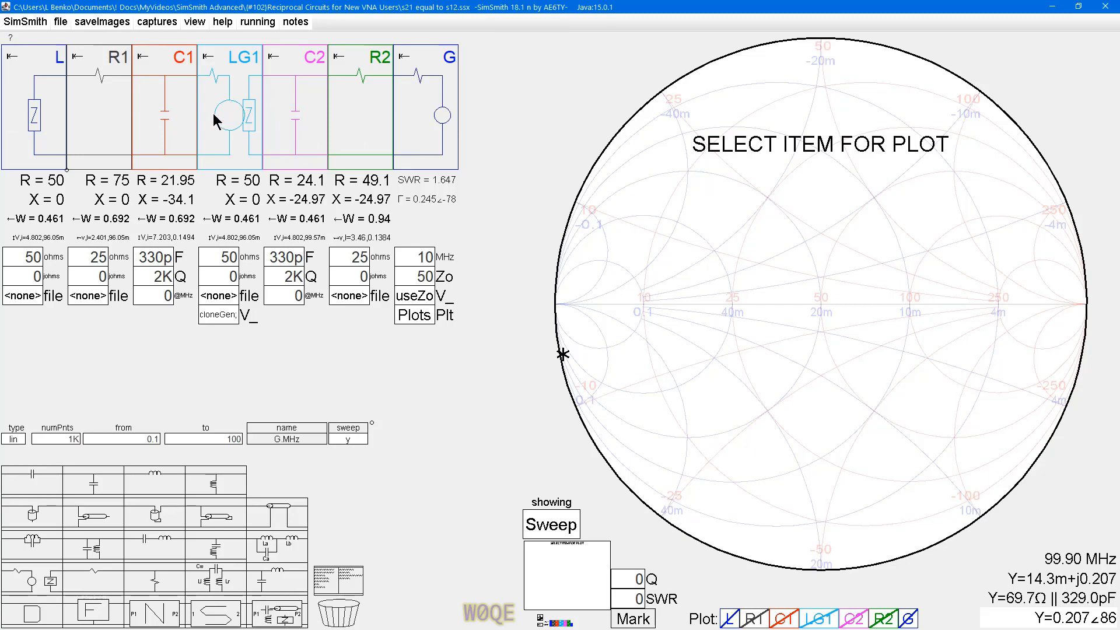
mouse_move(378, 122)
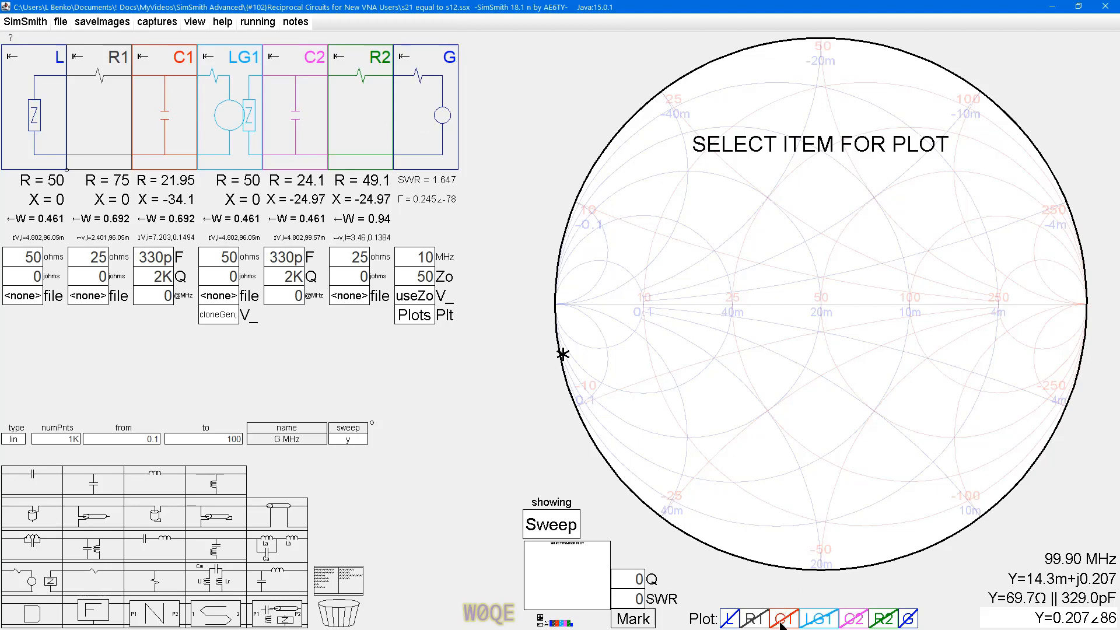
Turn on the C1 plot toggle so its impedance sweep shows on the Smith chart
left_click(785, 619)
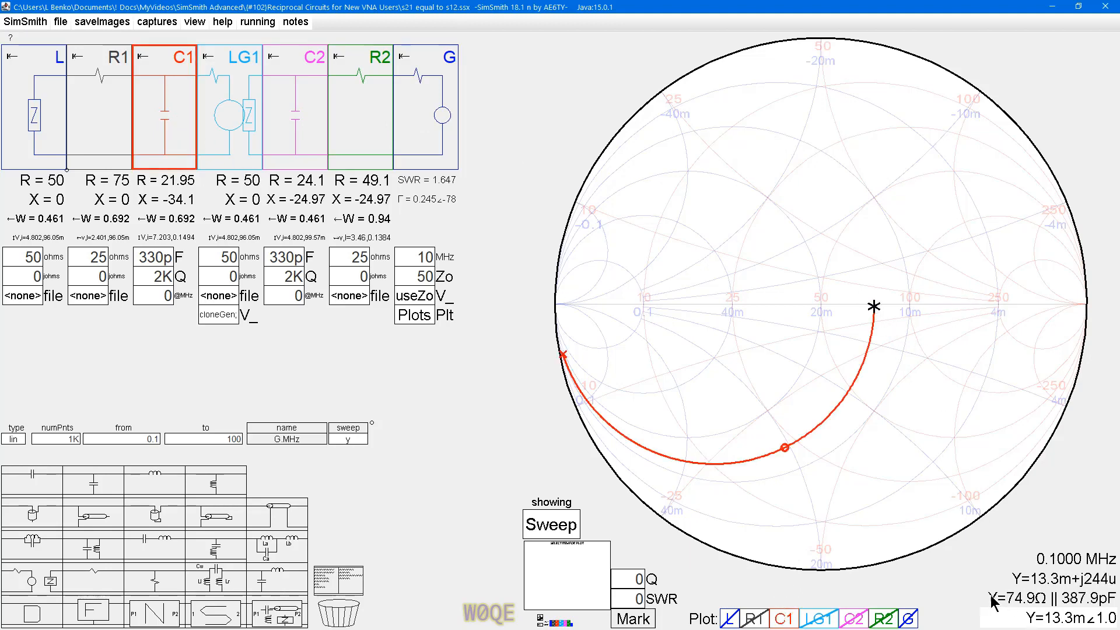
left_click(59, 71)
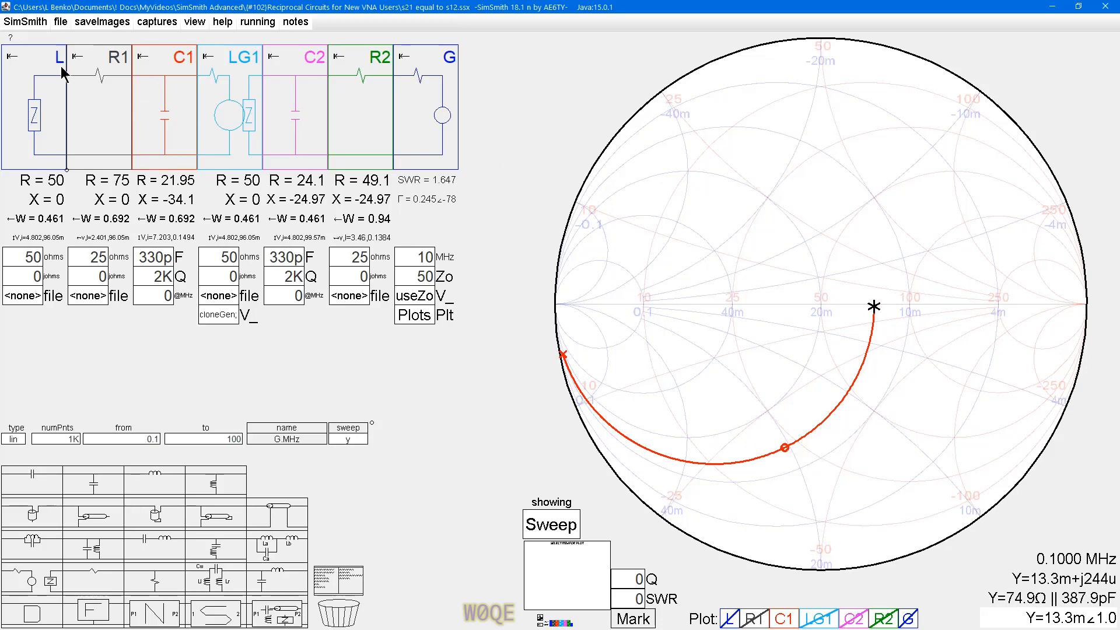
mouse_move(177, 84)
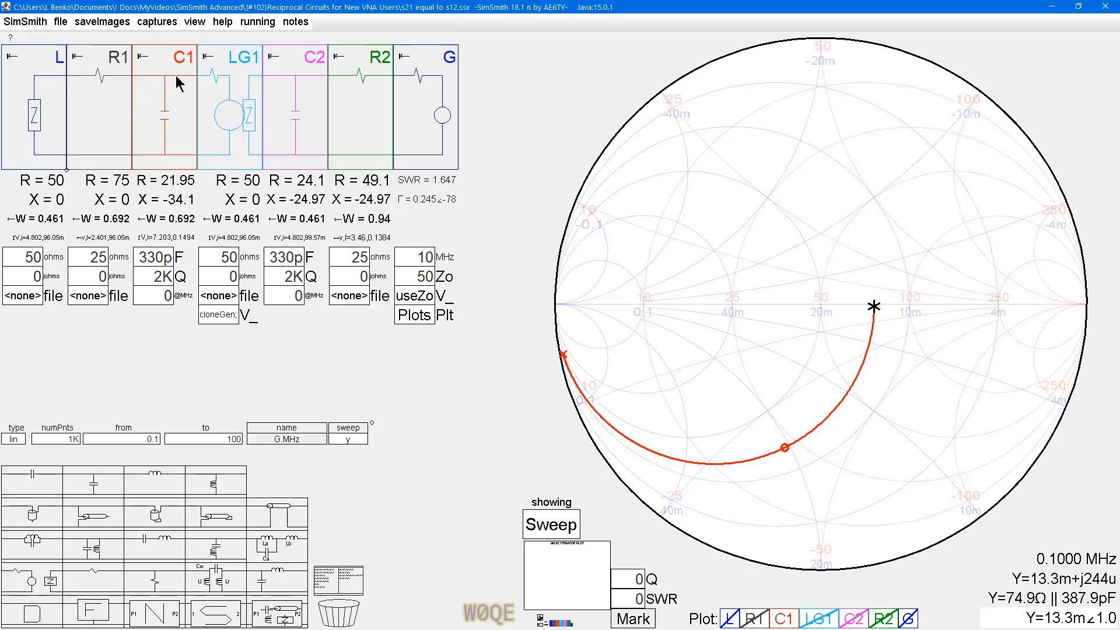
mouse_move(50, 85)
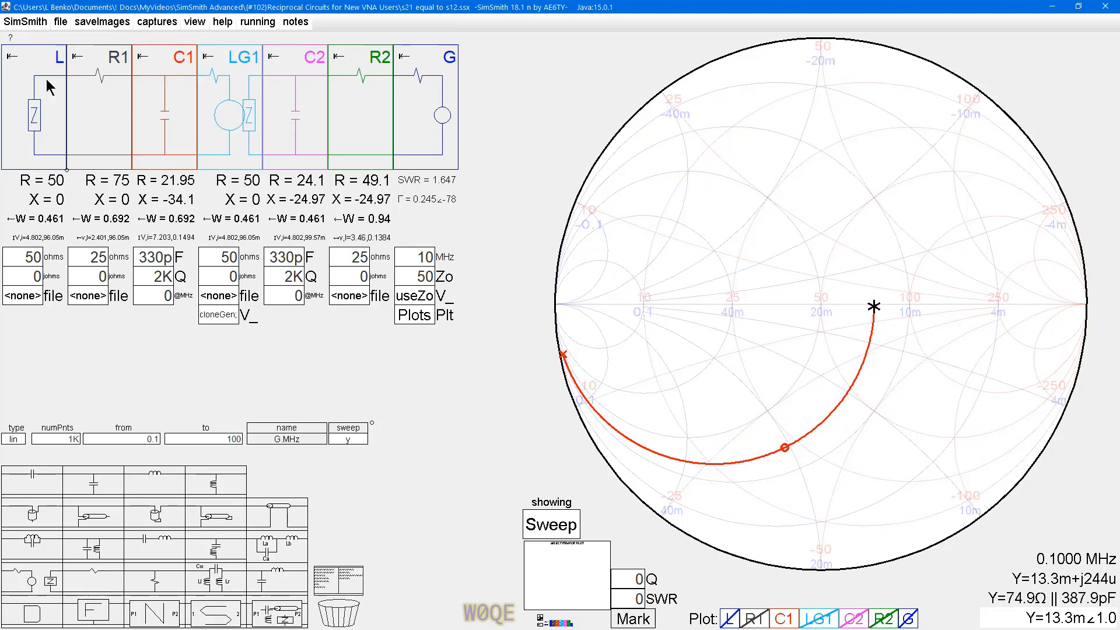
mouse_move(157, 132)
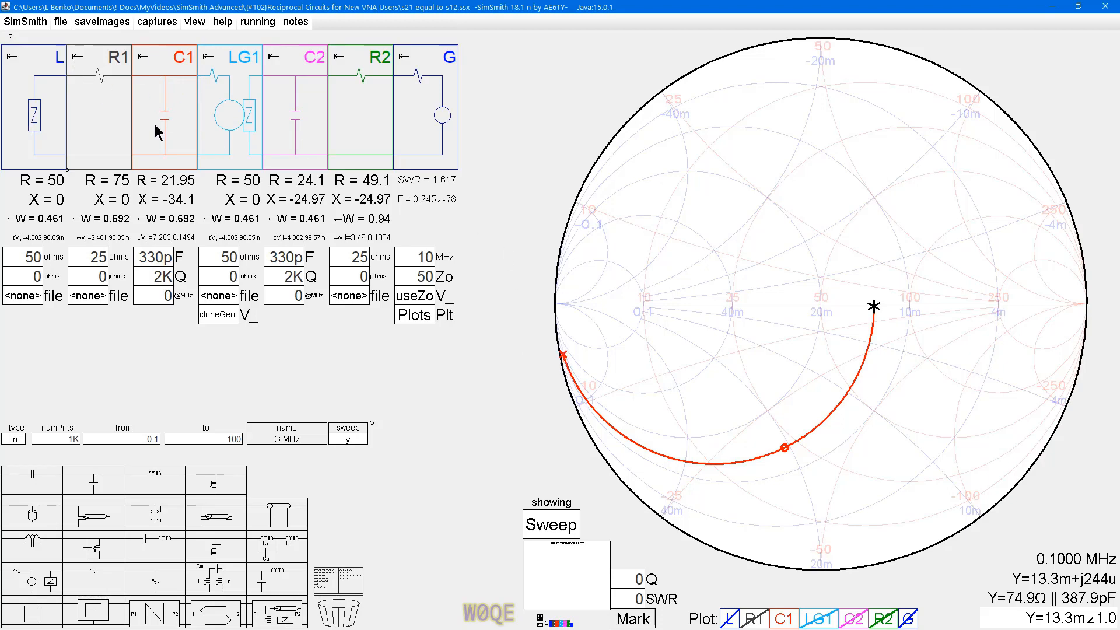
mouse_move(567, 362)
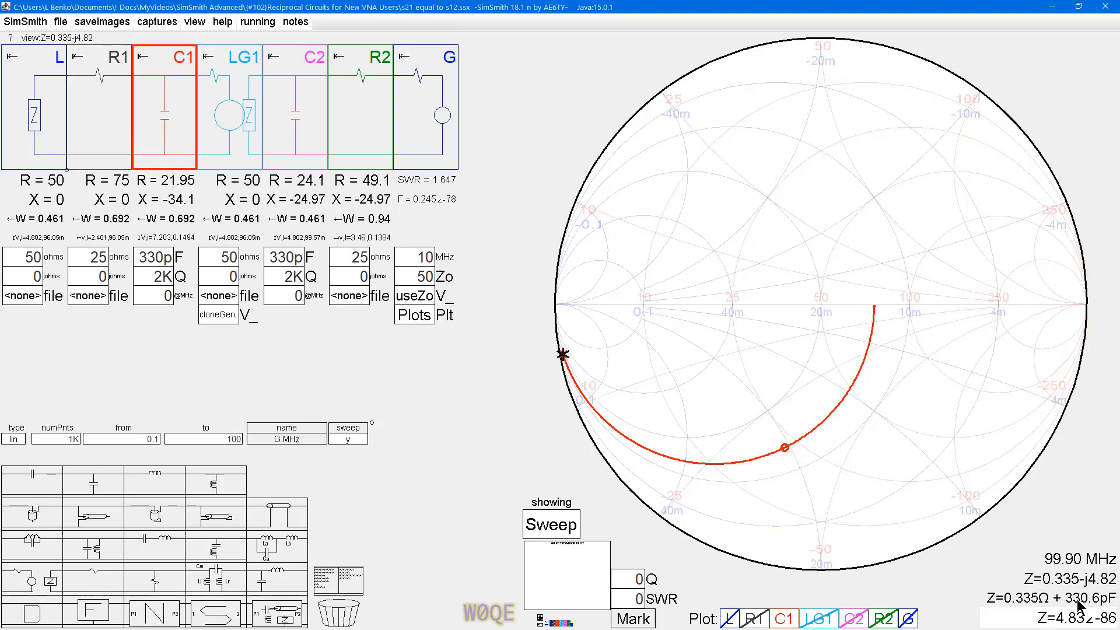
mouse_move(1023, 605)
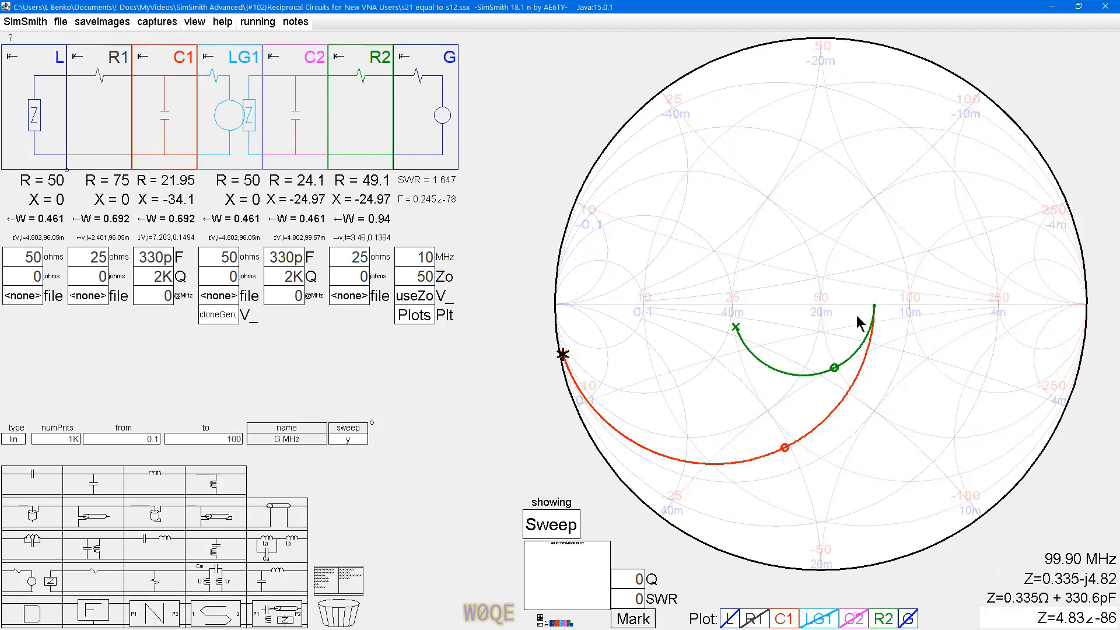
left_click(873, 306)
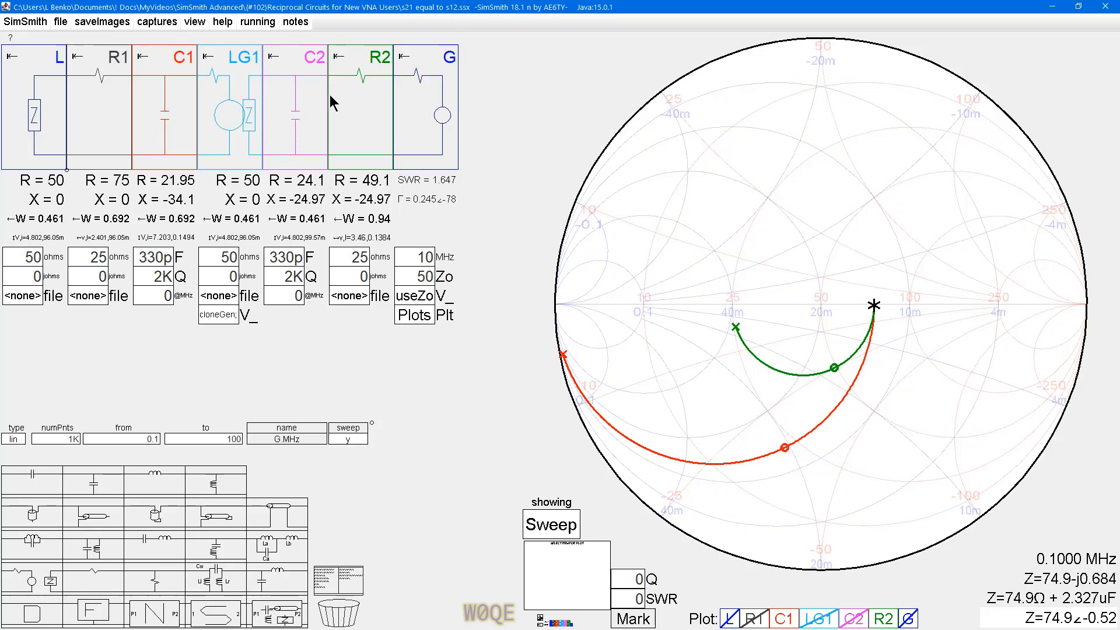
mouse_move(711, 347)
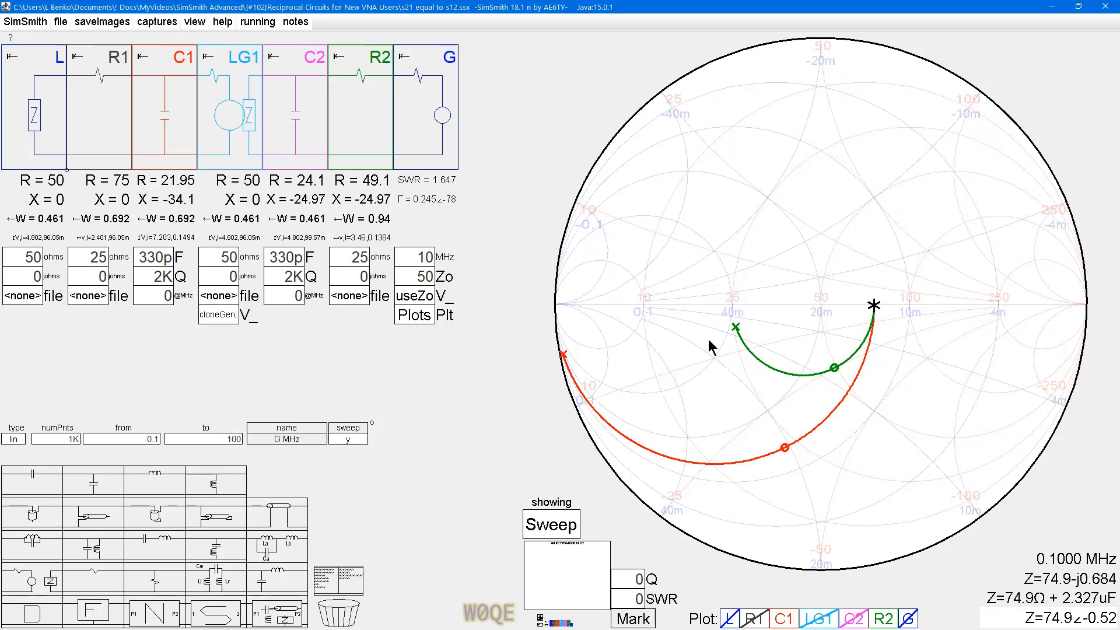
mouse_move(736, 308)
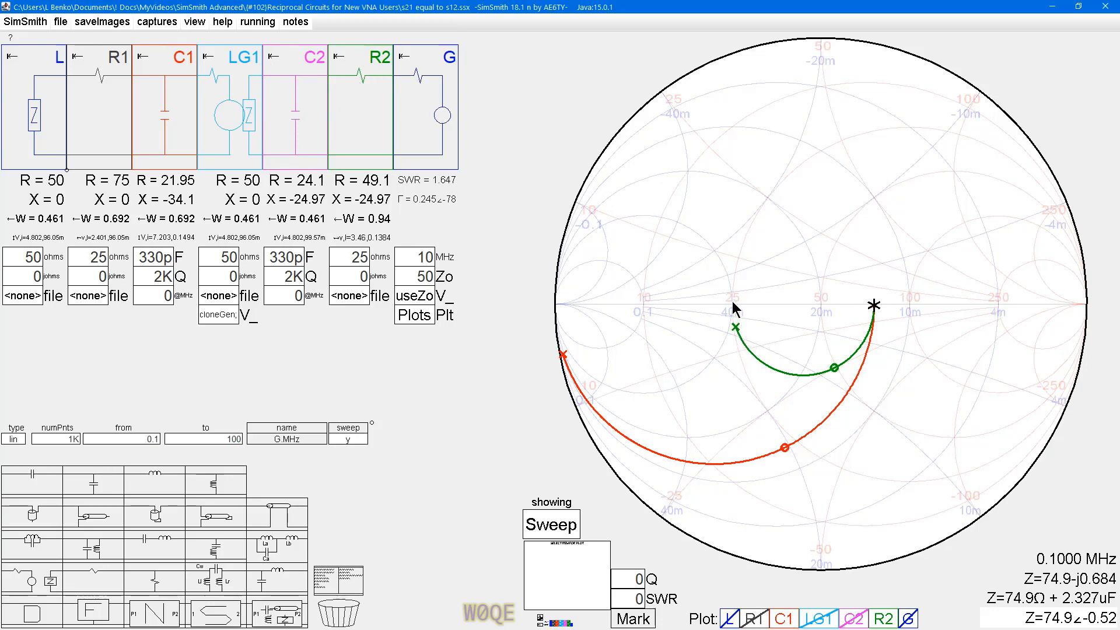
mouse_move(279, 128)
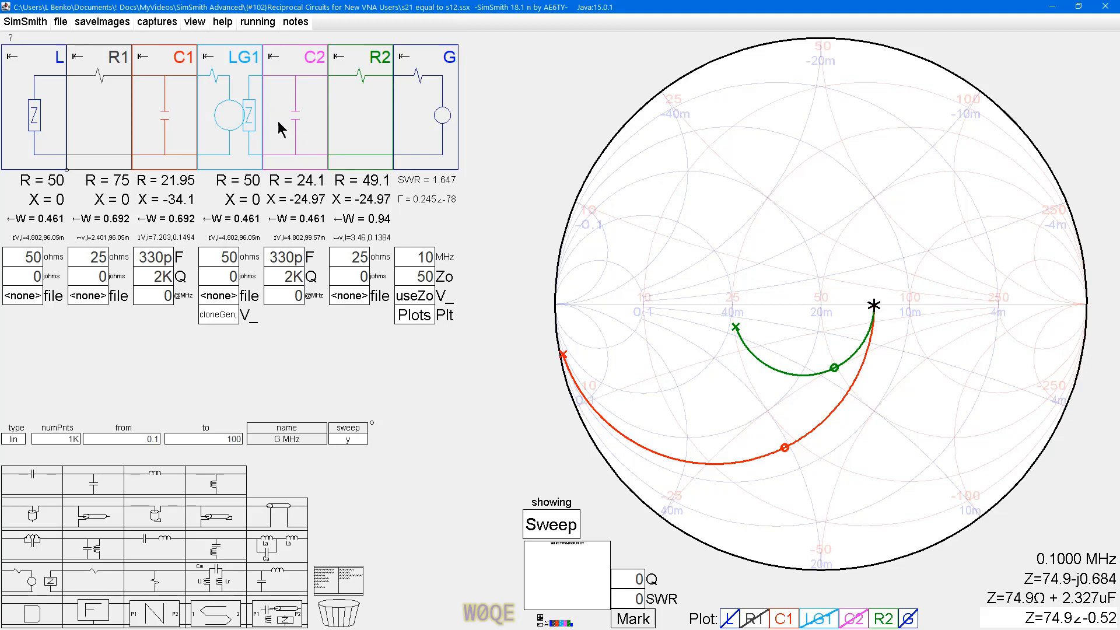
mouse_move(249, 125)
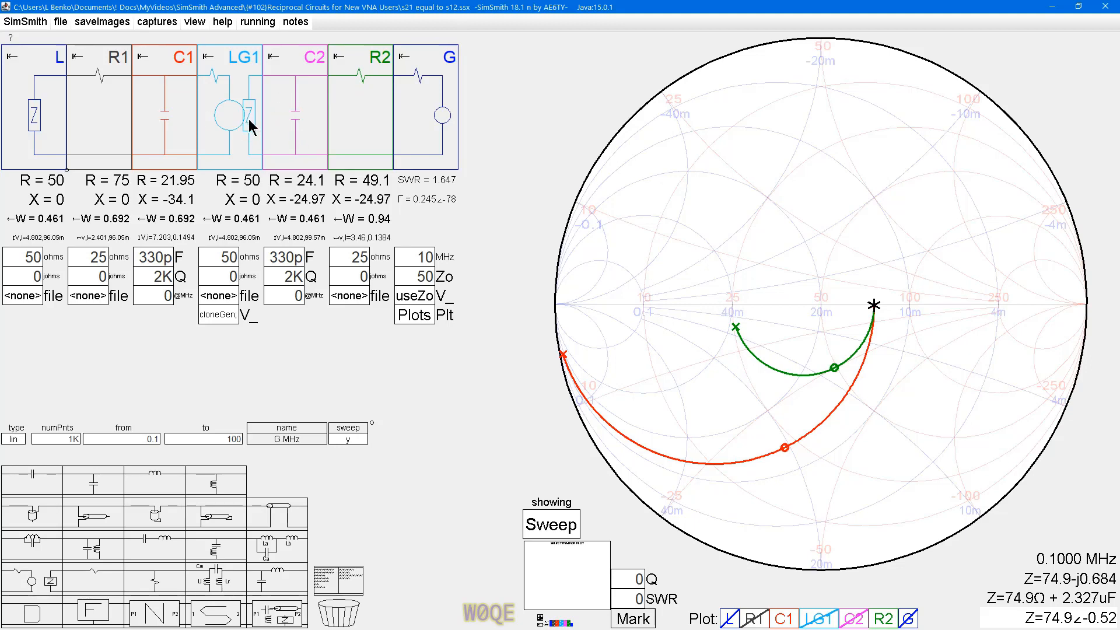
mouse_move(759, 345)
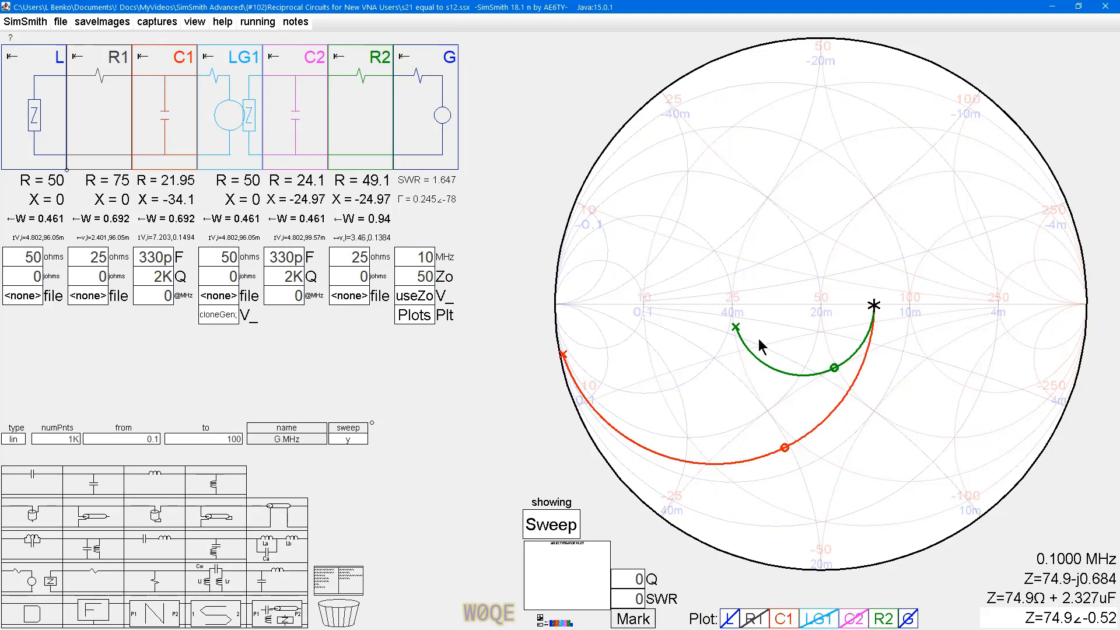
mouse_move(549, 603)
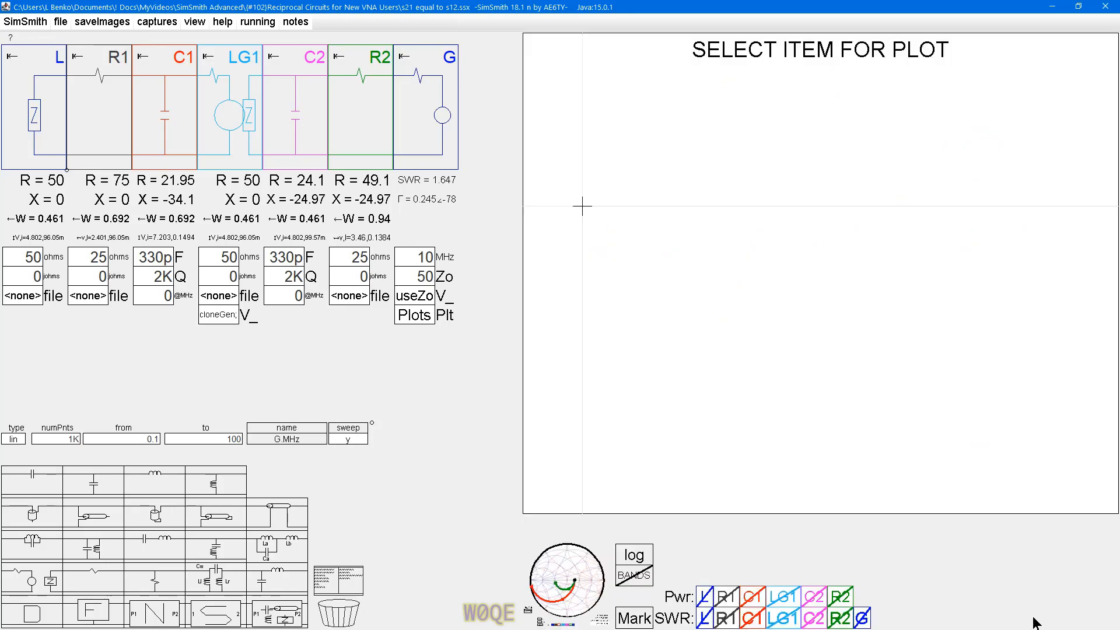
mouse_move(350, 121)
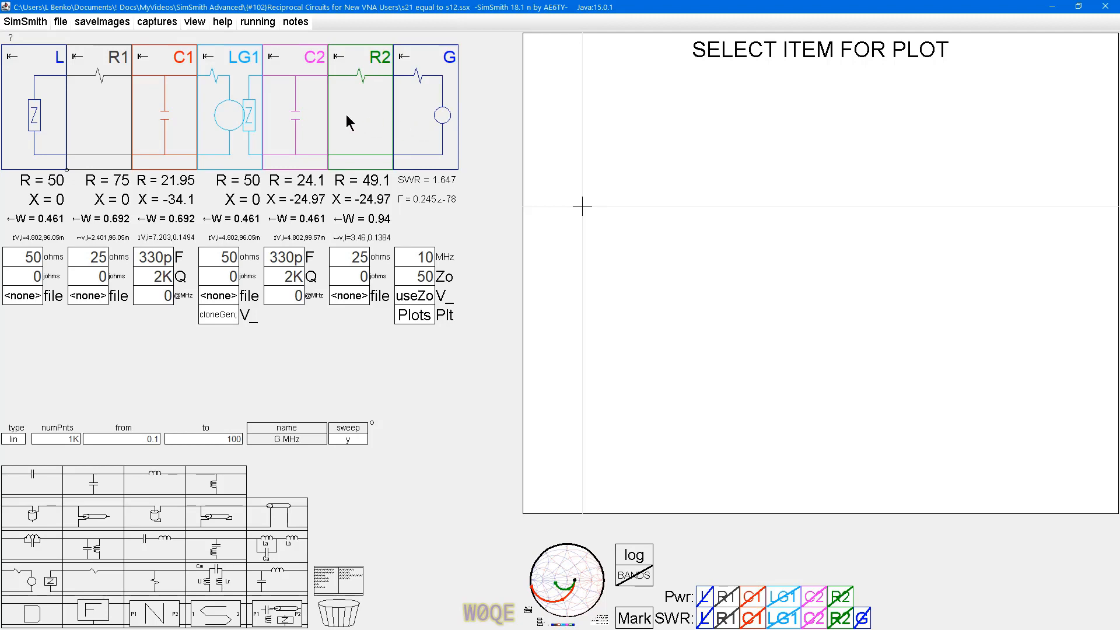
mouse_move(182, 108)
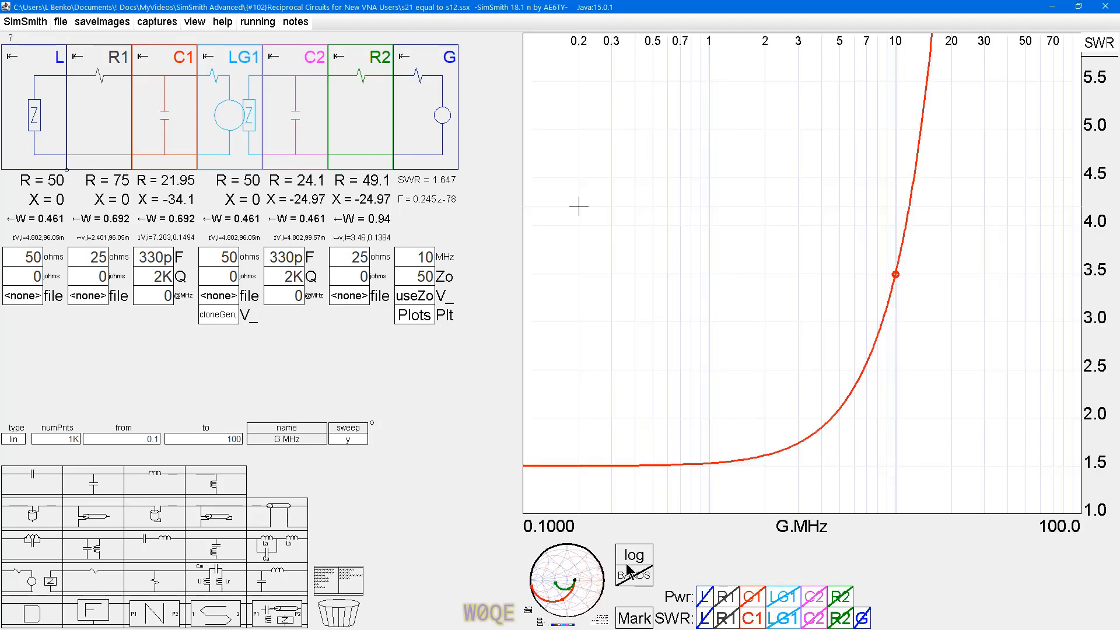
left_click(164, 111)
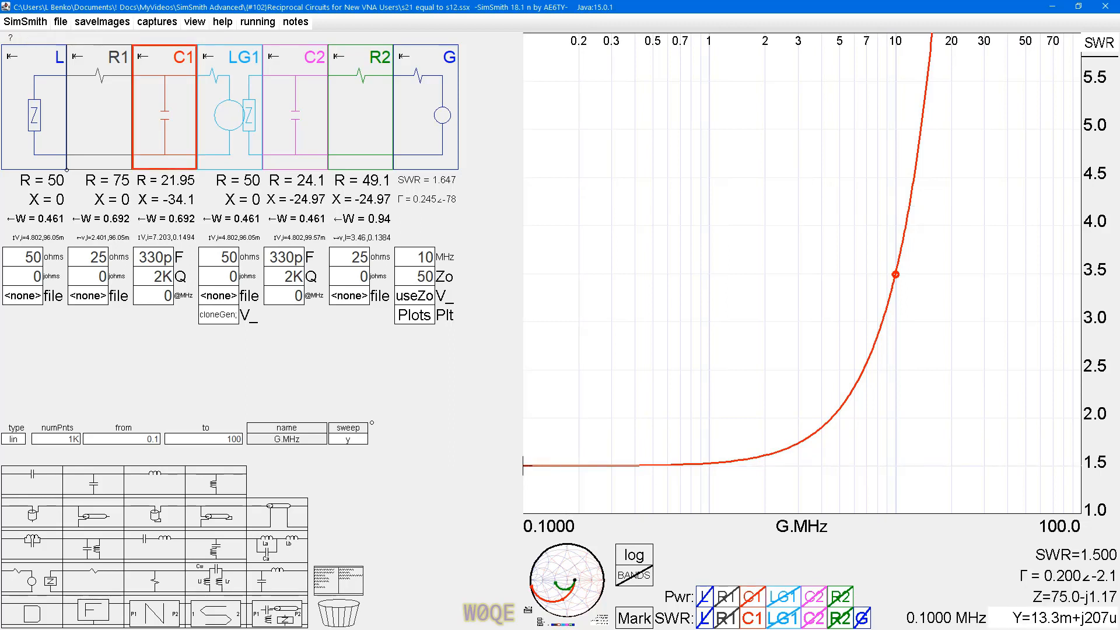
mouse_move(212, 91)
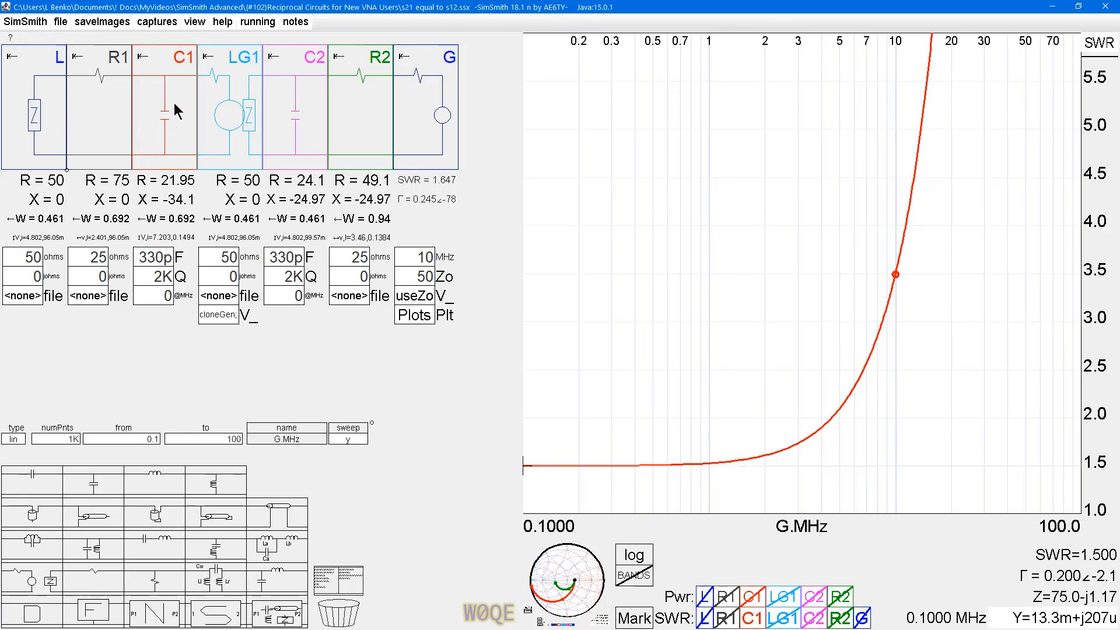
mouse_move(935, 7)
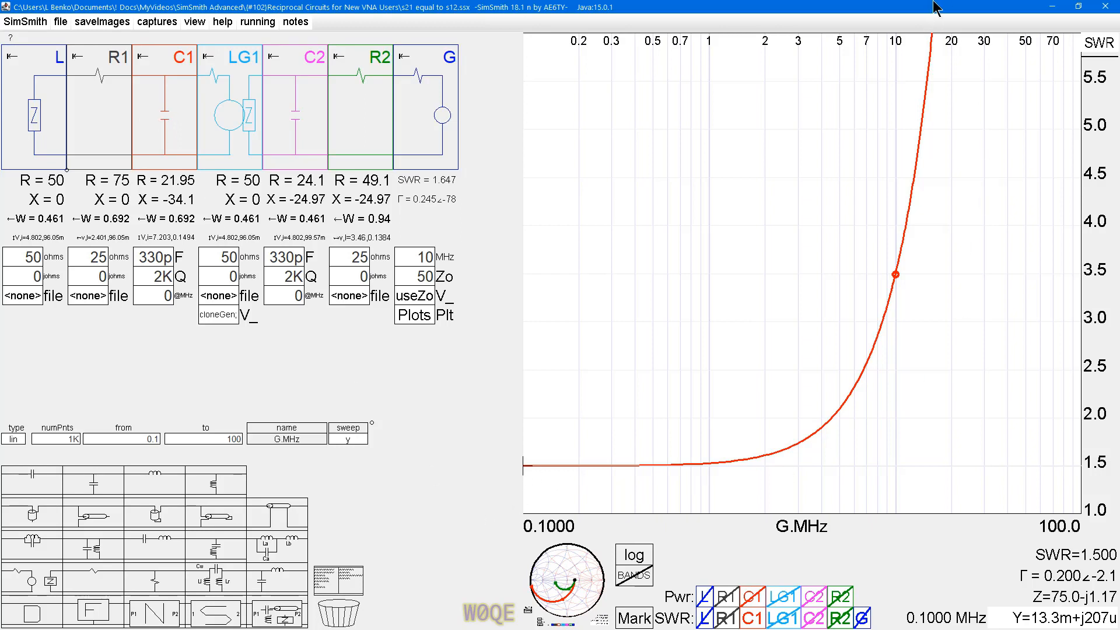
mouse_move(923, 64)
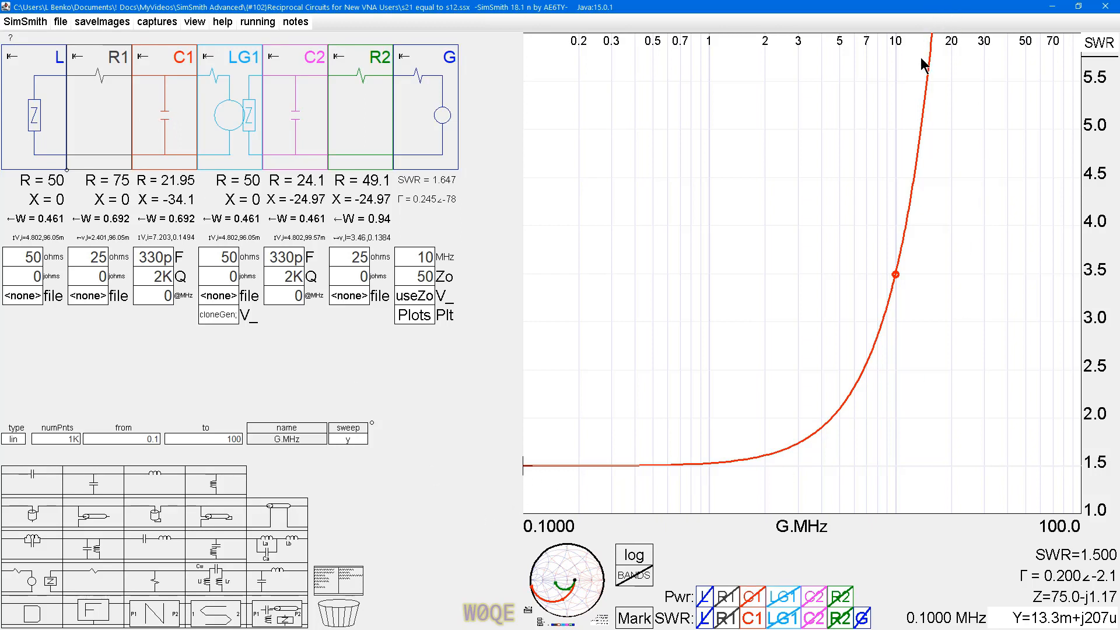
mouse_move(350, 129)
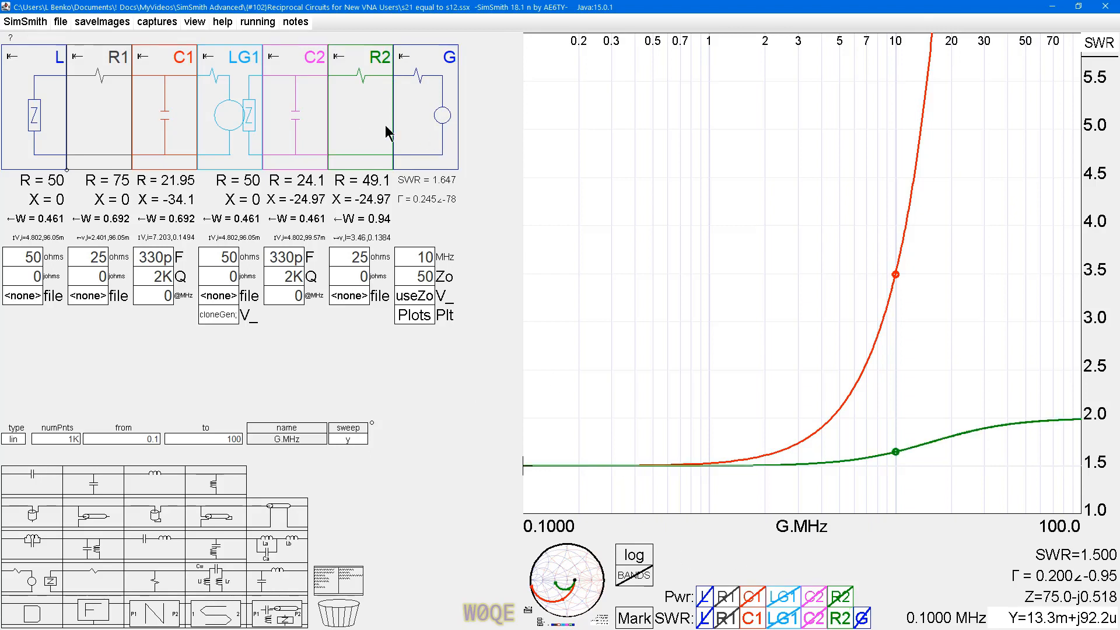
mouse_move(482, 154)
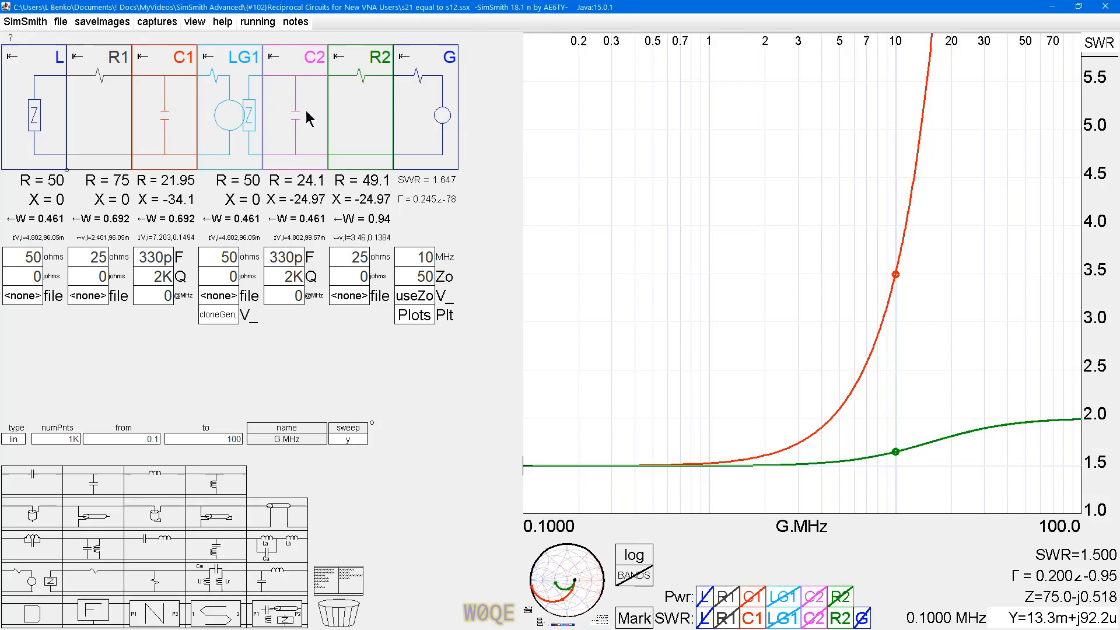
mouse_move(249, 123)
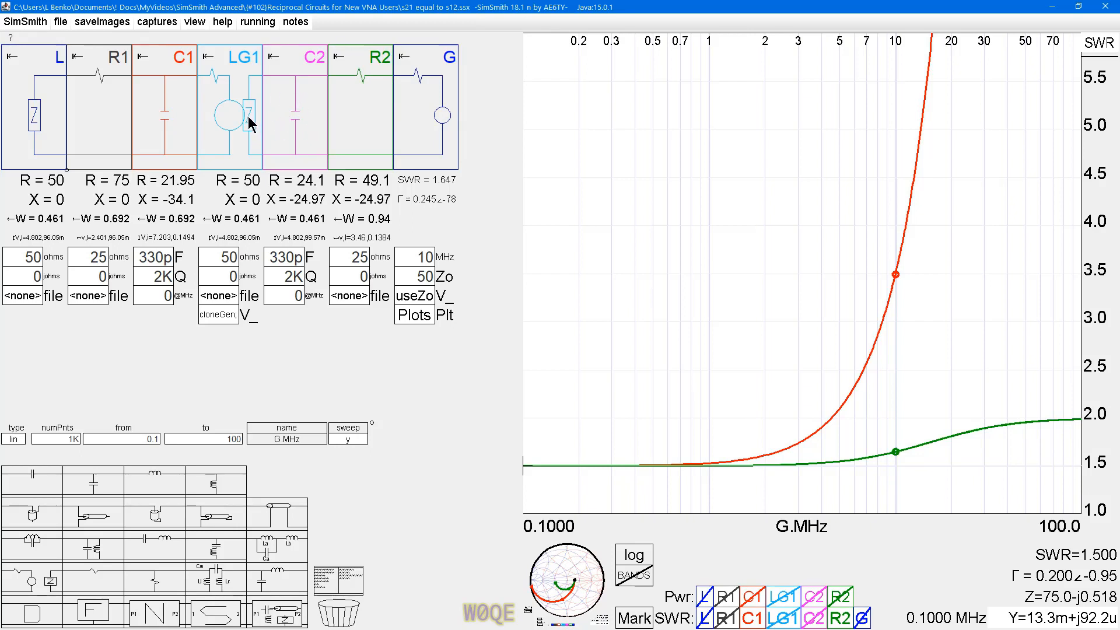
mouse_move(370, 91)
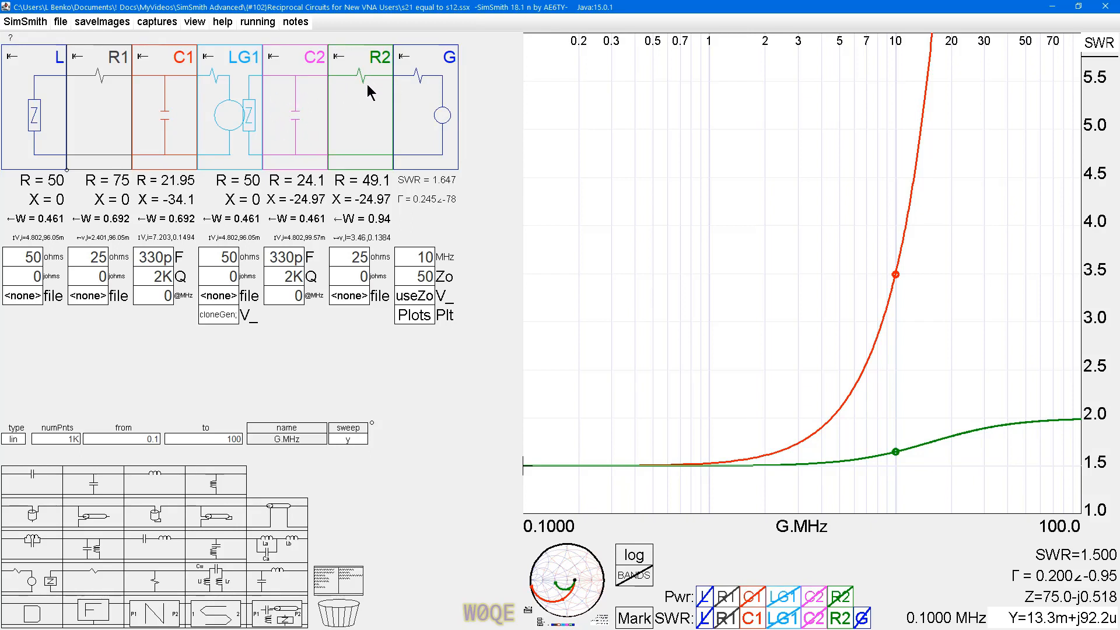
mouse_move(1080, 424)
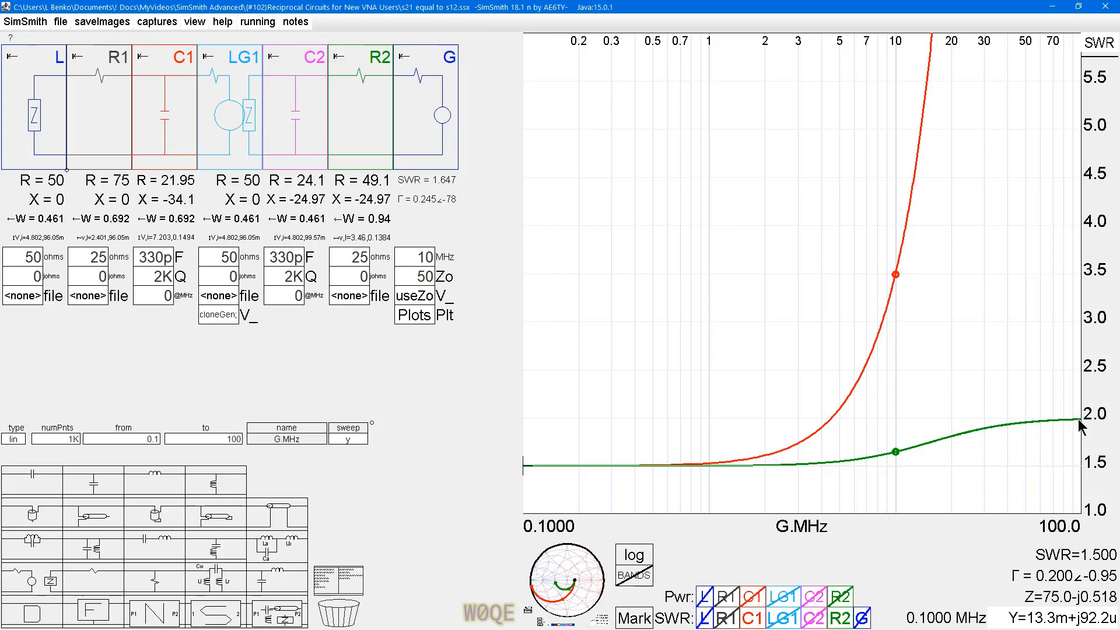
mouse_move(225, 117)
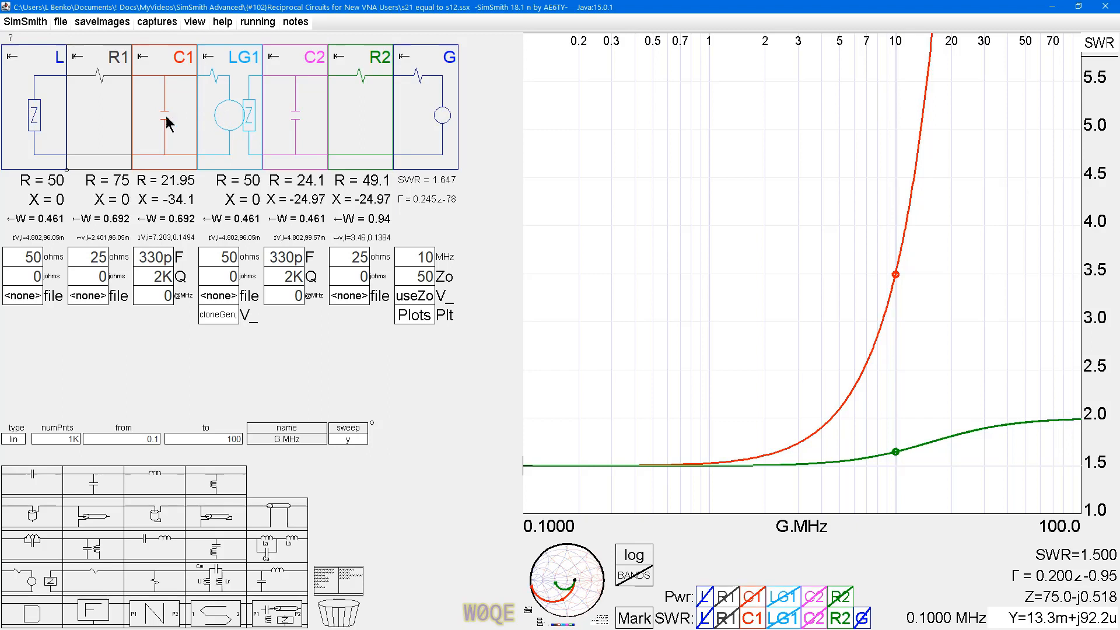
mouse_move(27, 141)
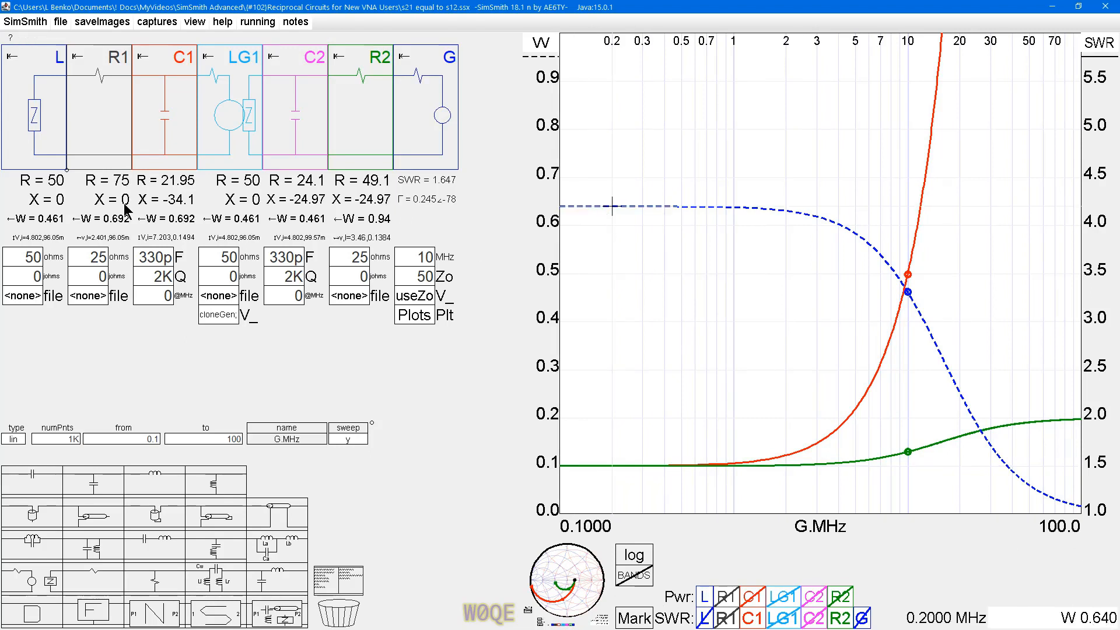
mouse_move(441, 138)
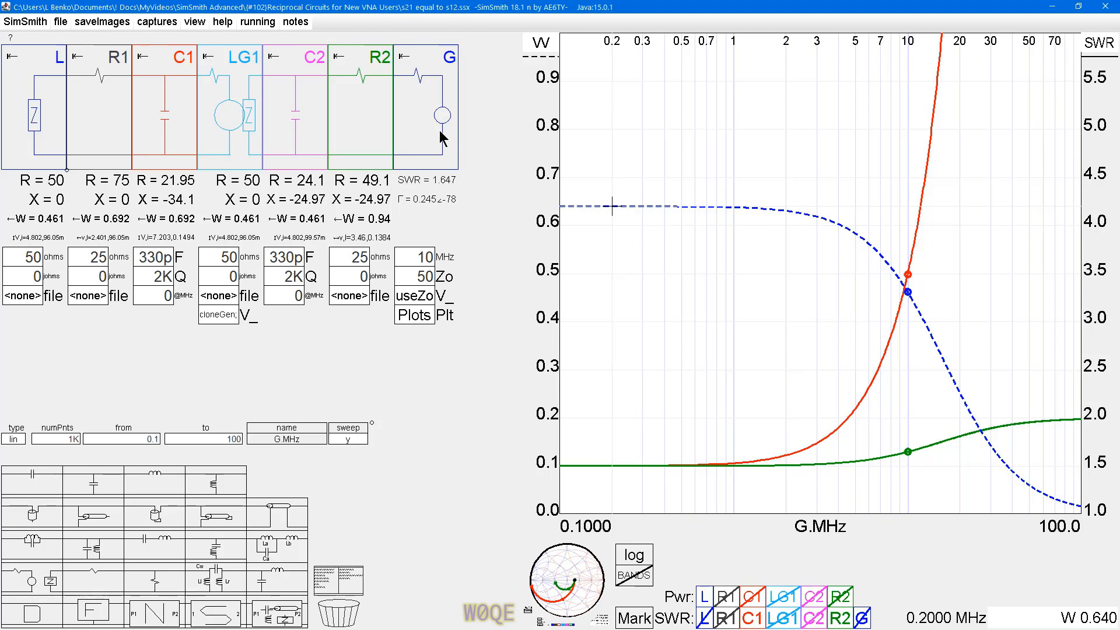
mouse_move(138, 125)
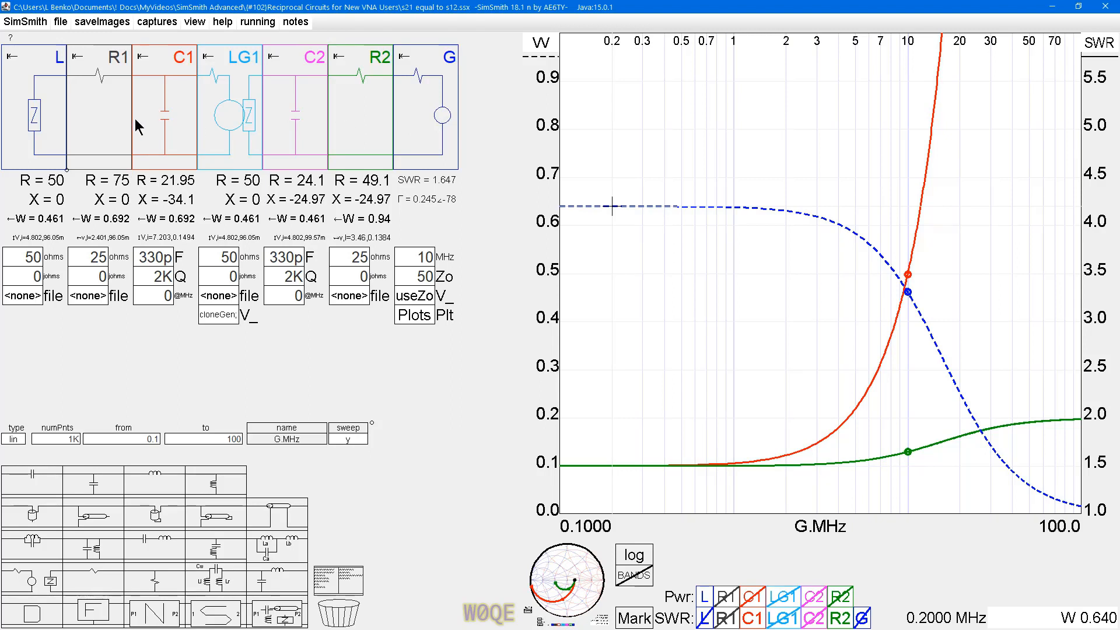
mouse_move(572, 211)
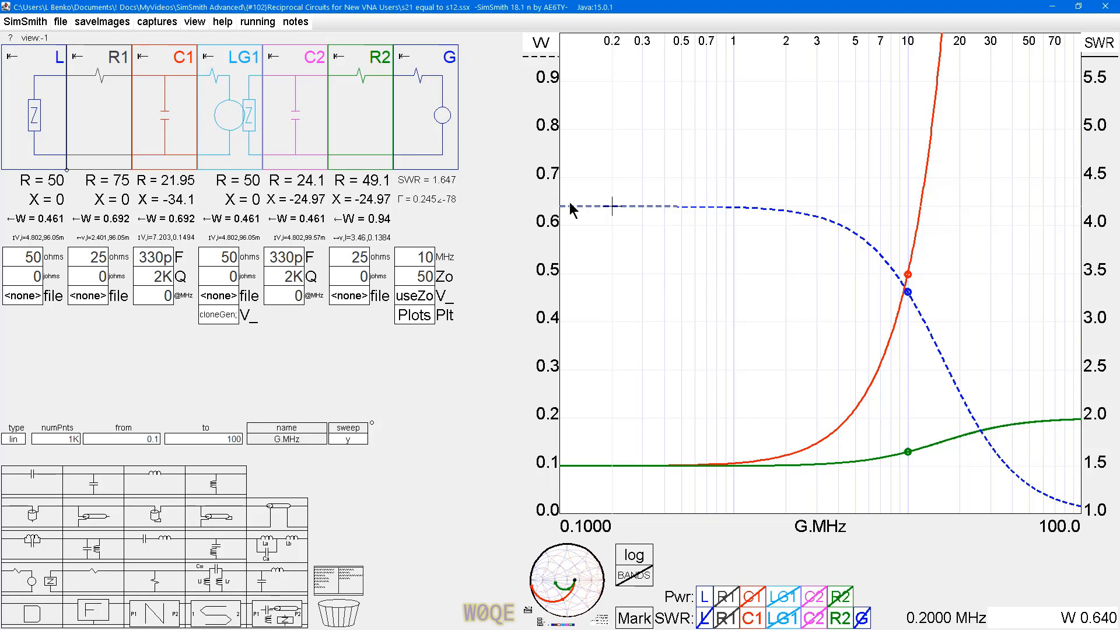
mouse_move(588, 213)
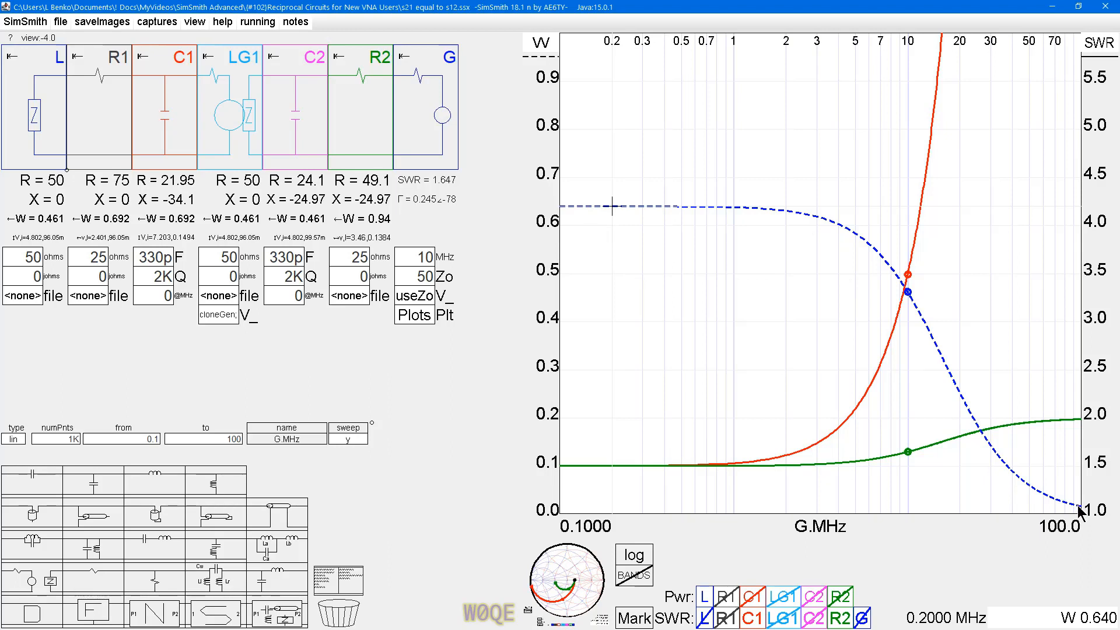
Switch the Pwr plot from L to LG1, keeping the same dashed power curve
left_click(781, 597)
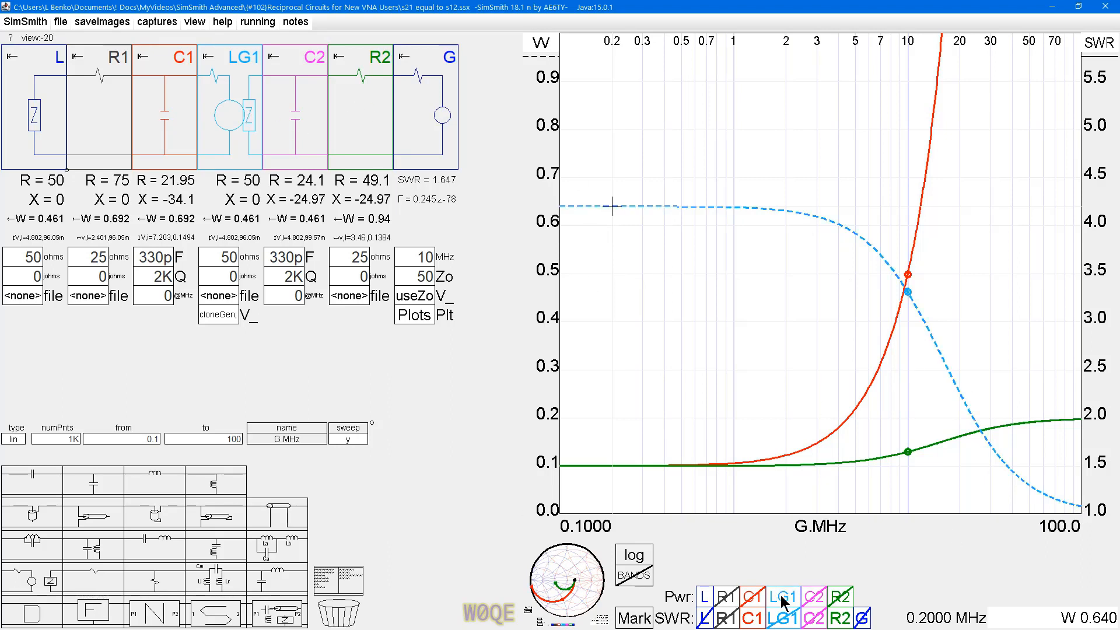
mouse_move(808, 221)
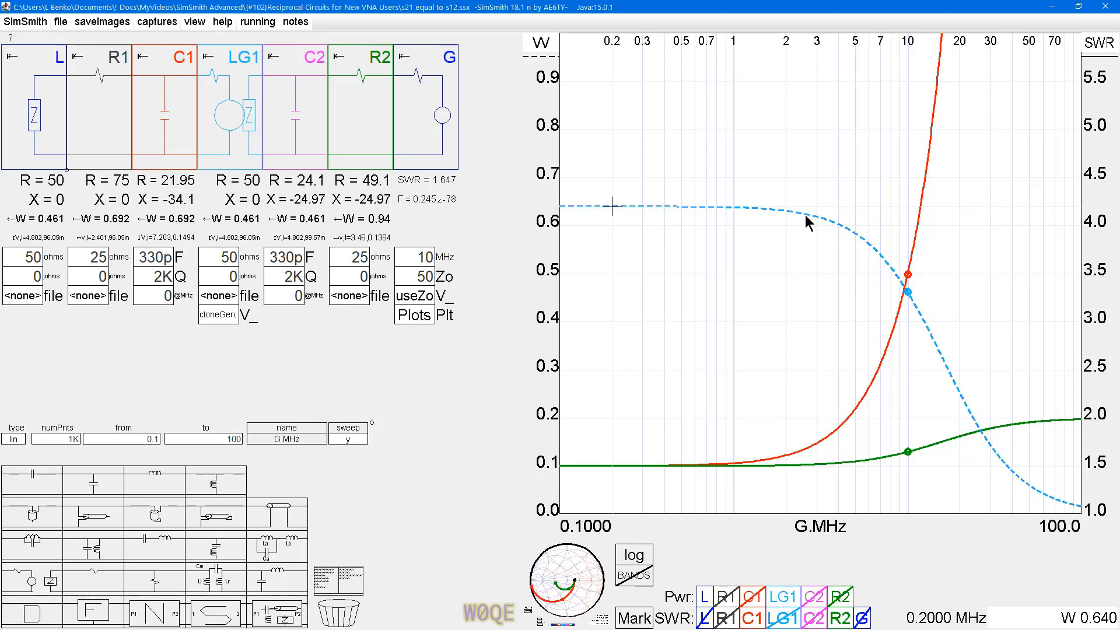
mouse_move(816, 222)
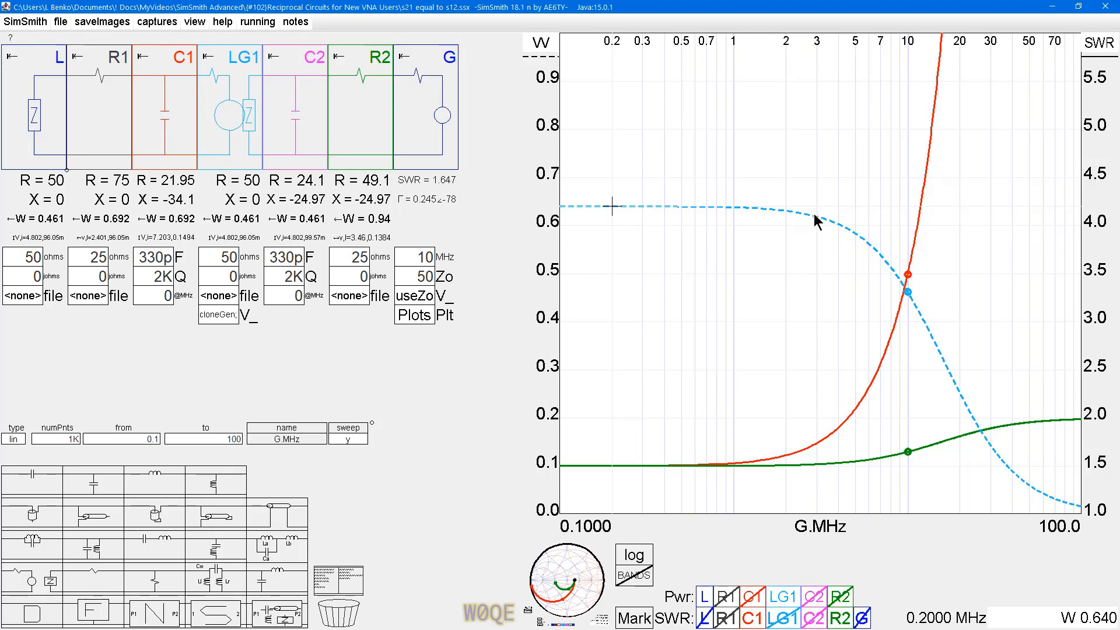
mouse_move(697, 249)
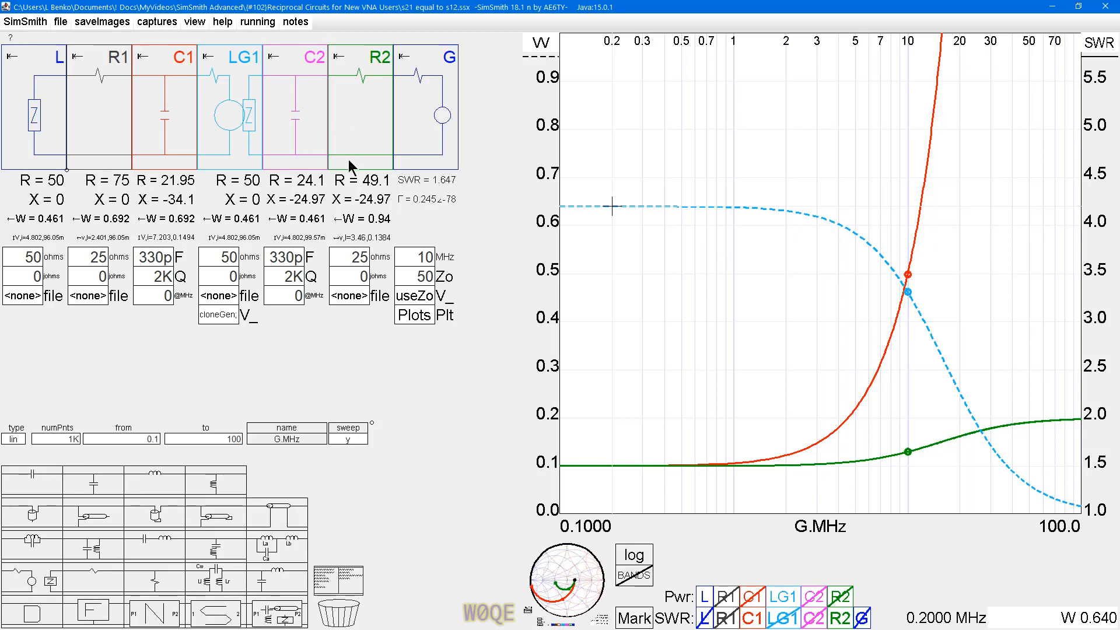
mouse_move(303, 393)
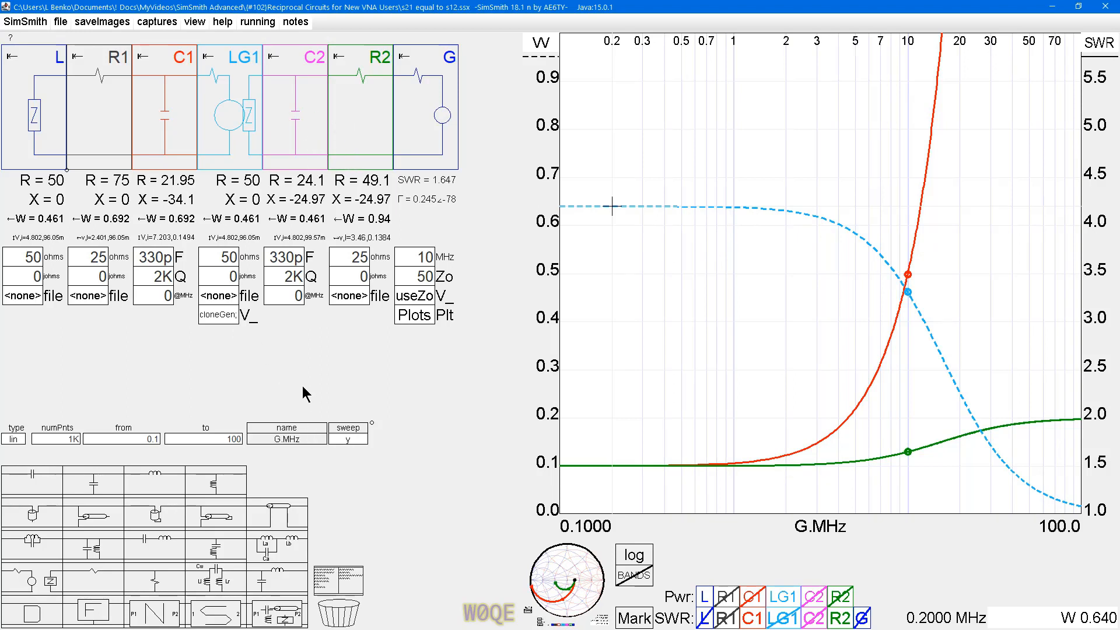
mouse_move(297, 393)
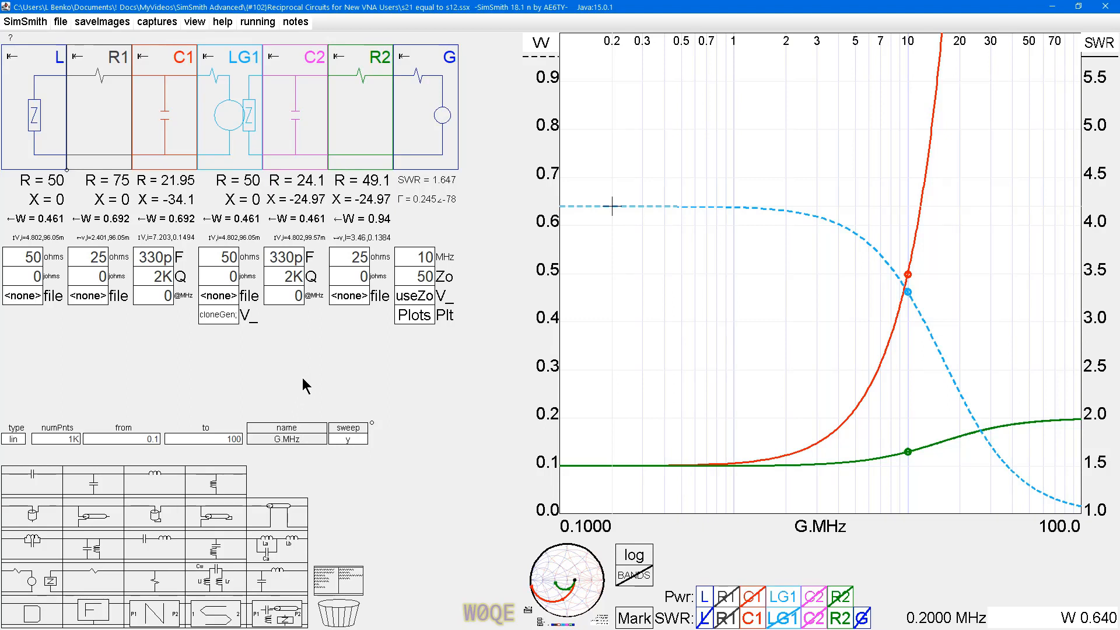
mouse_move(296, 386)
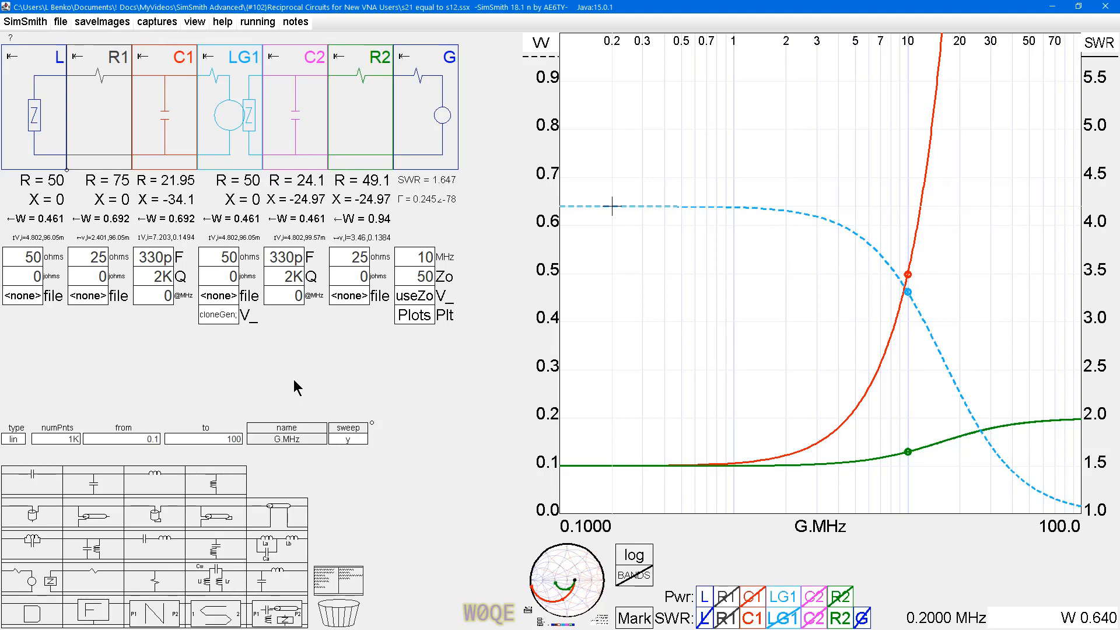
mouse_move(292, 387)
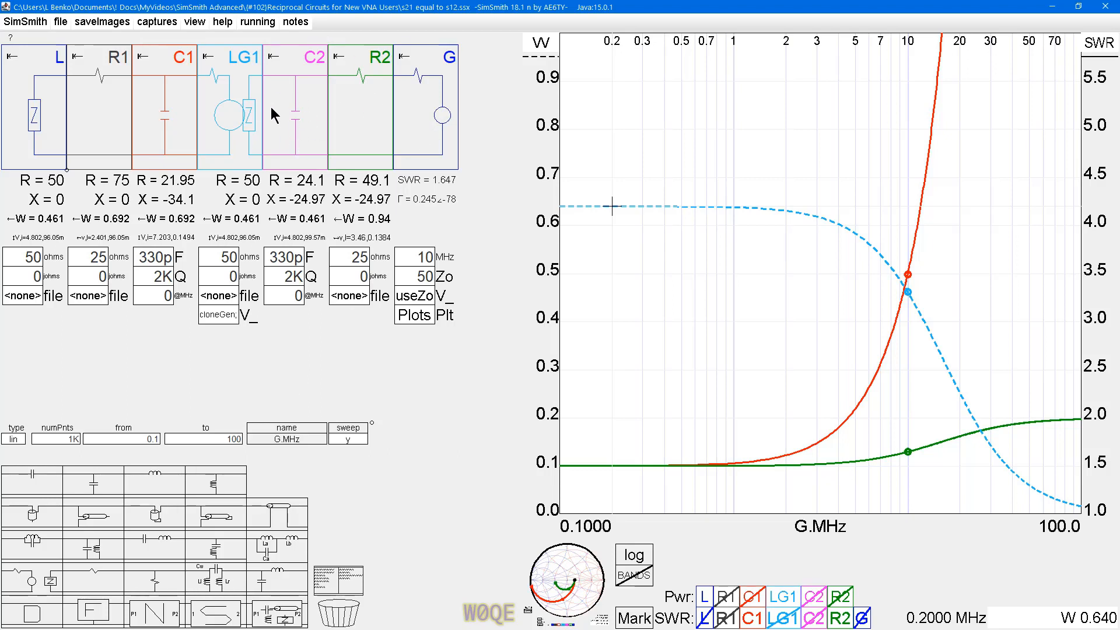
mouse_move(117, 122)
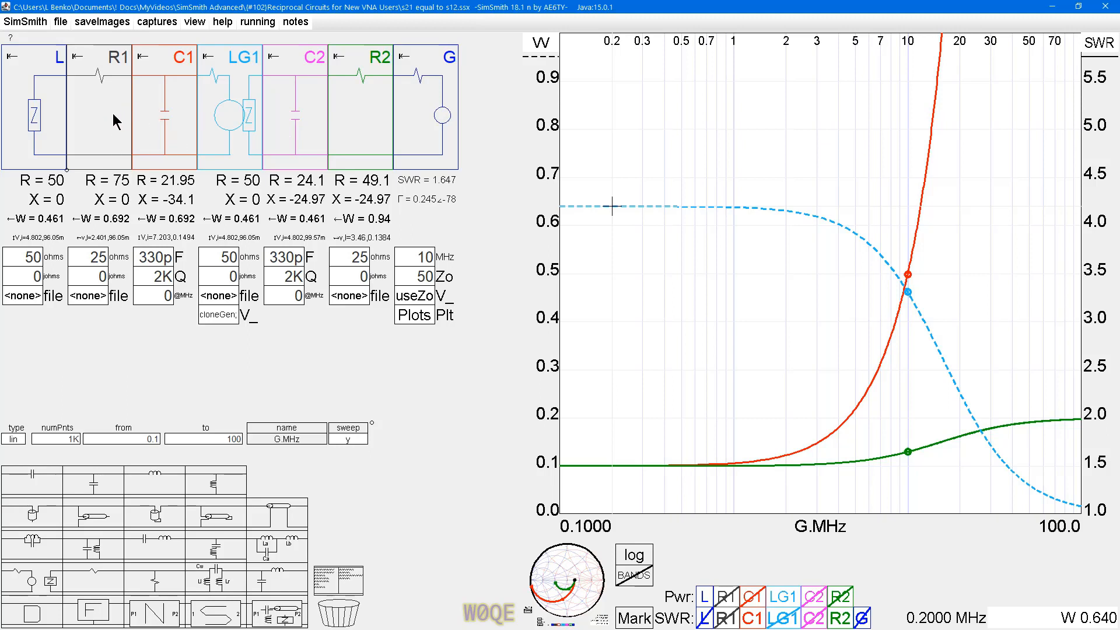
mouse_move(104, 116)
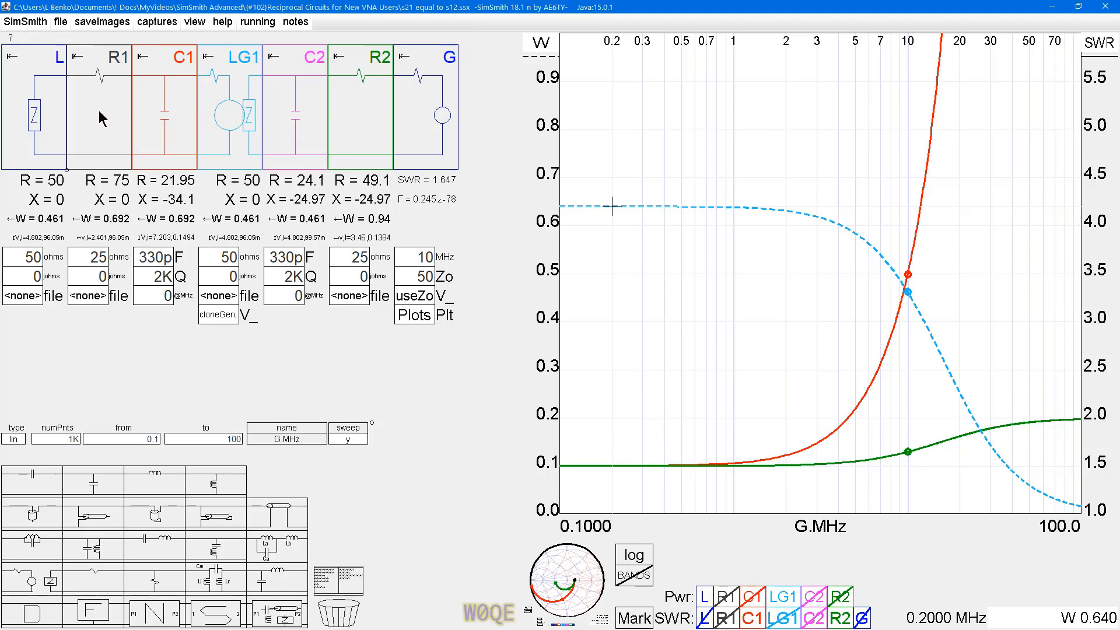
mouse_move(148, 130)
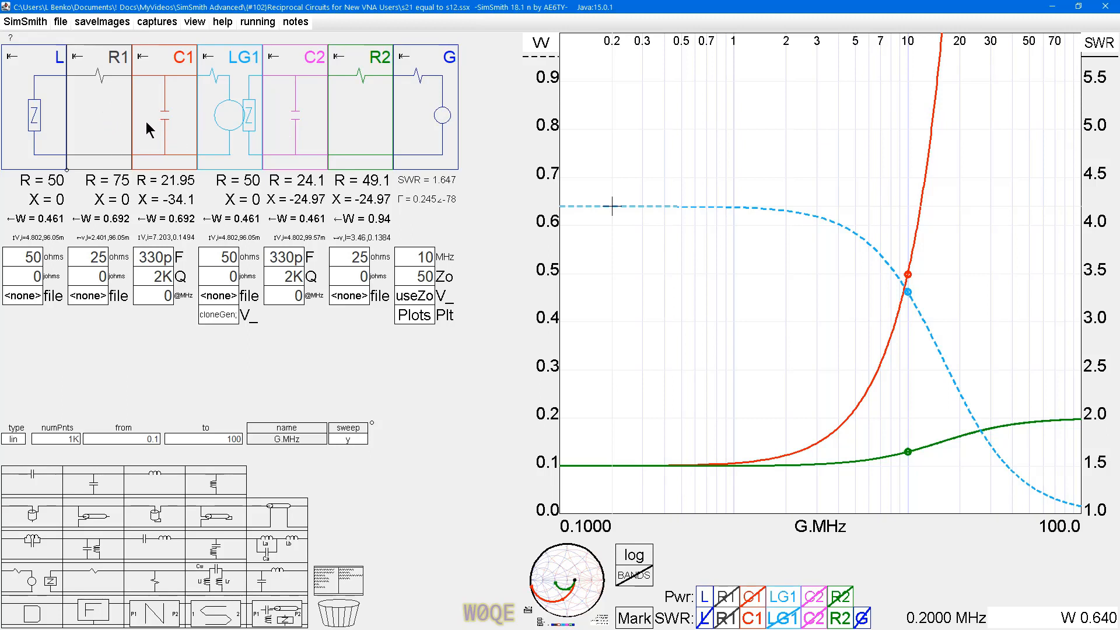
mouse_move(119, 134)
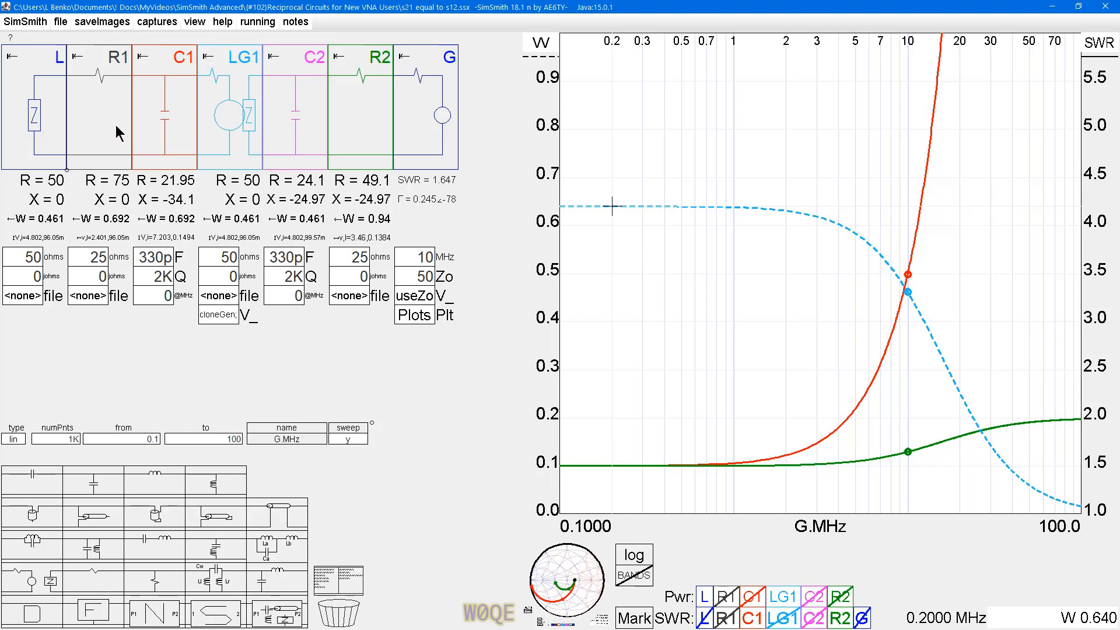
mouse_move(91, 143)
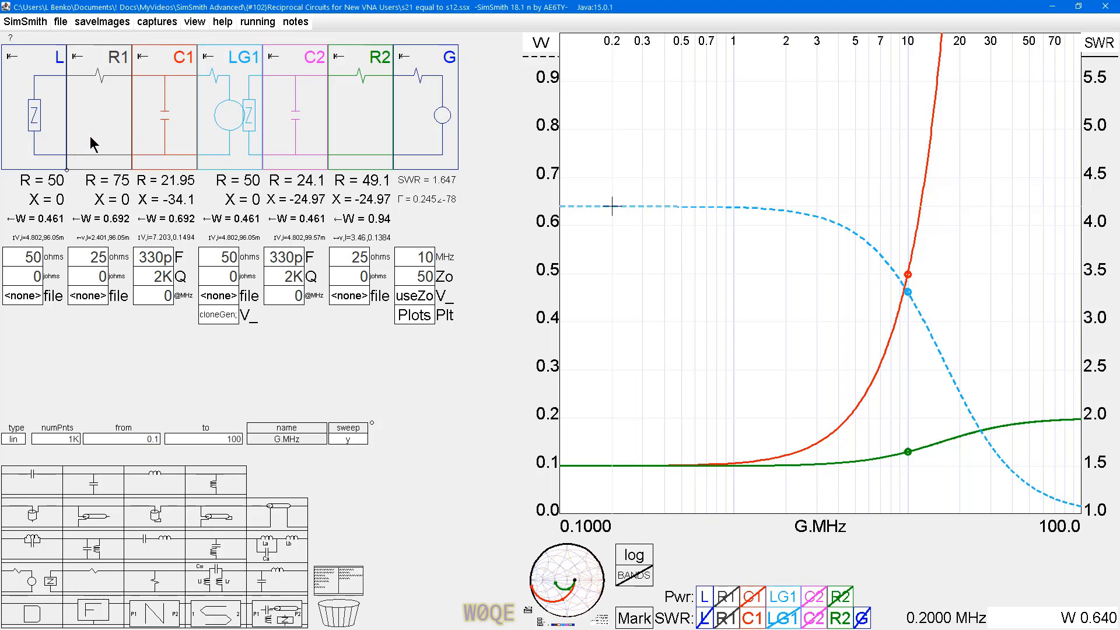
mouse_move(147, 114)
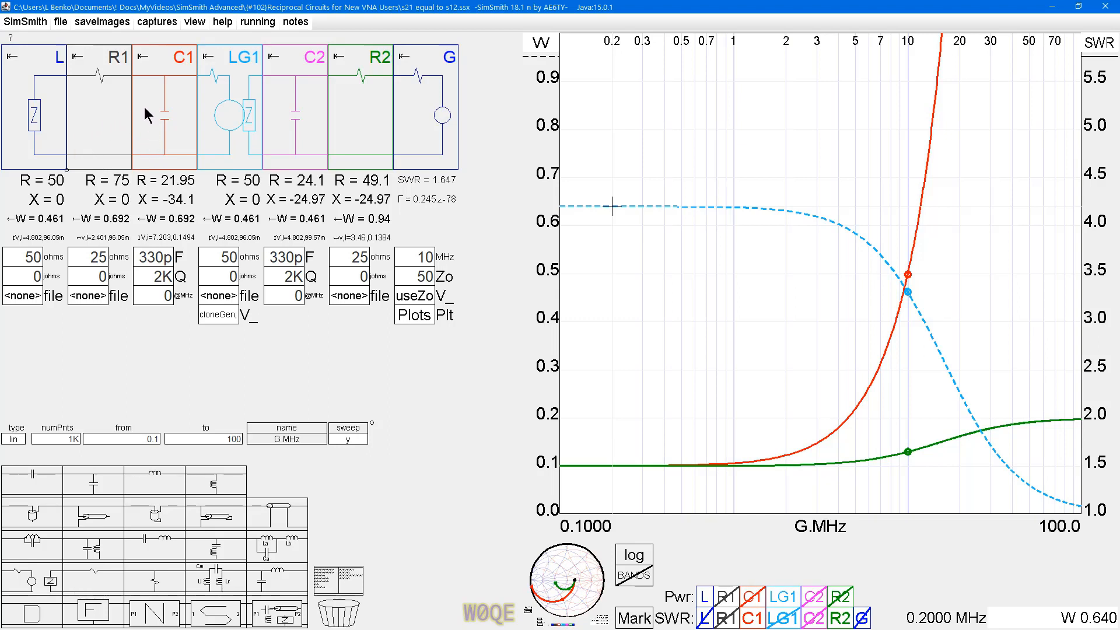
mouse_move(336, 123)
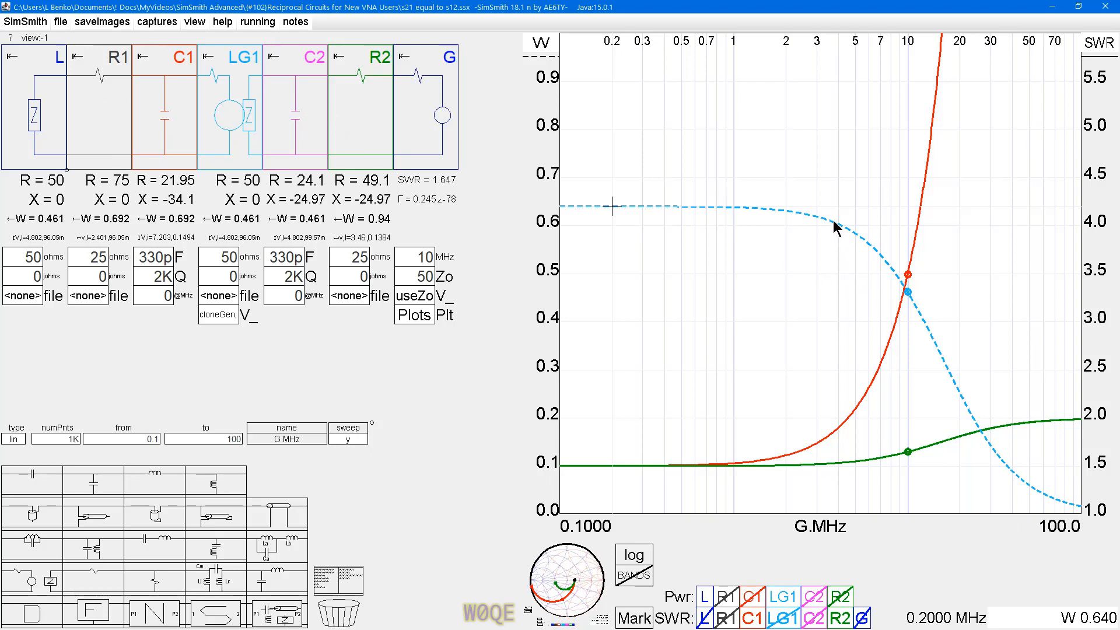
mouse_move(515, 105)
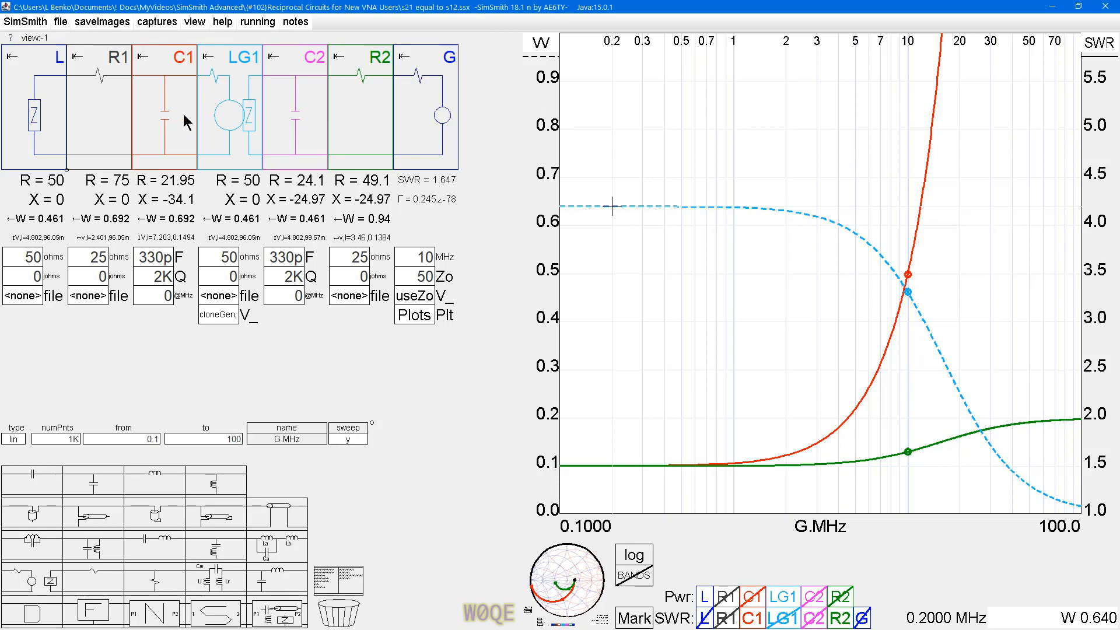
mouse_move(249, 113)
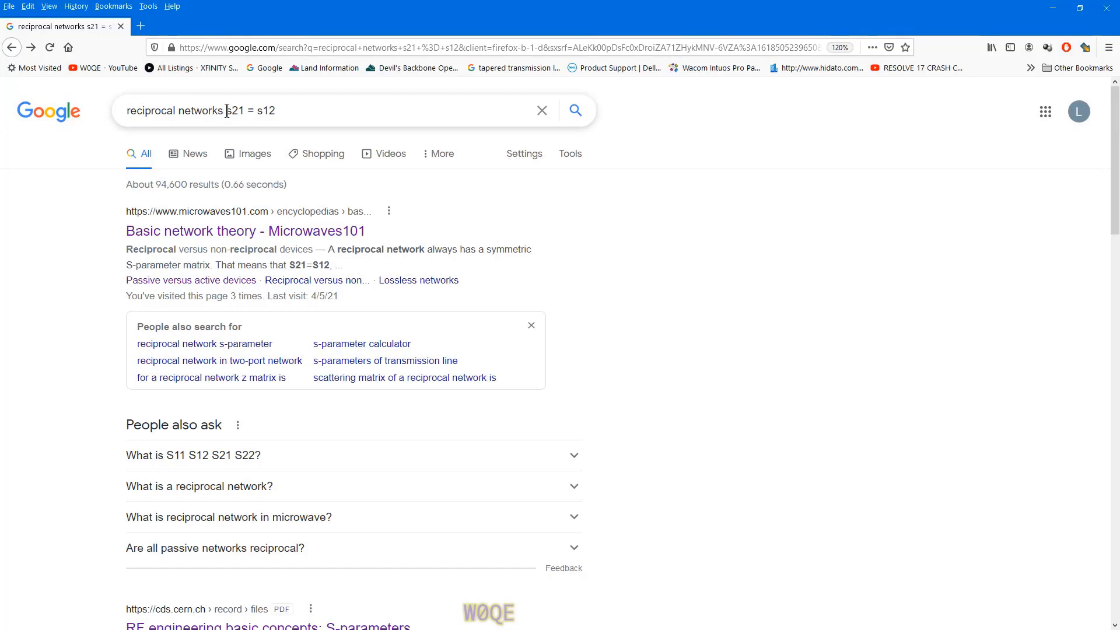
mouse_move(241, 239)
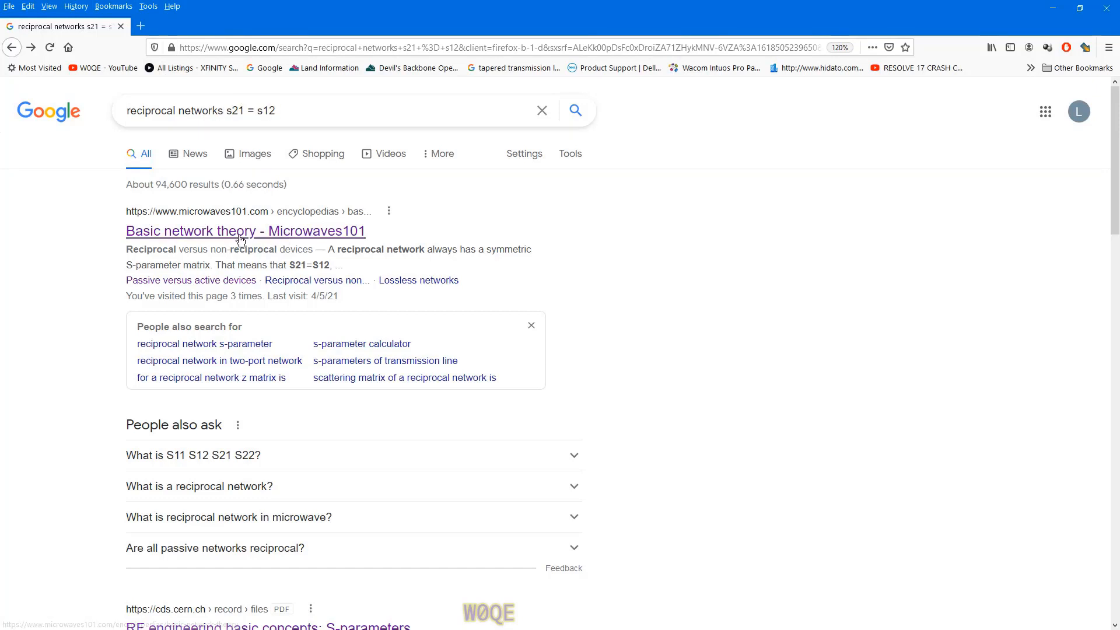
mouse_move(188, 233)
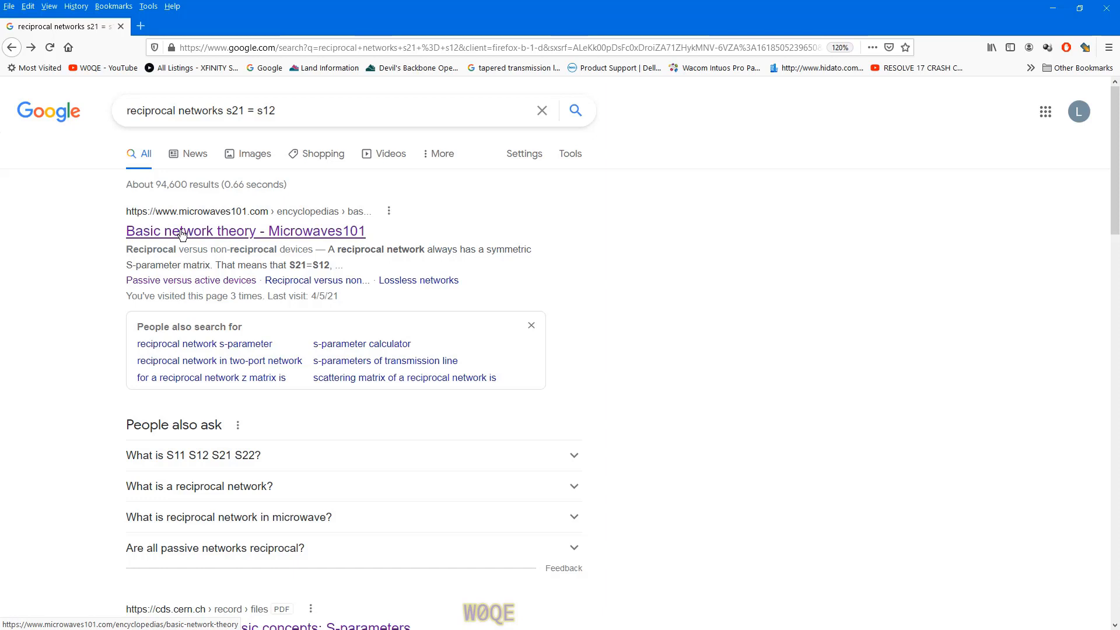
mouse_move(256, 217)
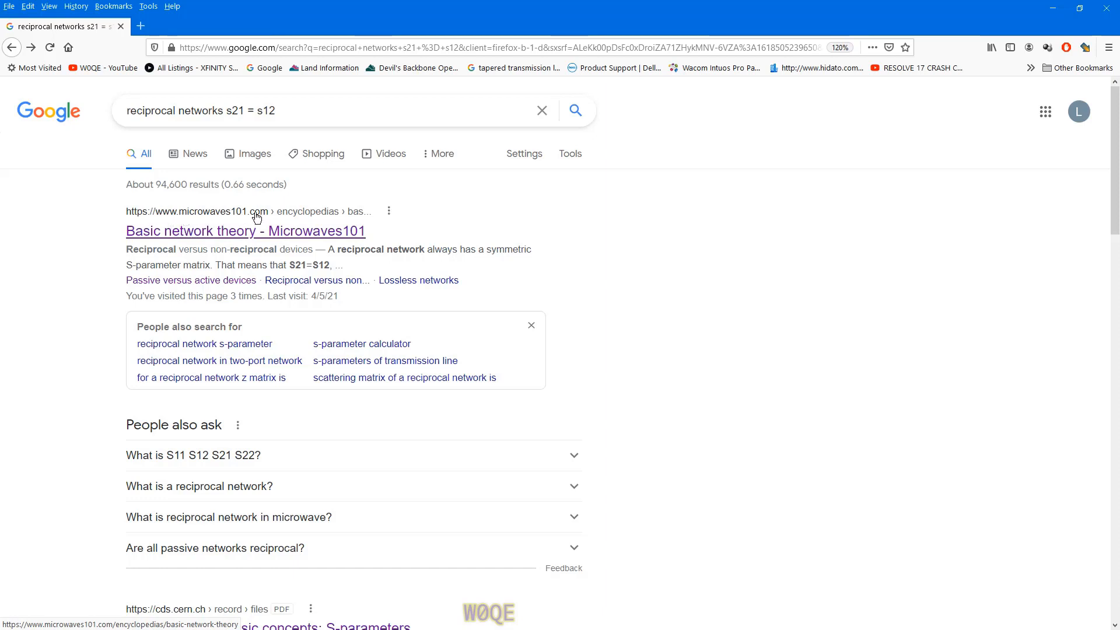
mouse_move(181, 209)
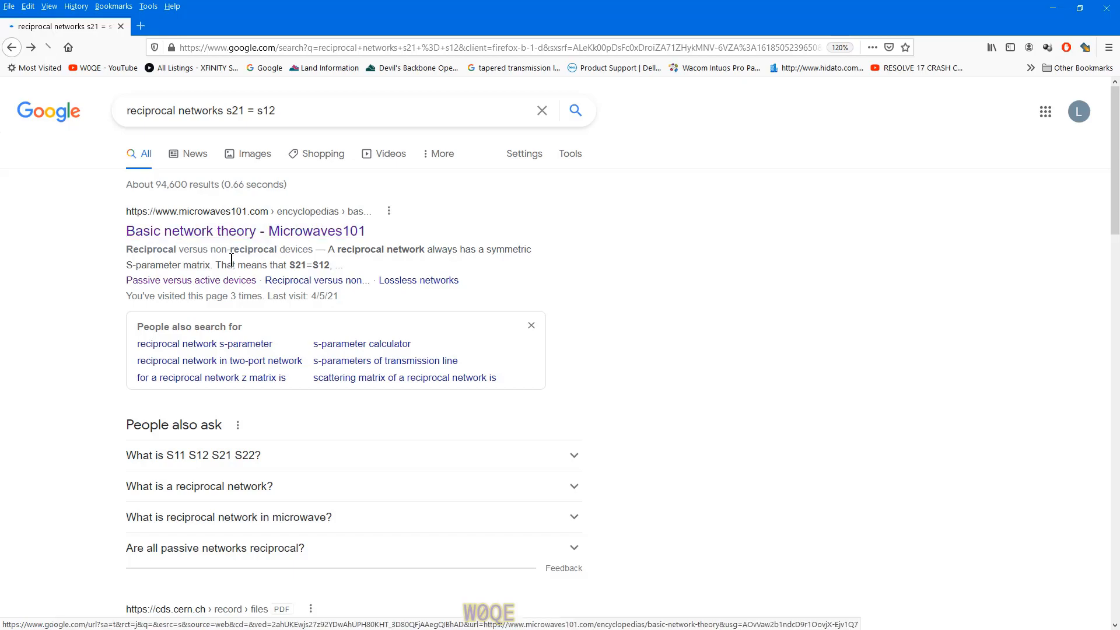
Read Microwaves101's reciprocal networks section (S21=S12), then close the browser
left_click(245, 231)
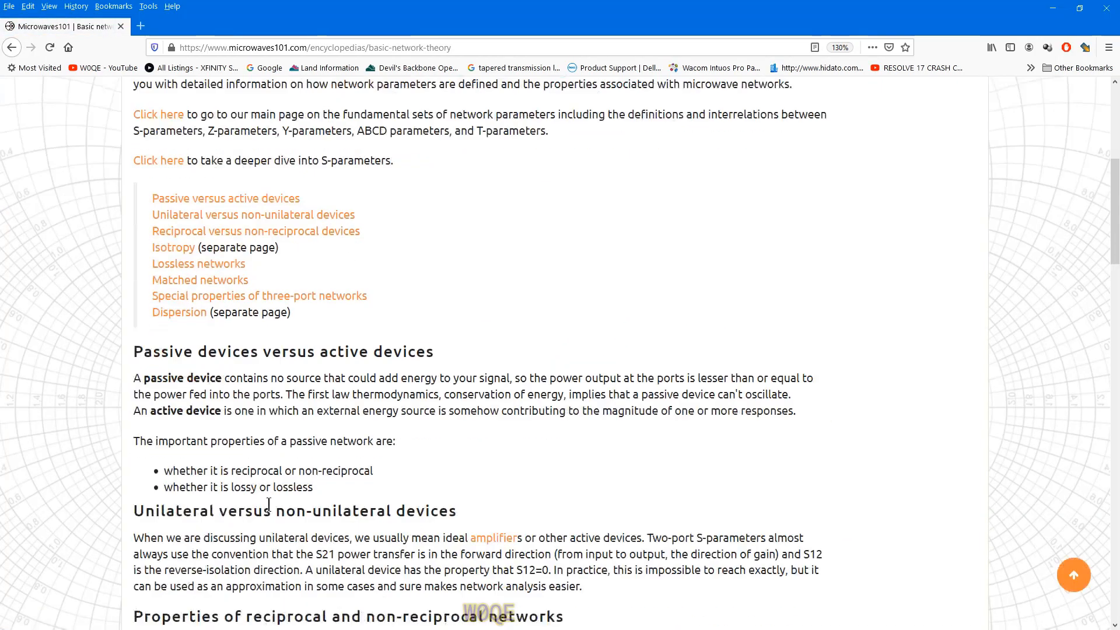
scroll("down", 3)
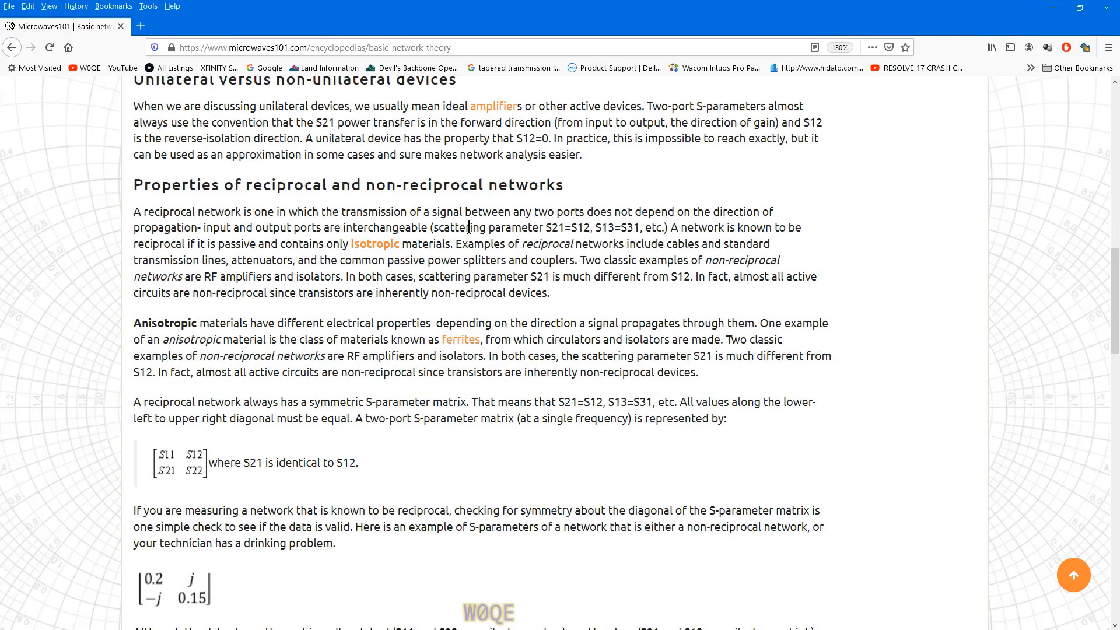
mouse_move(586, 227)
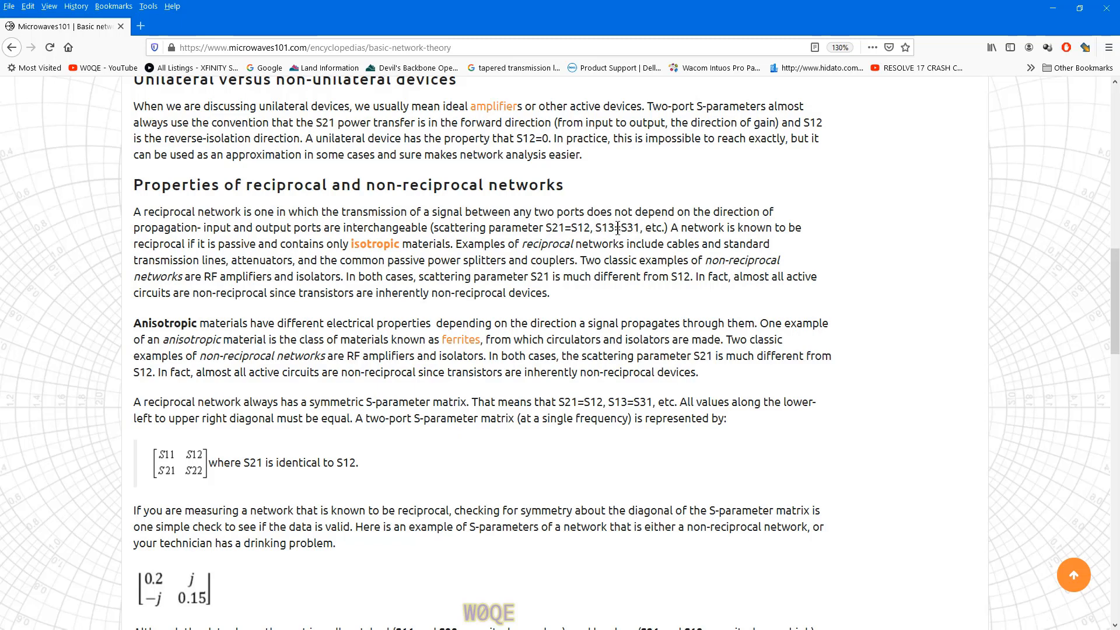
mouse_move(677, 324)
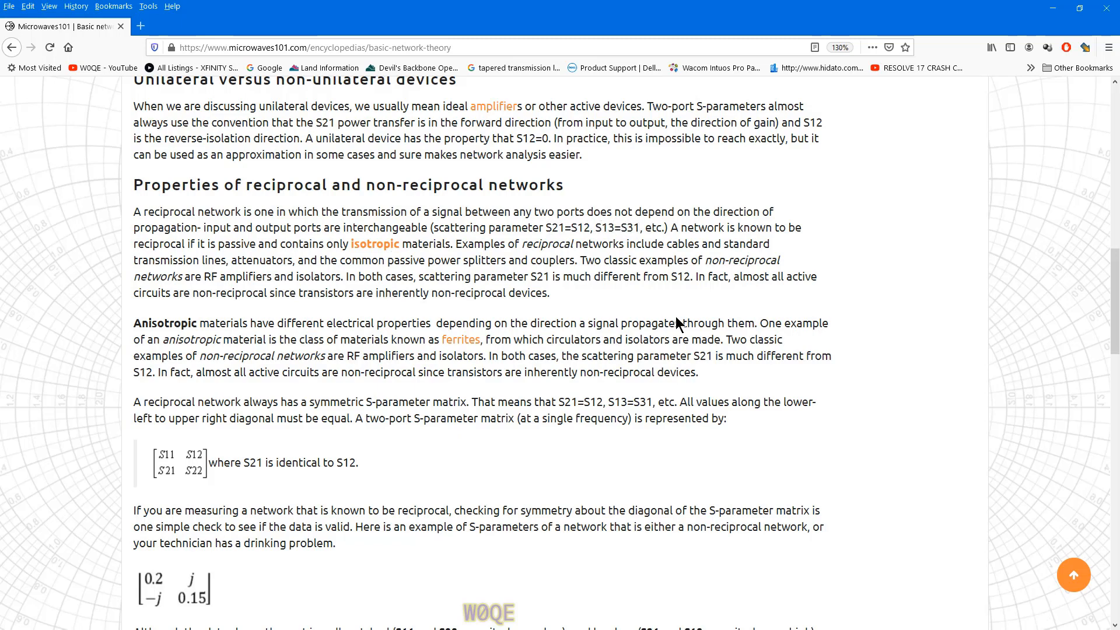
mouse_move(448, 242)
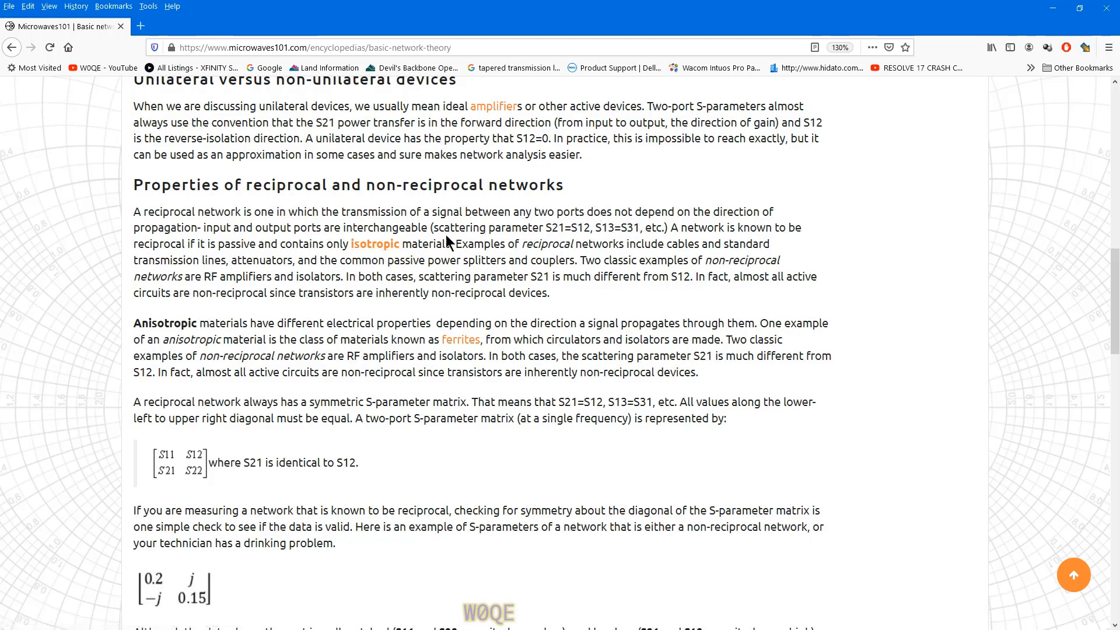
mouse_move(203, 259)
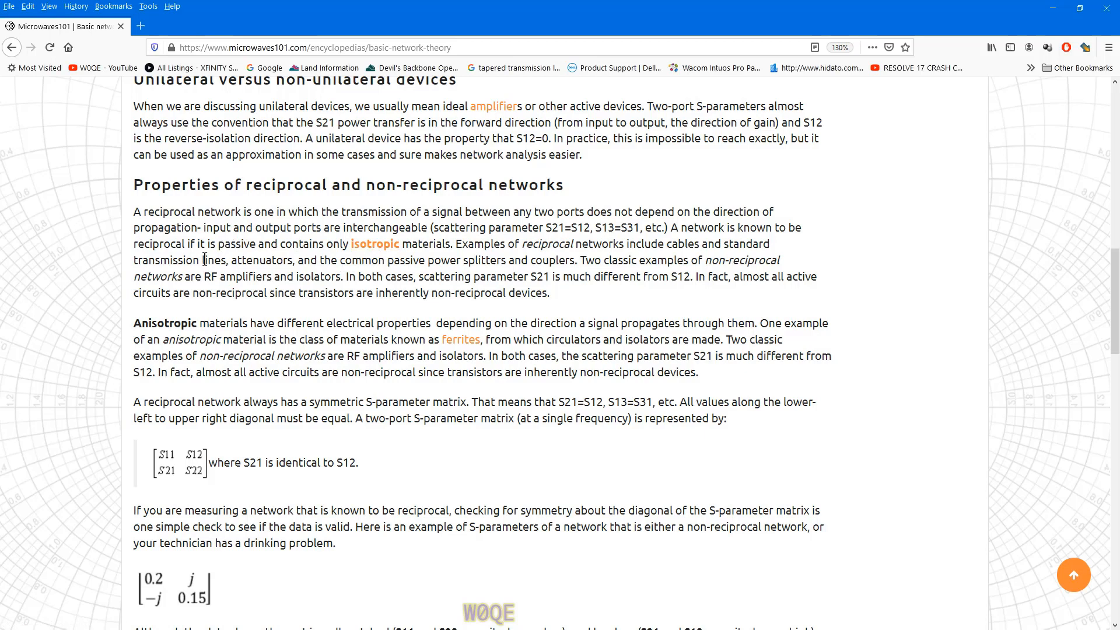
mouse_move(446, 262)
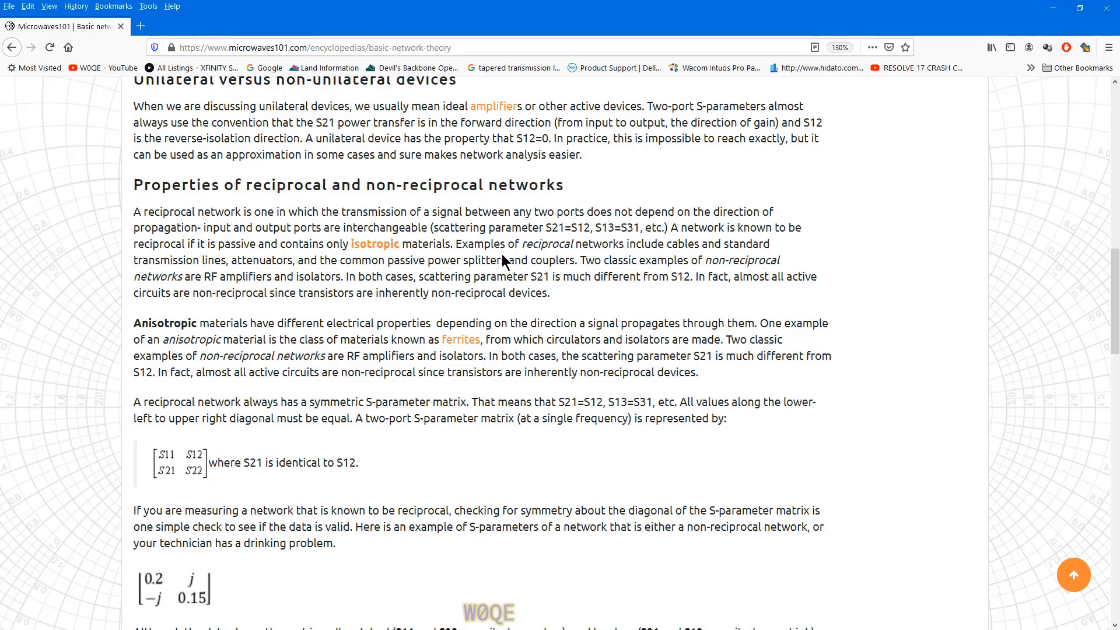
mouse_move(369, 259)
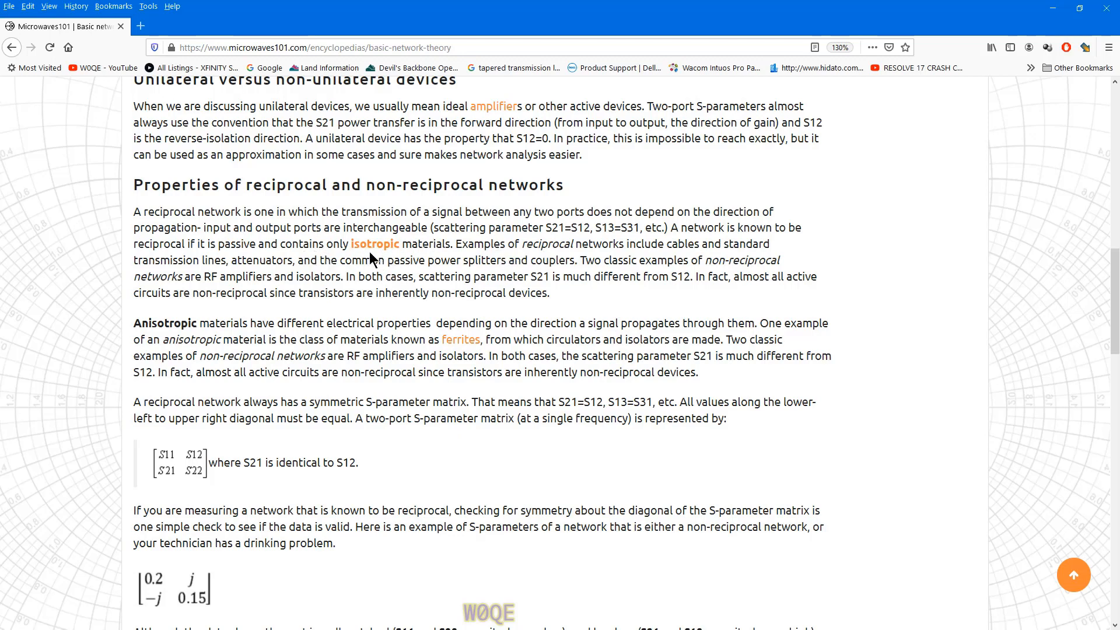
mouse_move(316, 492)
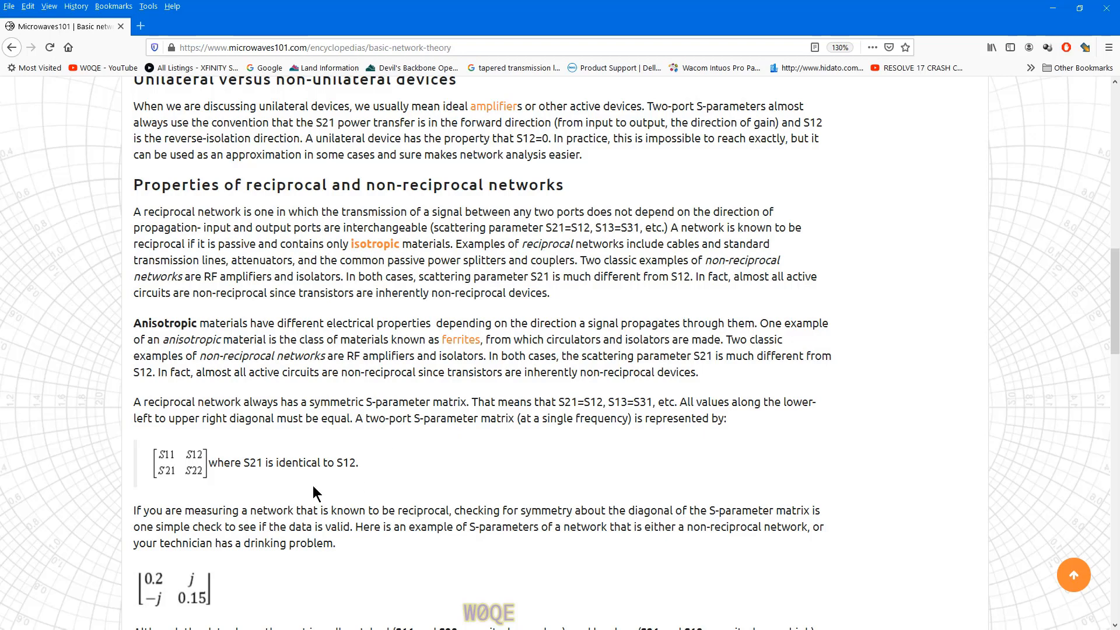
mouse_move(404, 468)
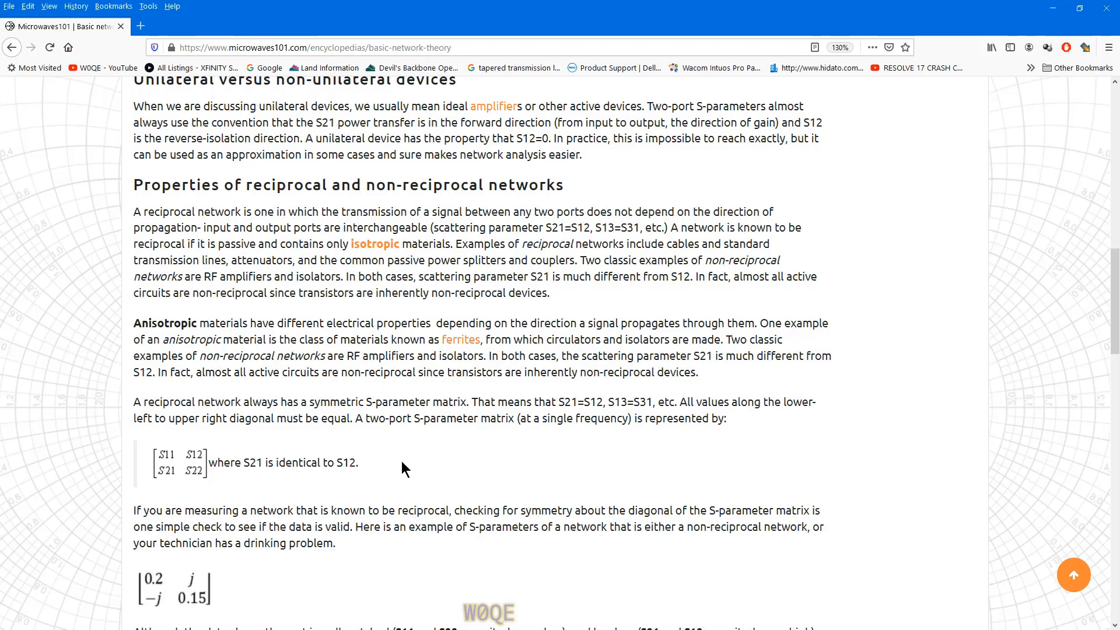
mouse_move(1112, 13)
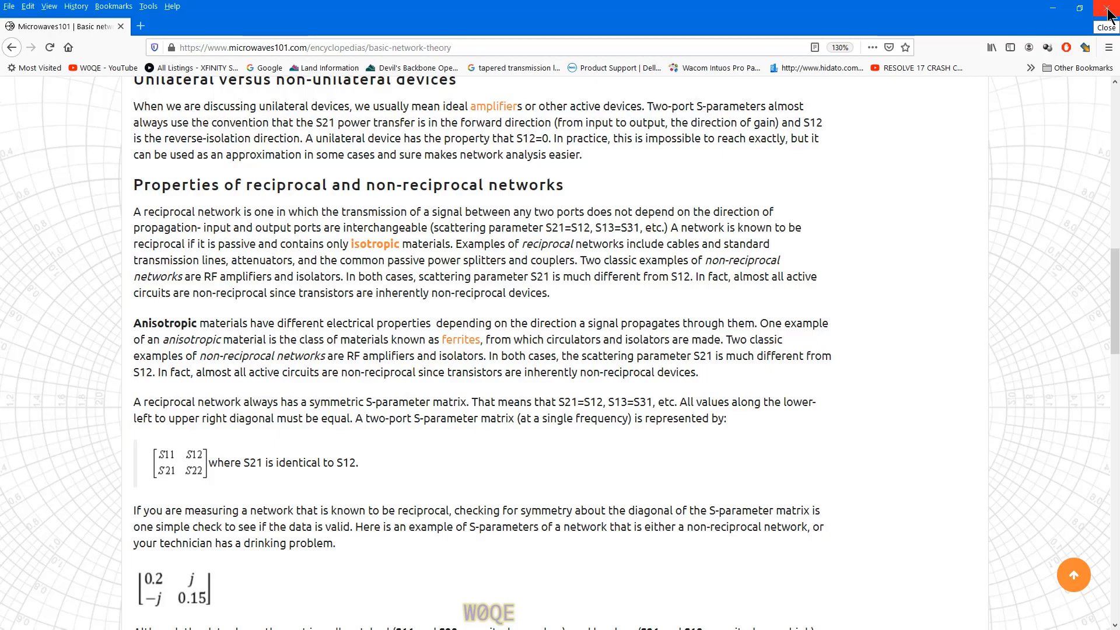
left_click(1105, 27)
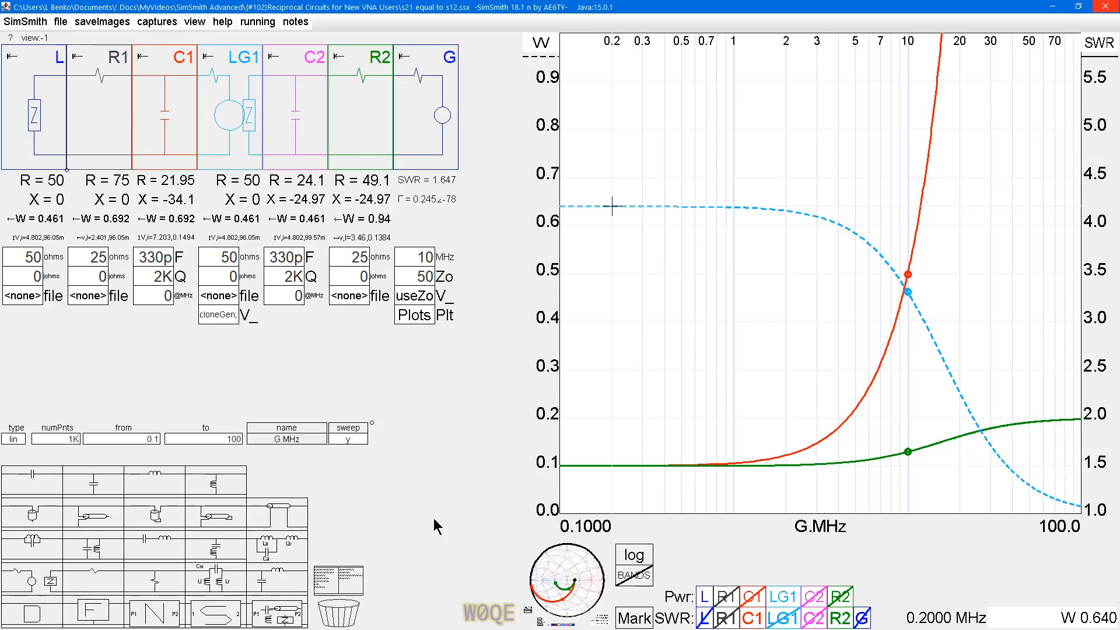
mouse_move(432, 502)
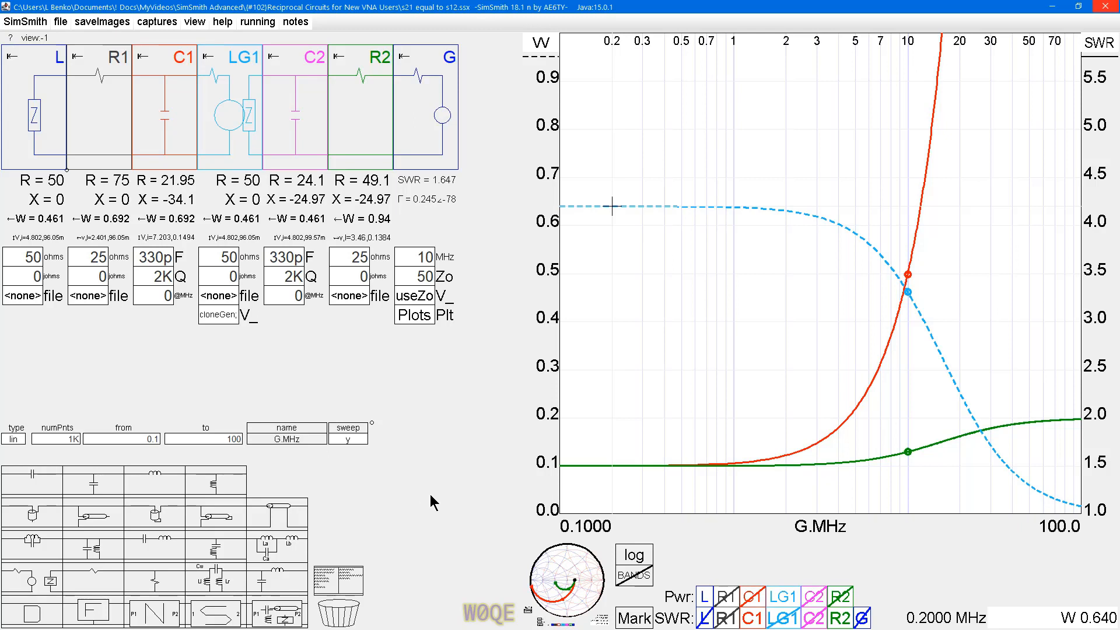
mouse_move(421, 366)
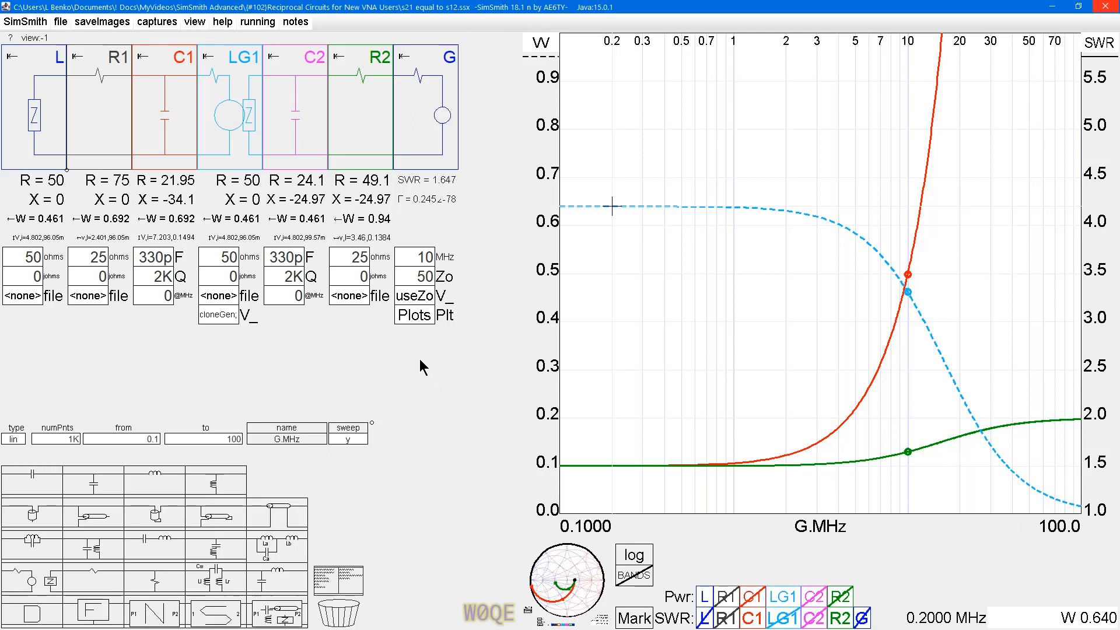
mouse_move(405, 371)
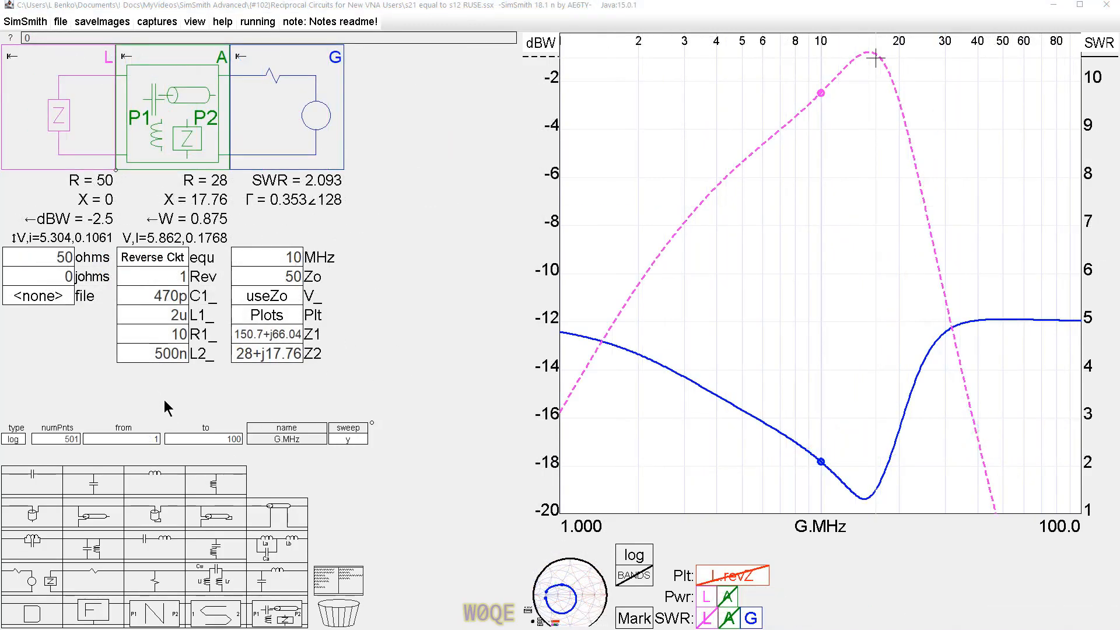
mouse_move(138, 383)
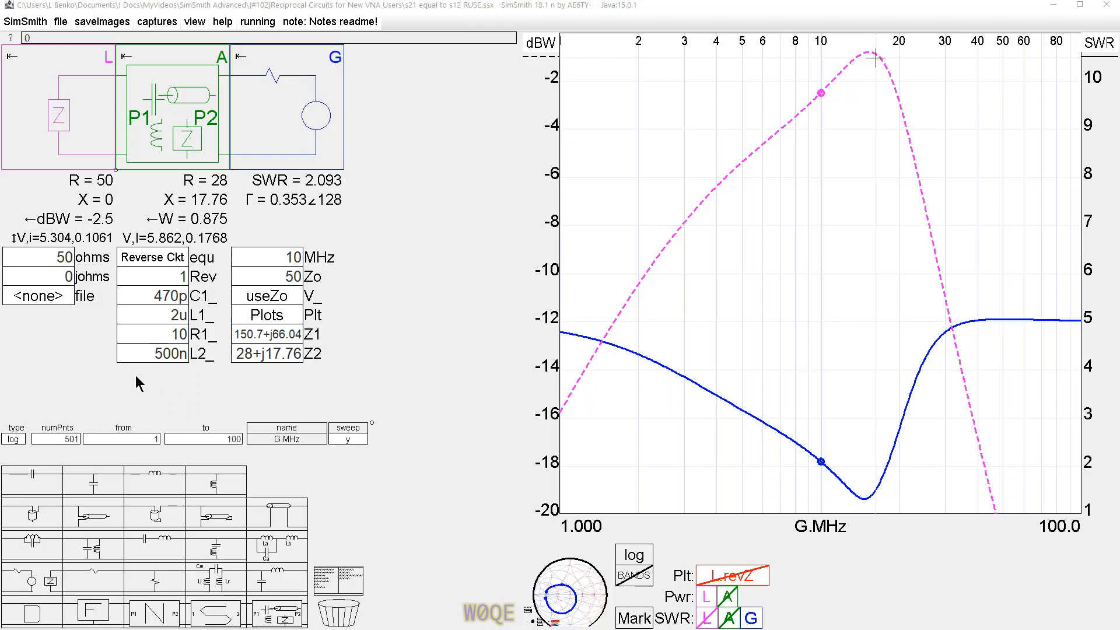
mouse_move(174, 396)
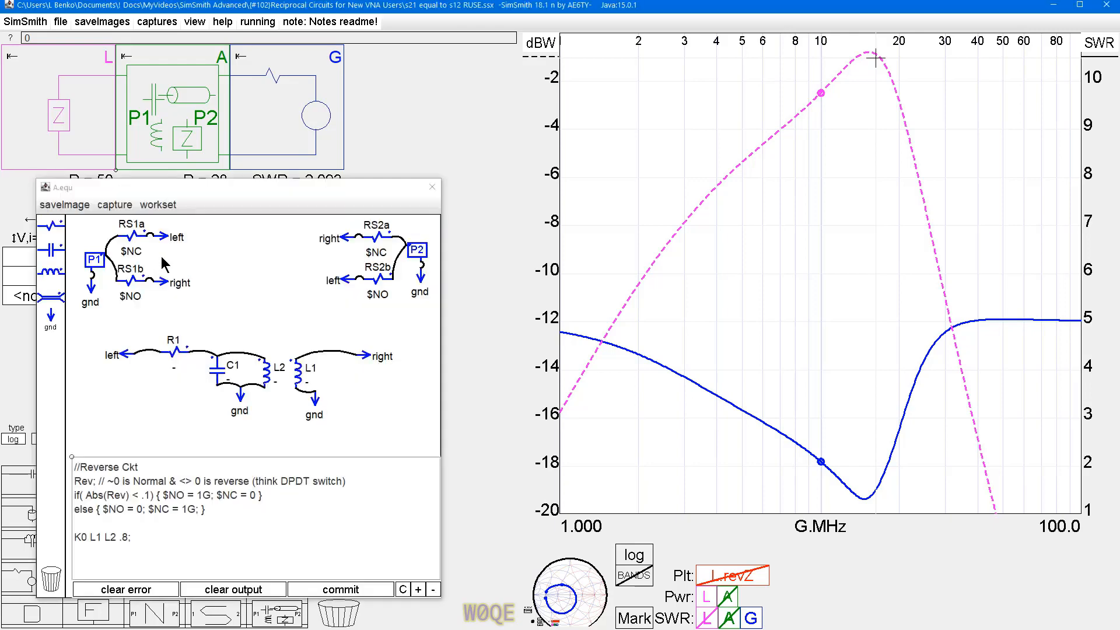
Move the A equ block editor window aside over the plot
left_click_drag(235, 187, 539, 198)
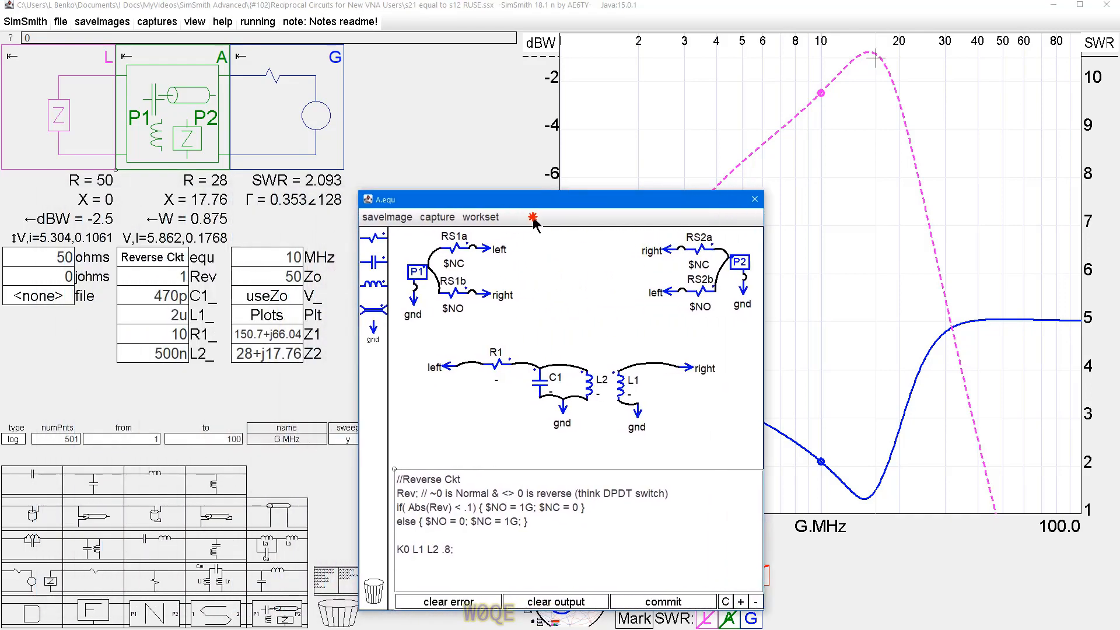
mouse_move(489, 319)
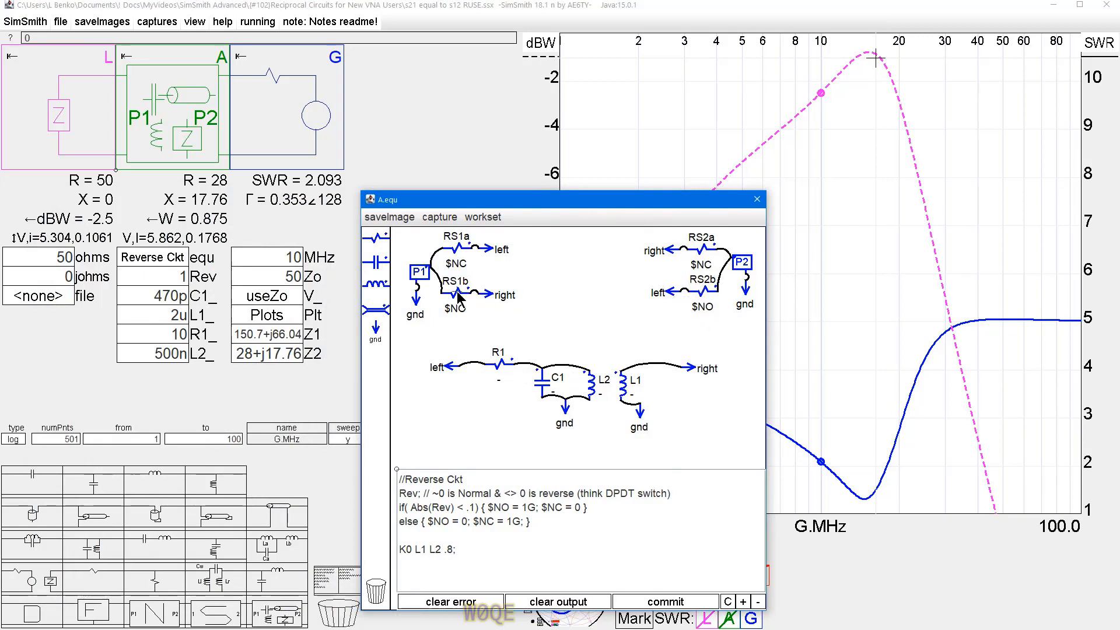
mouse_move(457, 242)
type("0")
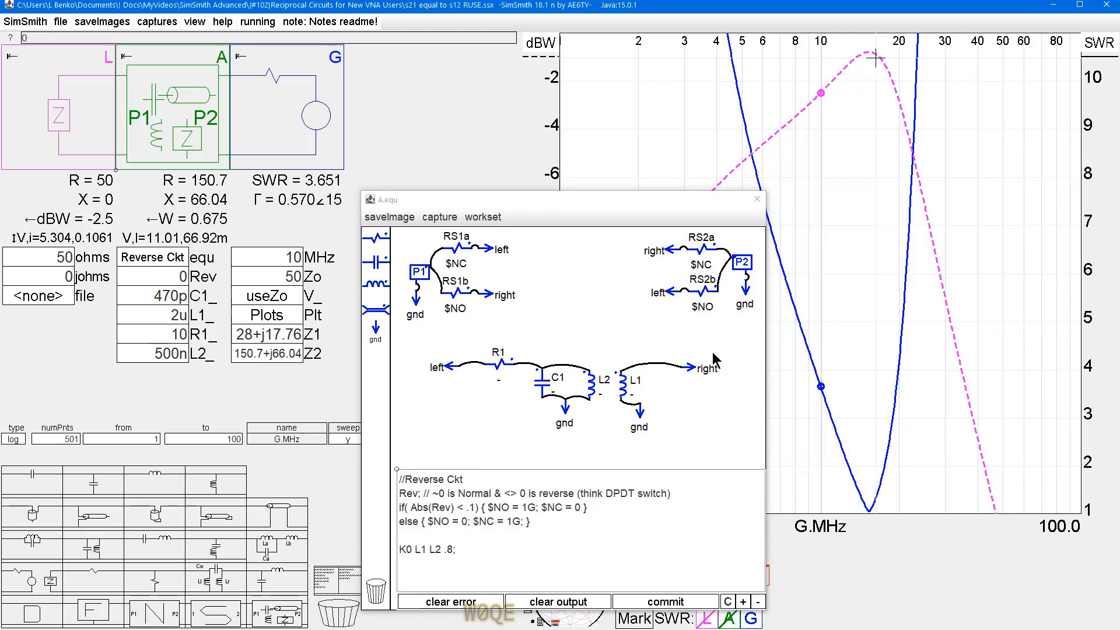
mouse_move(699, 376)
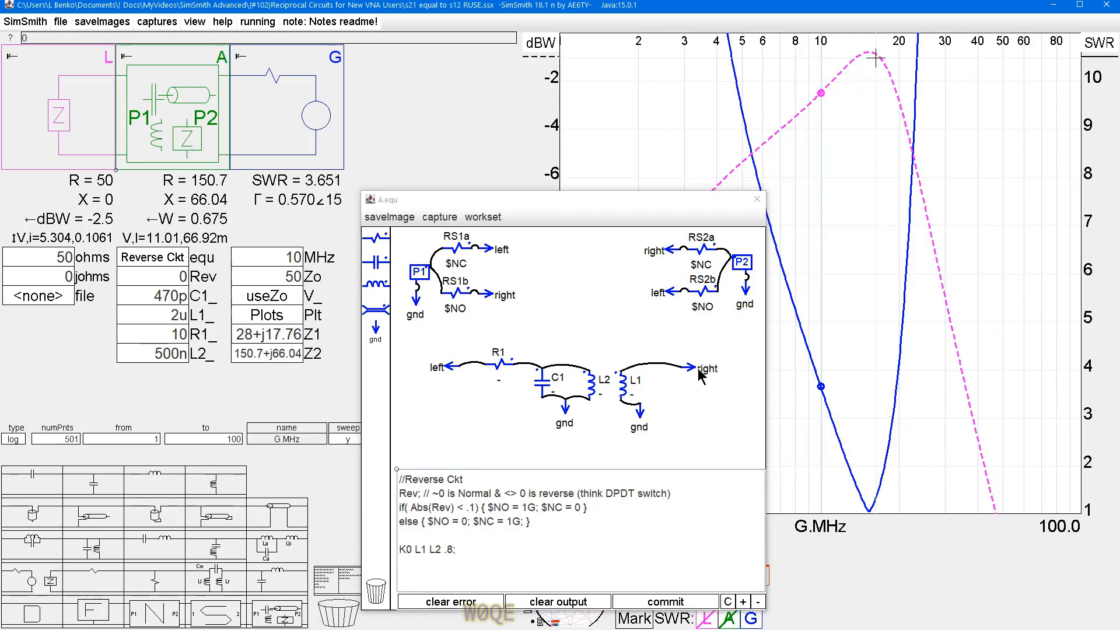
mouse_move(704, 374)
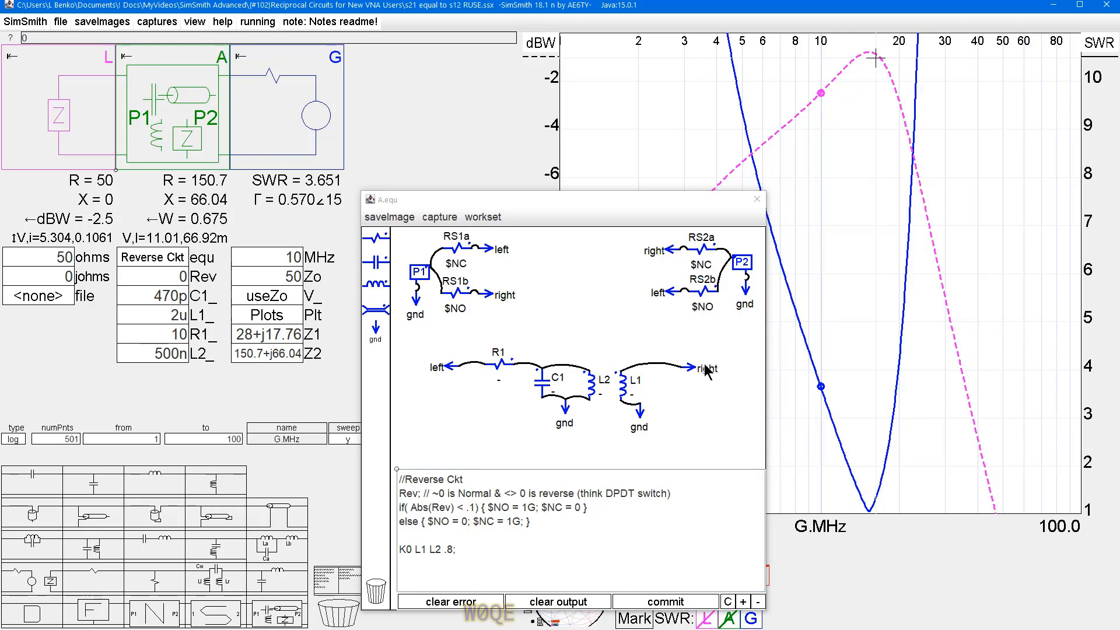
mouse_move(725, 265)
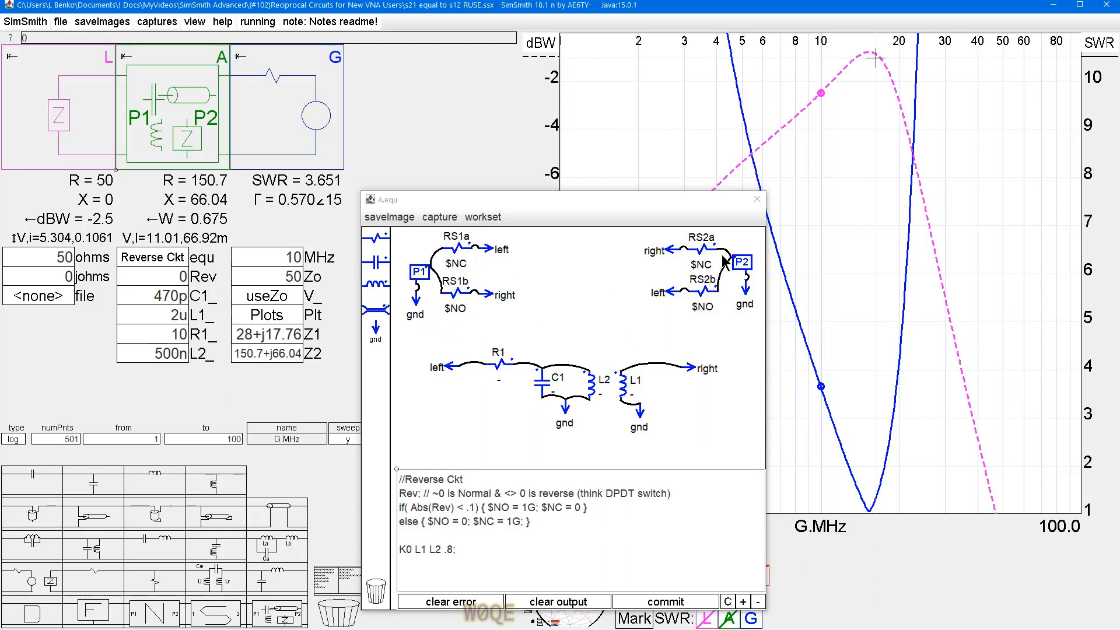
mouse_move(473, 256)
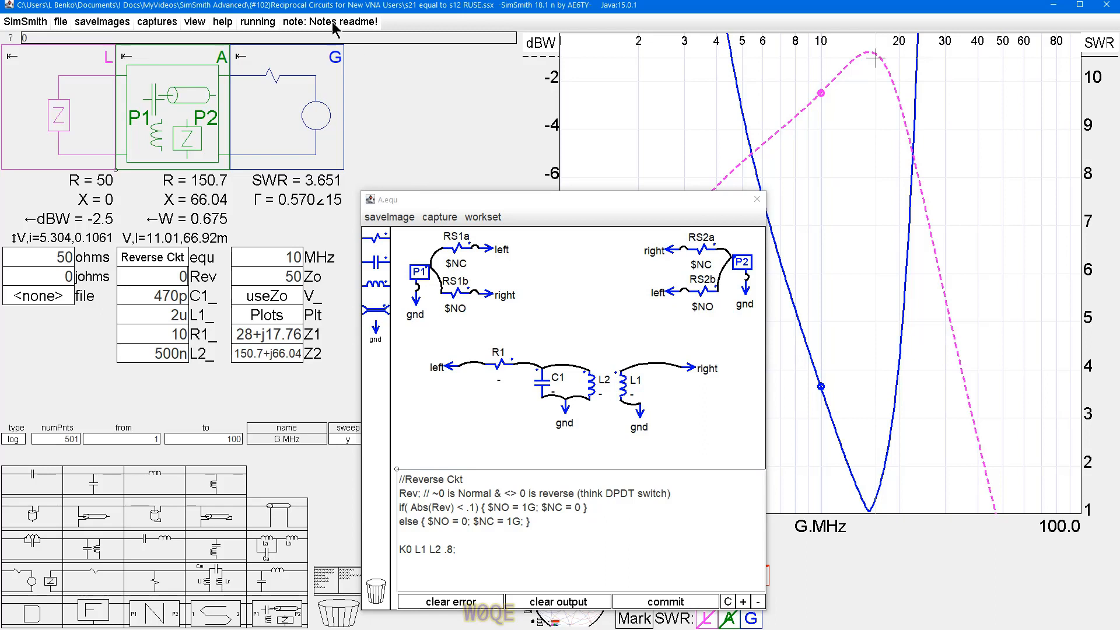
left_click(333, 21)
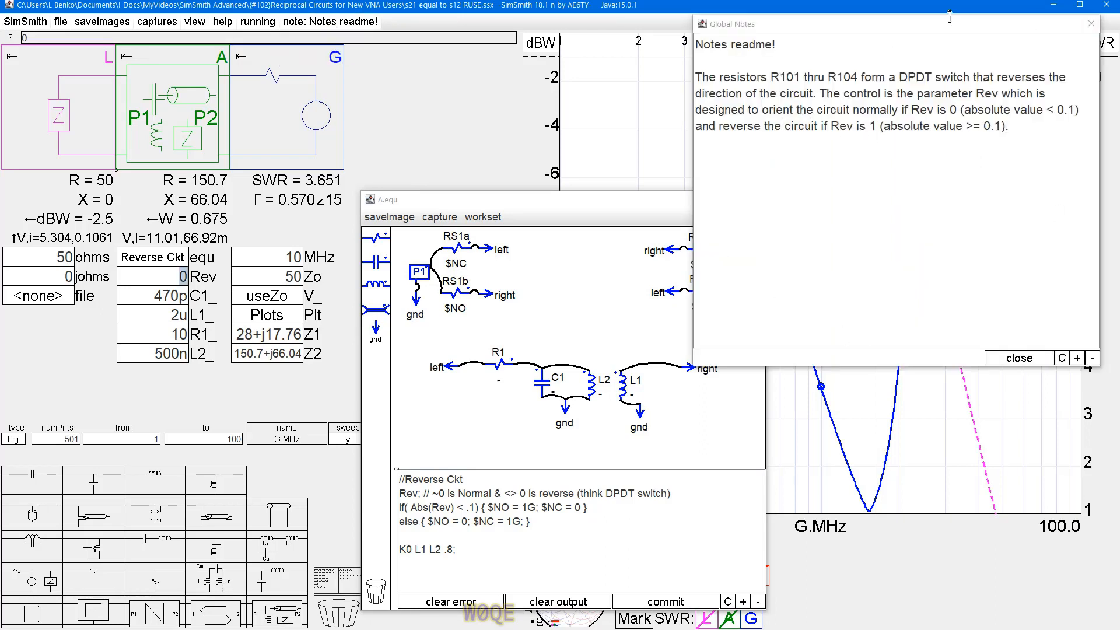
left_click(1089, 23)
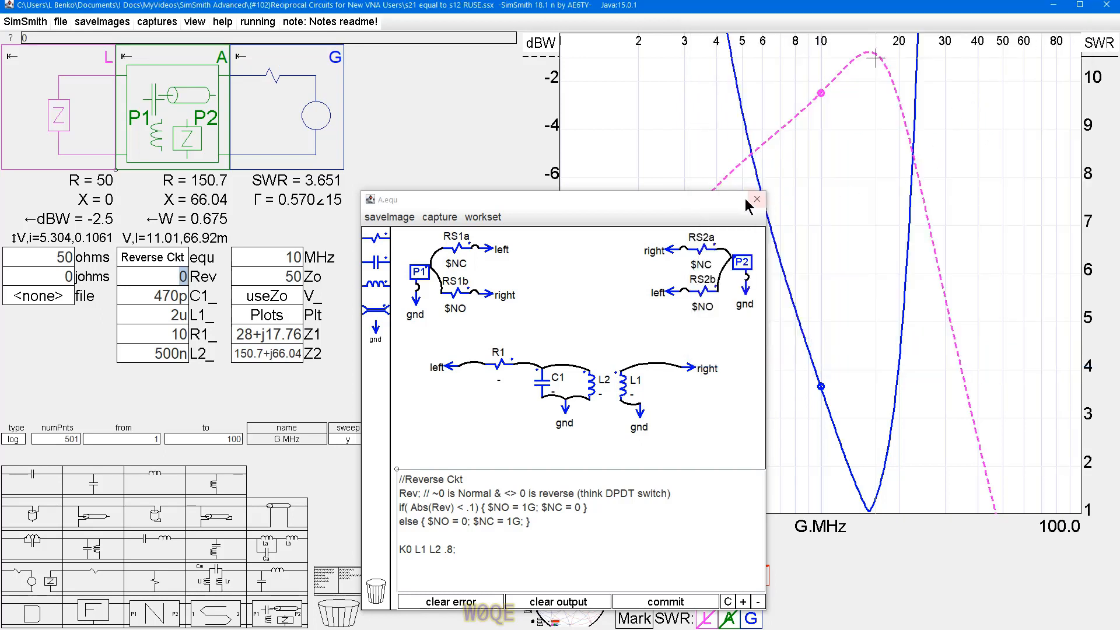
mouse_move(658, 236)
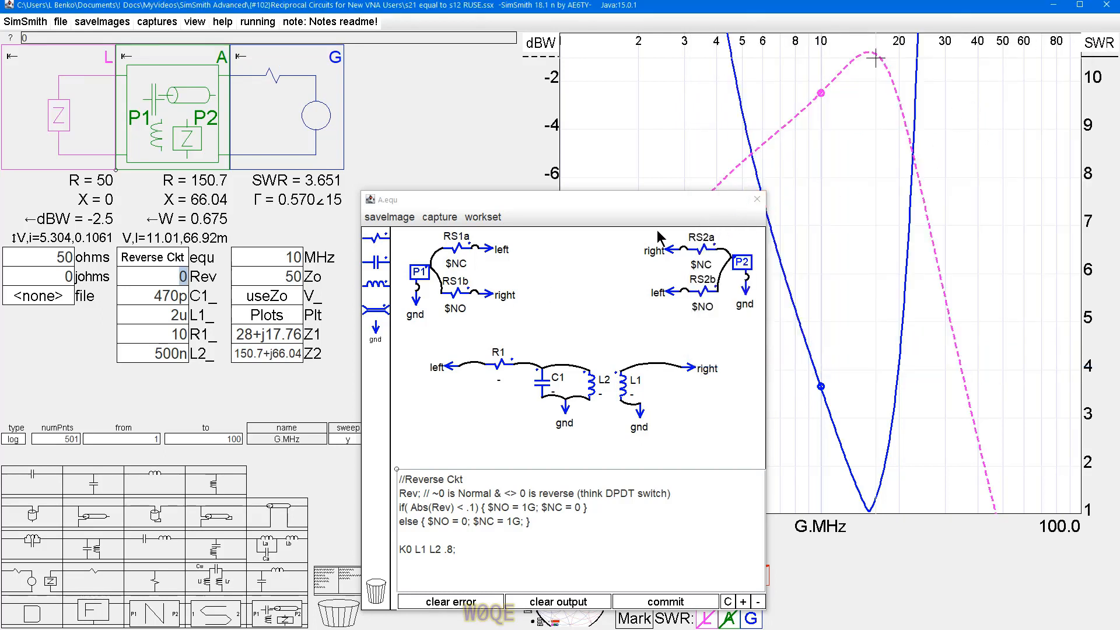
mouse_move(540, 316)
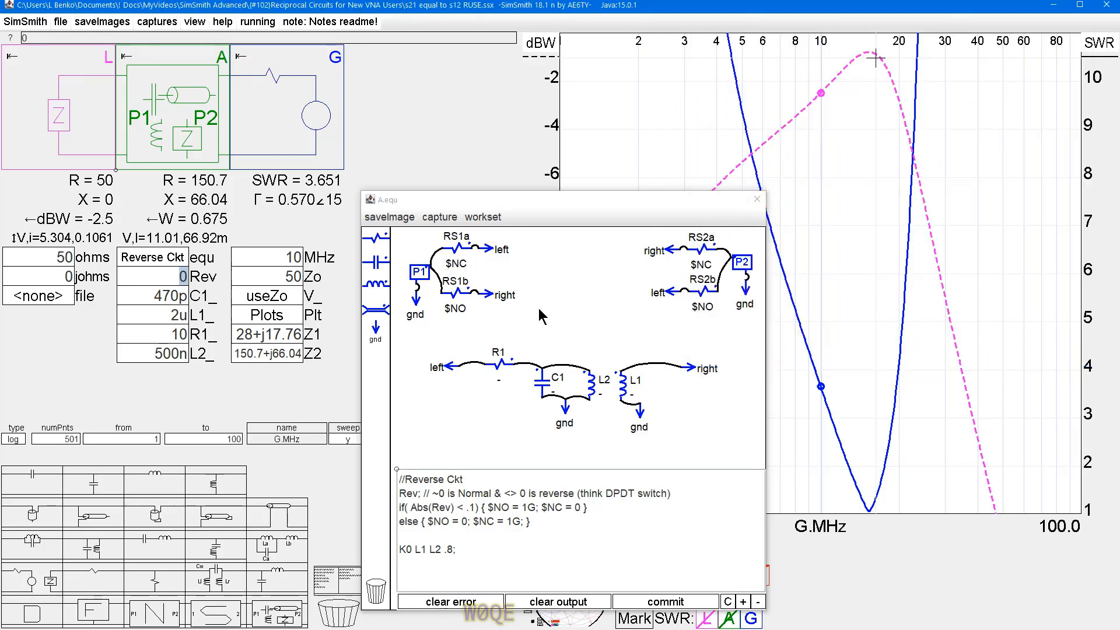
mouse_move(465, 336)
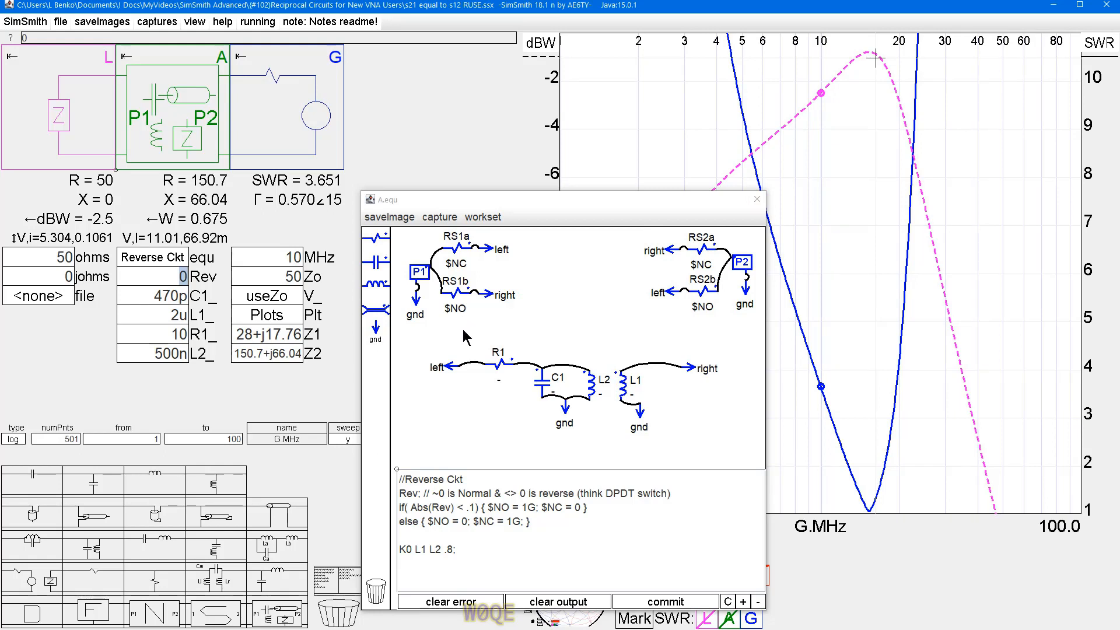
mouse_move(492, 313)
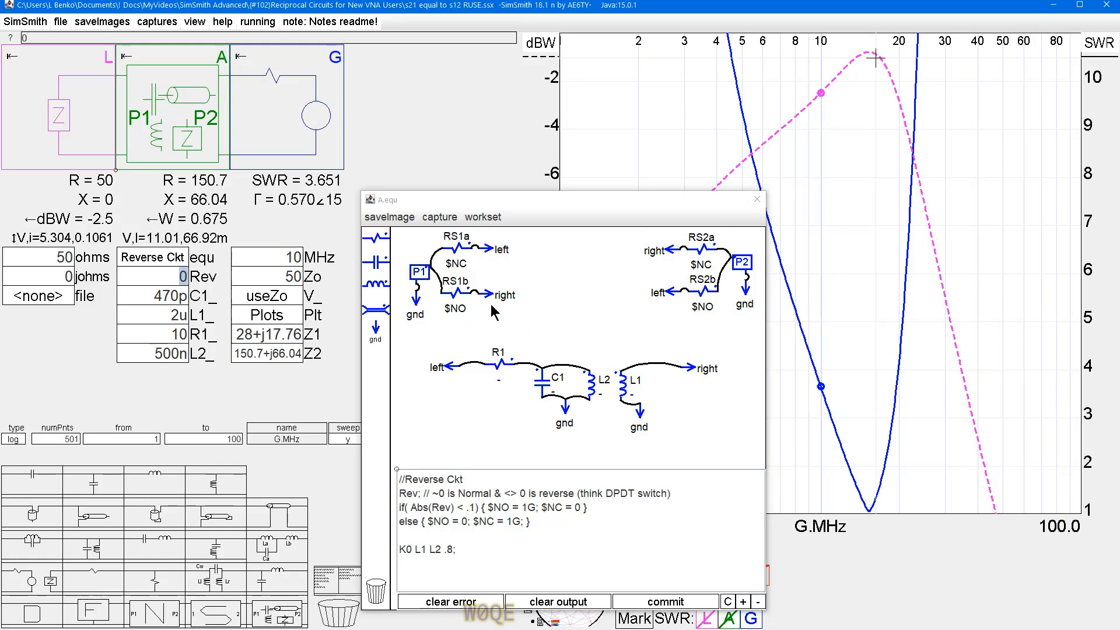
mouse_move(450, 313)
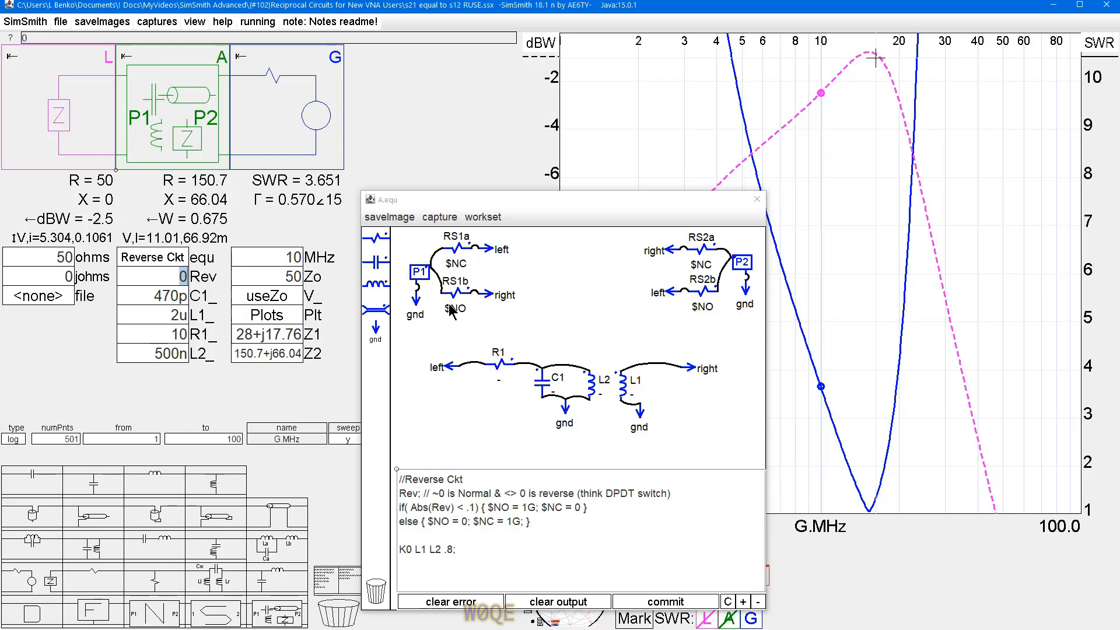
mouse_move(628, 384)
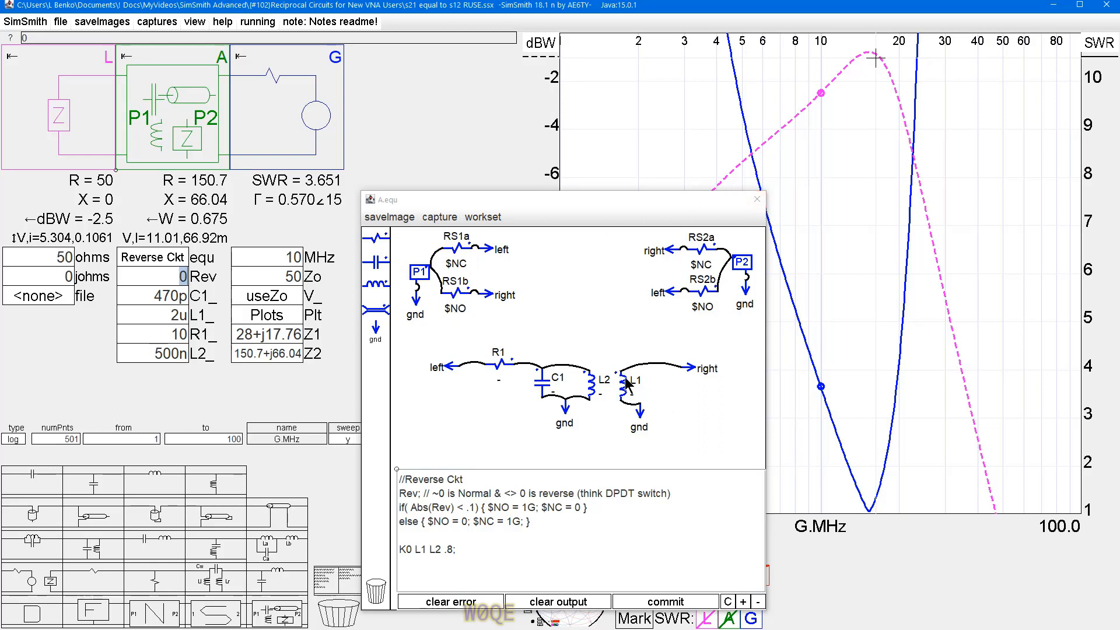
mouse_move(430, 542)
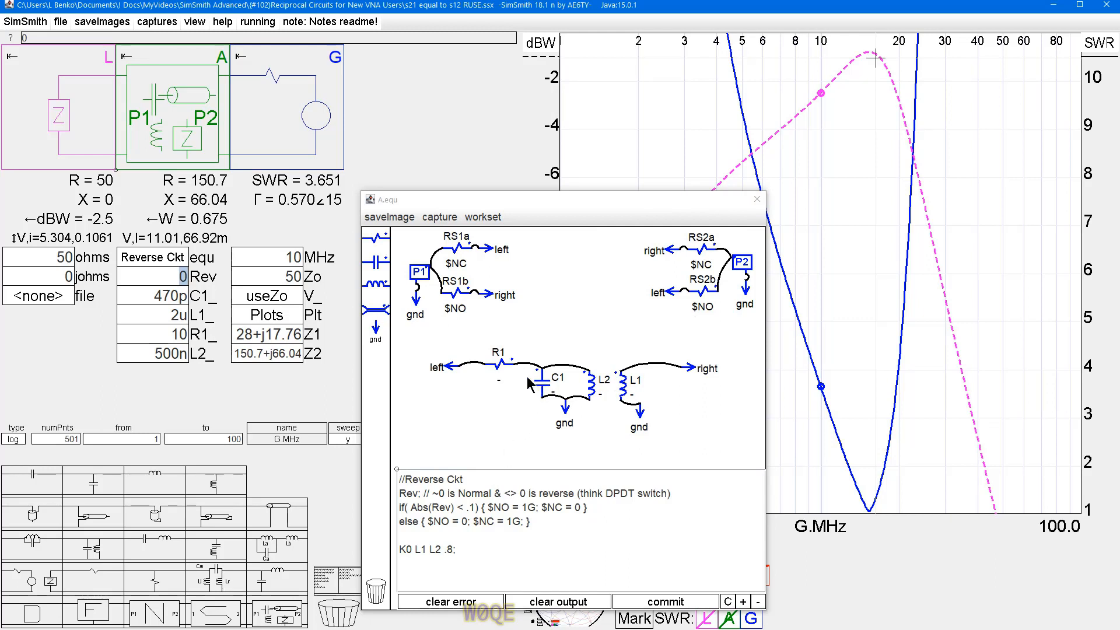
mouse_move(521, 364)
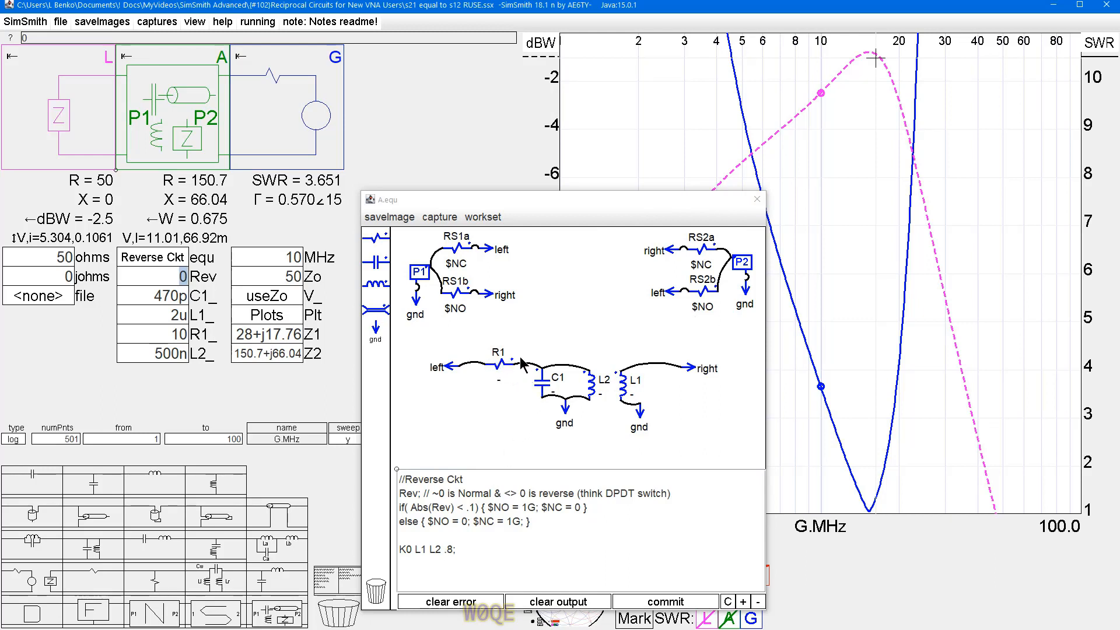
Close the A.equ editor and review the Plots script showing Z1 = L.revZ, Z2 = G.Zin
left_click(756, 198)
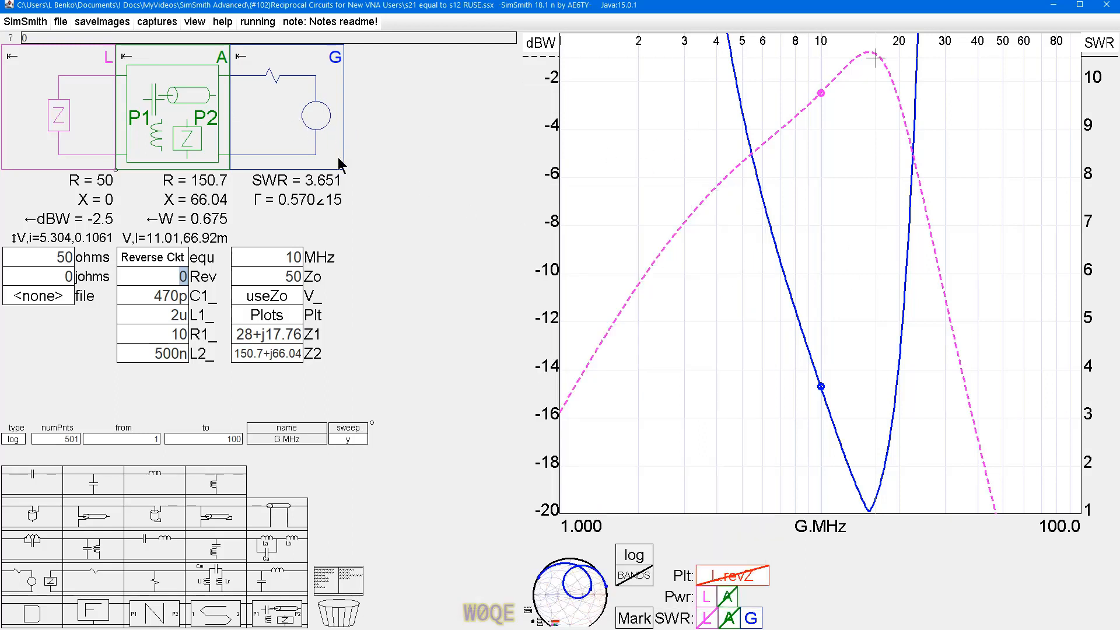
mouse_move(293, 120)
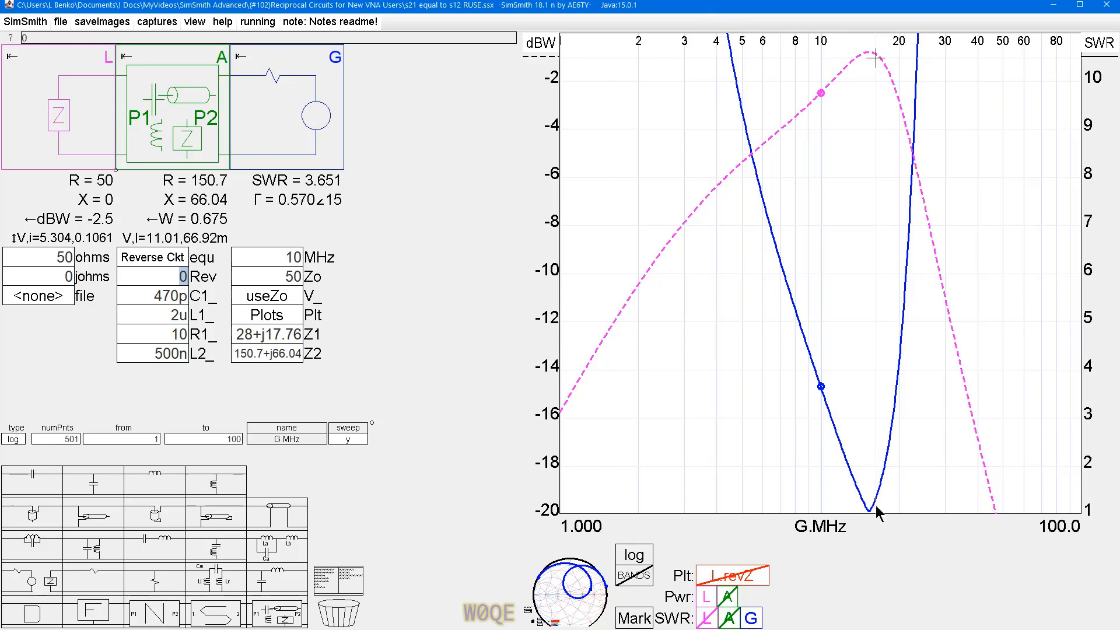
mouse_move(91, 114)
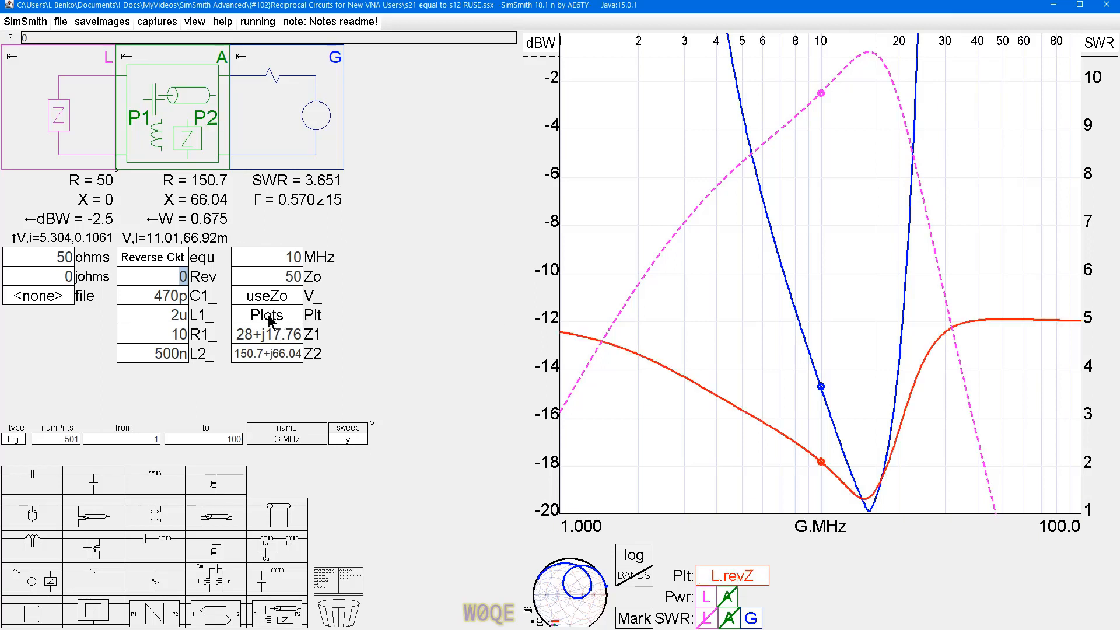
left_click(266, 314)
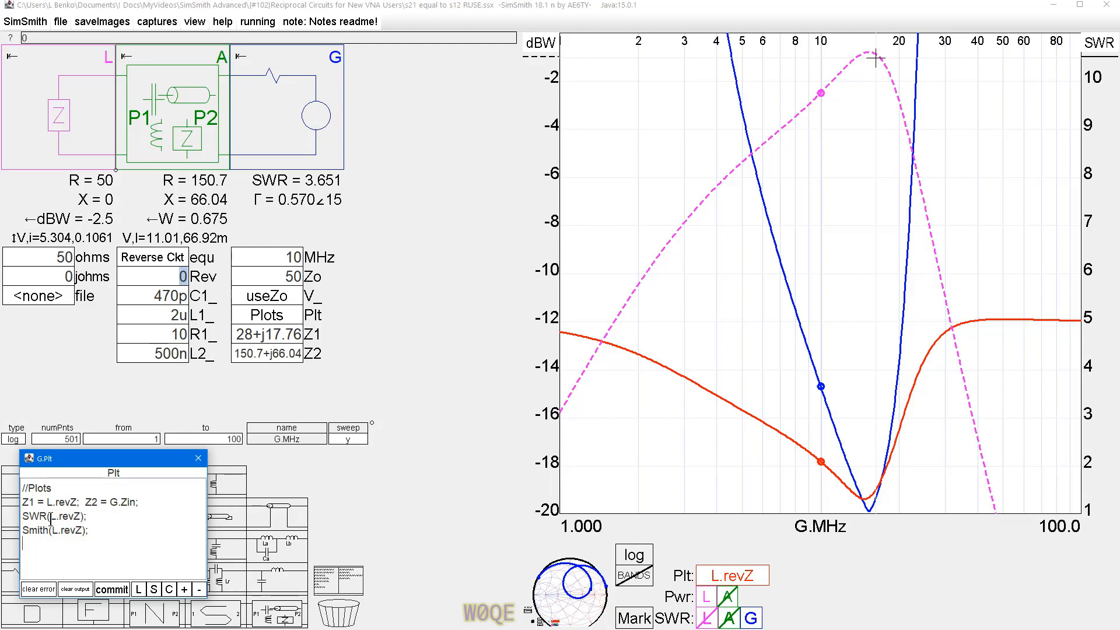
mouse_move(82, 112)
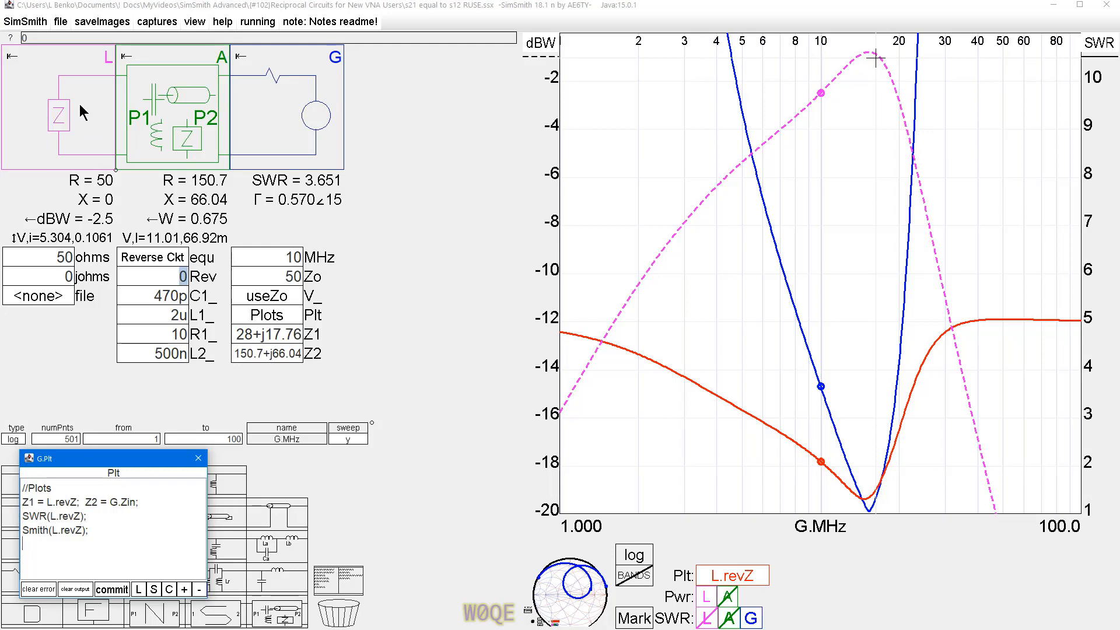
mouse_move(196, 125)
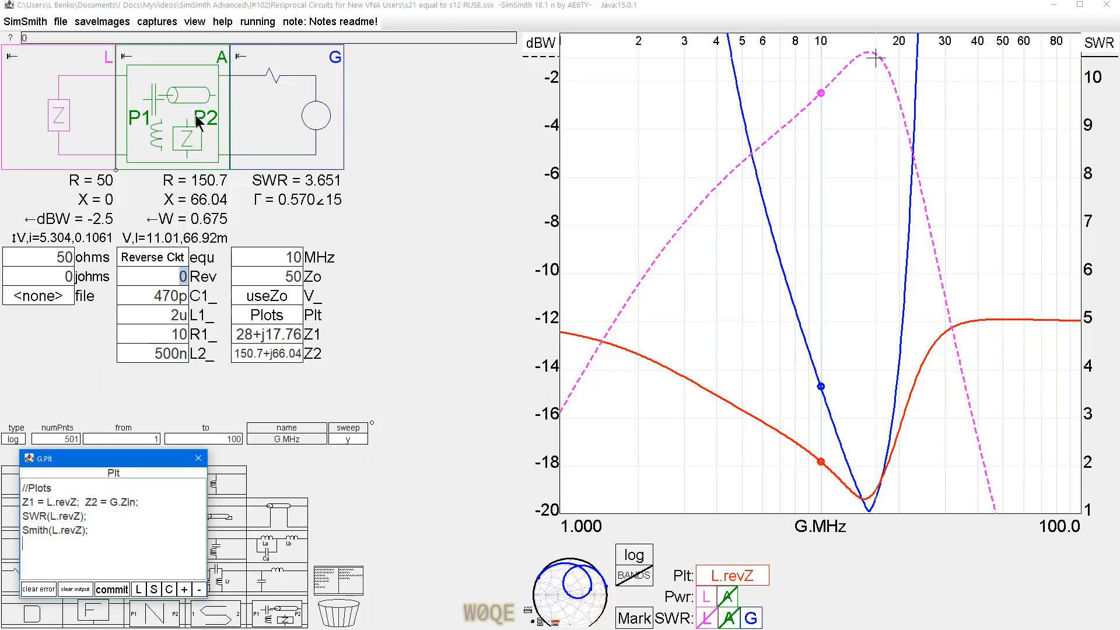
left_click(198, 458)
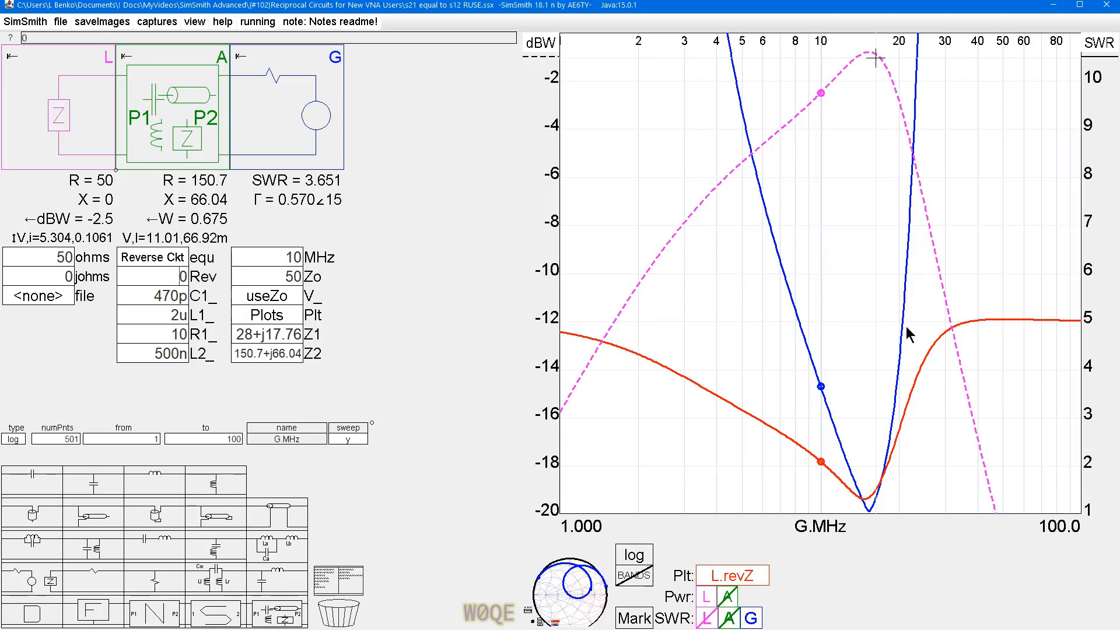
Set the Rev field to -1 so the Z1 and Z2 impedance curves swap
left_click(161, 276)
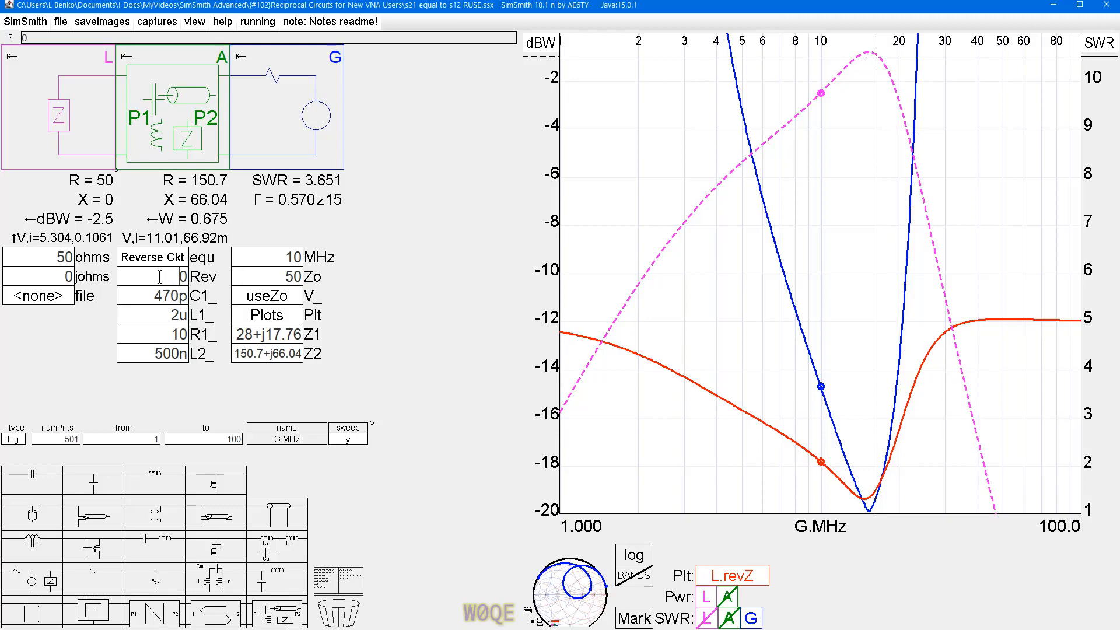
left_click(170, 277)
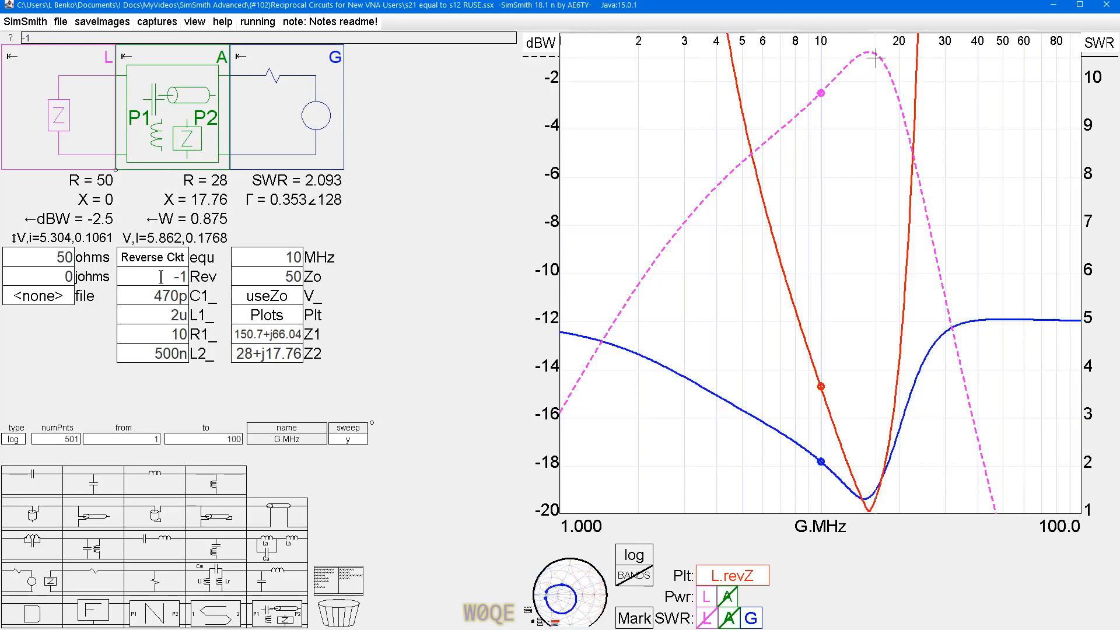
left_click(162, 278)
type("0")
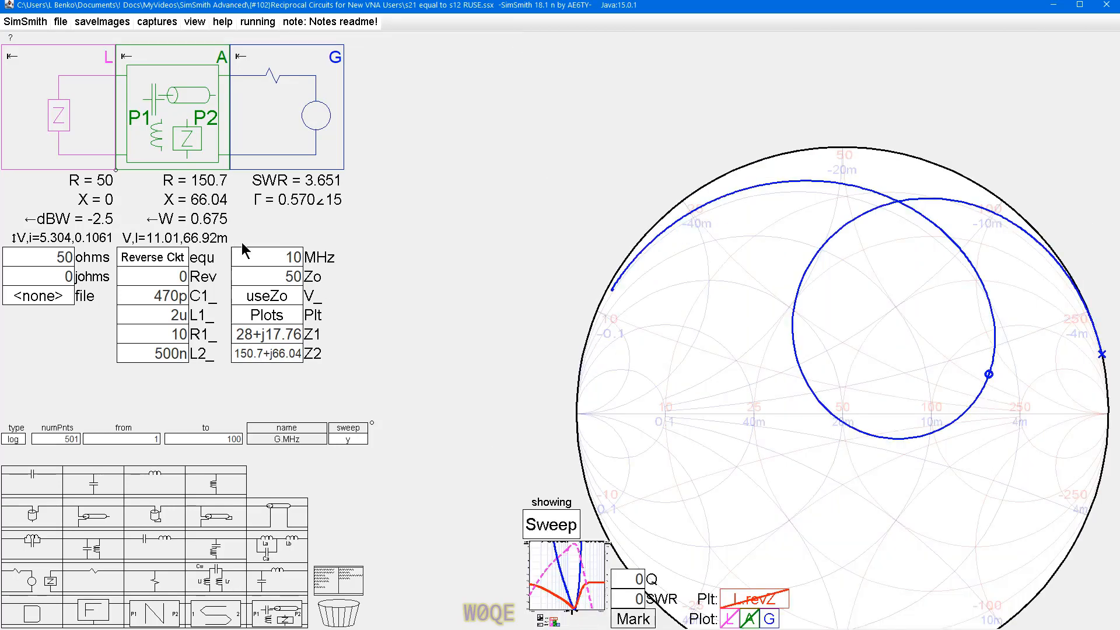
mouse_move(771, 610)
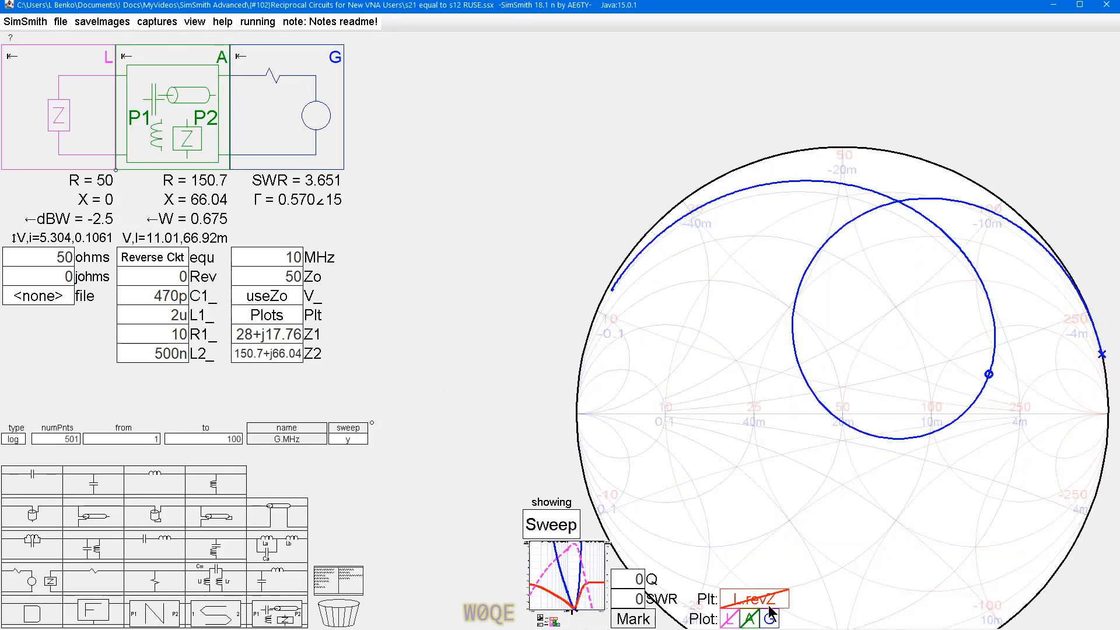
Show the L.revZ trace on the Smith chart and set Rev to 1
left_click(771, 619)
type("1")
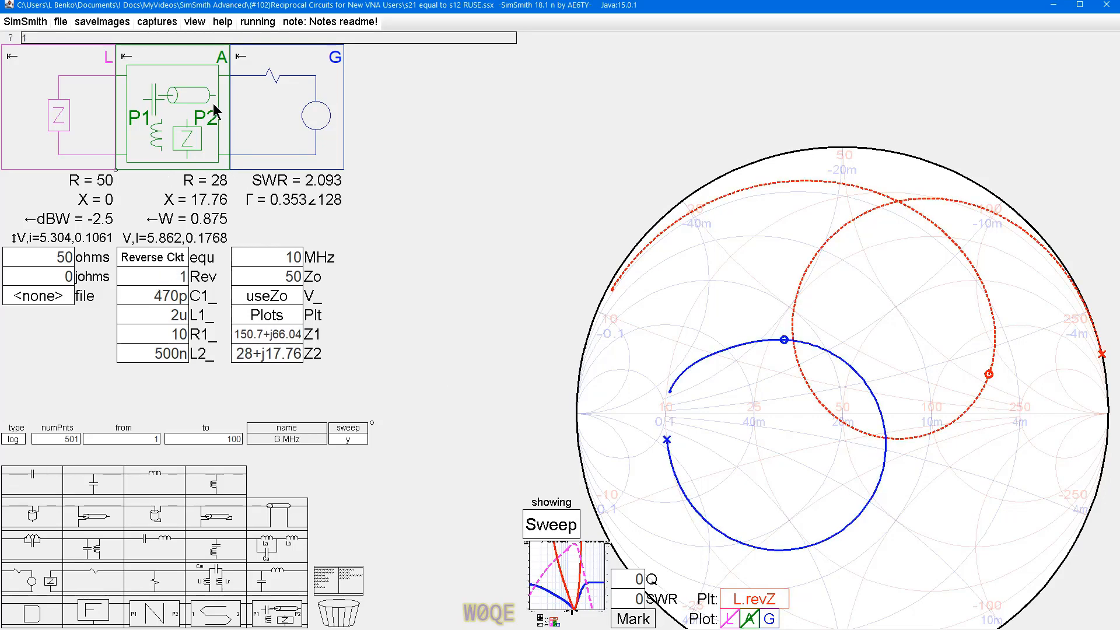
mouse_move(190, 141)
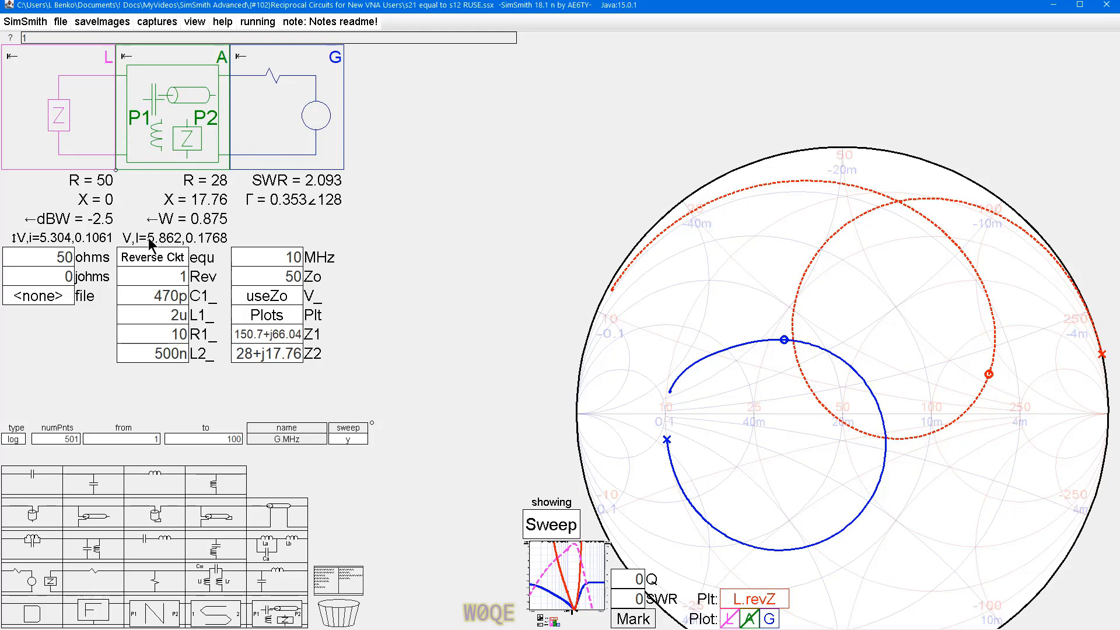
left_click(210, 256)
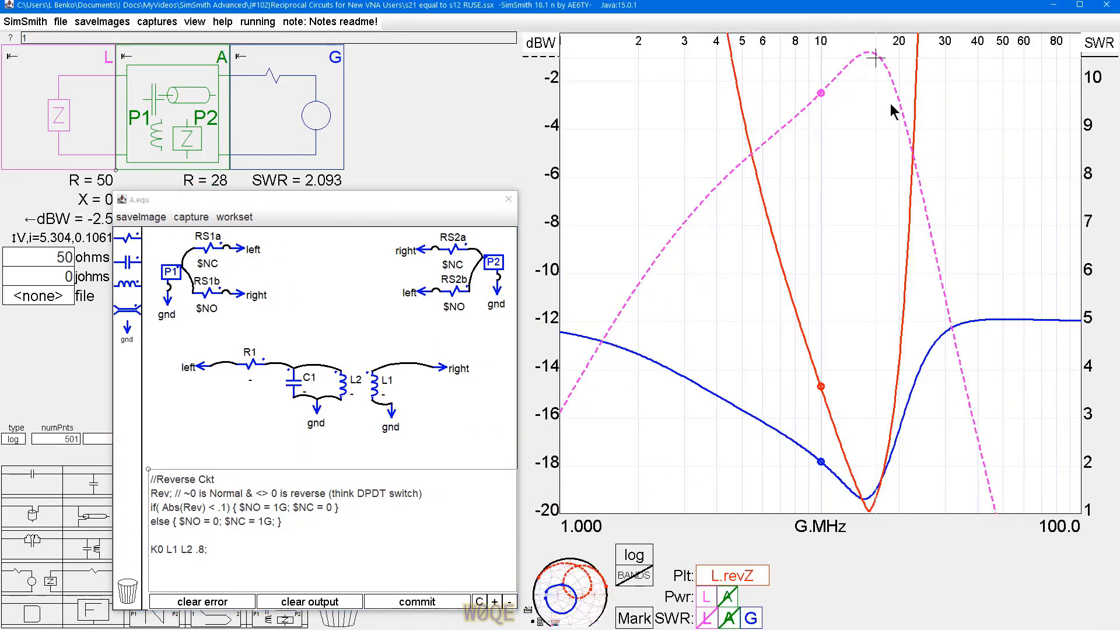
mouse_move(470, 375)
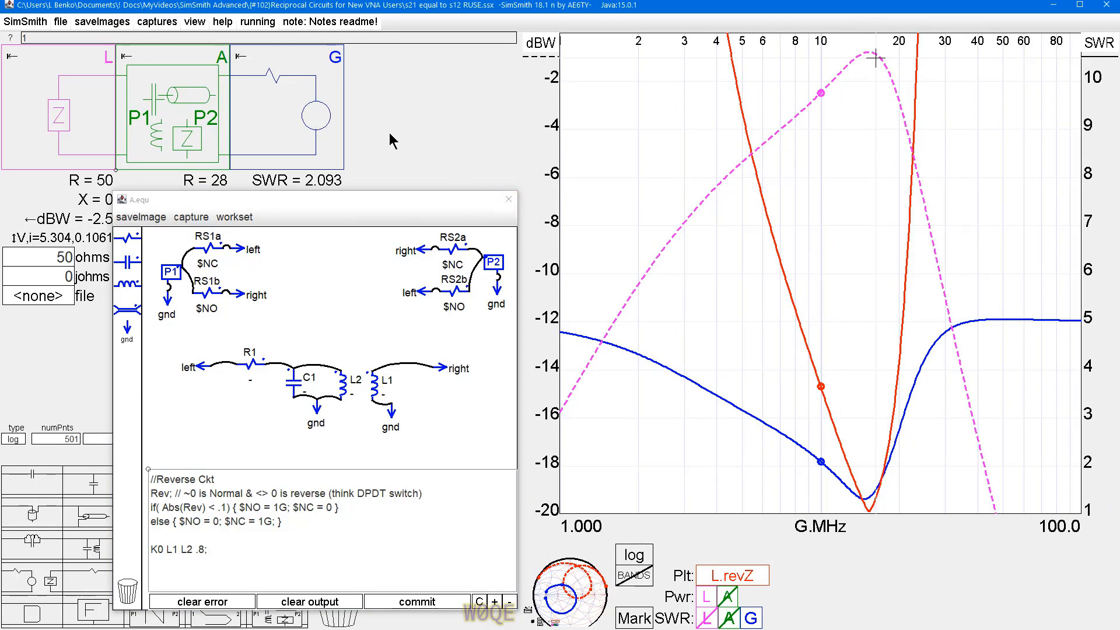
mouse_move(298, 291)
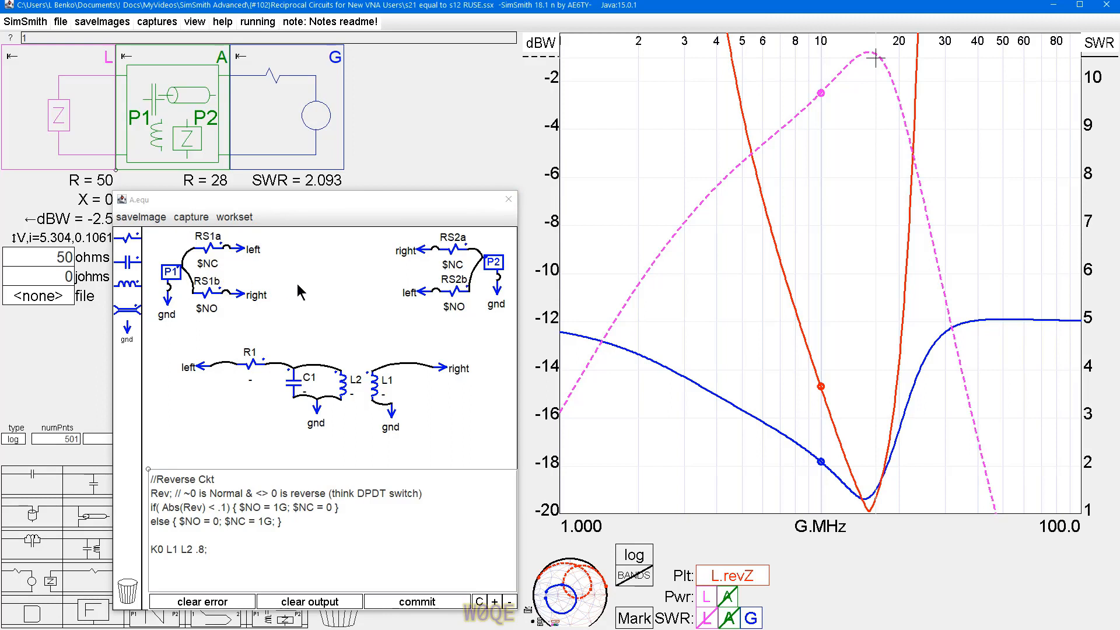
mouse_move(430, 300)
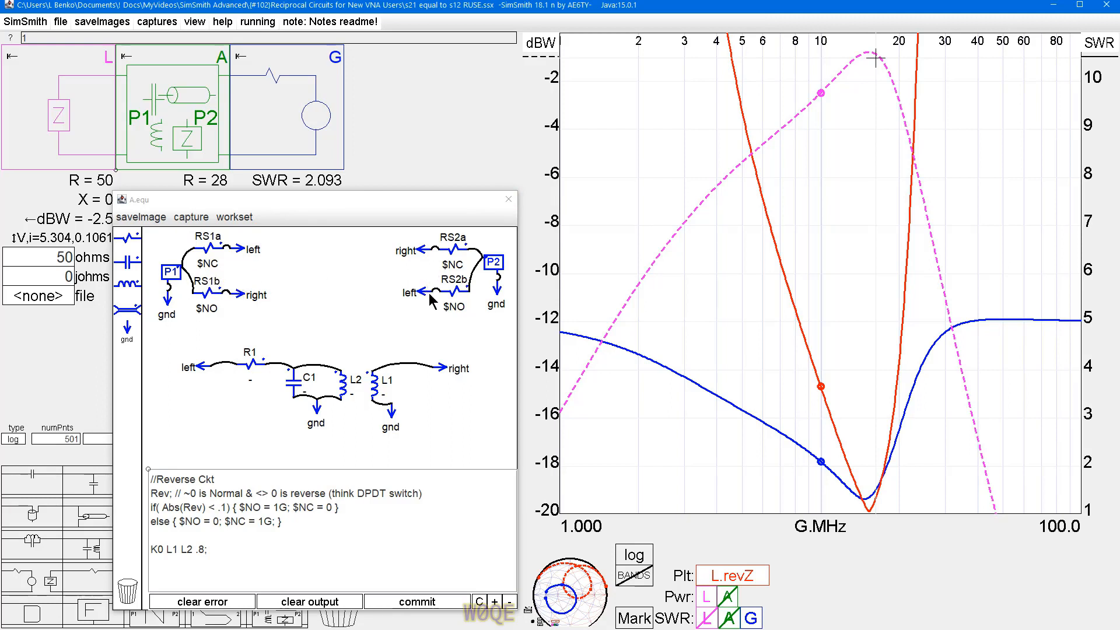
mouse_move(440, 294)
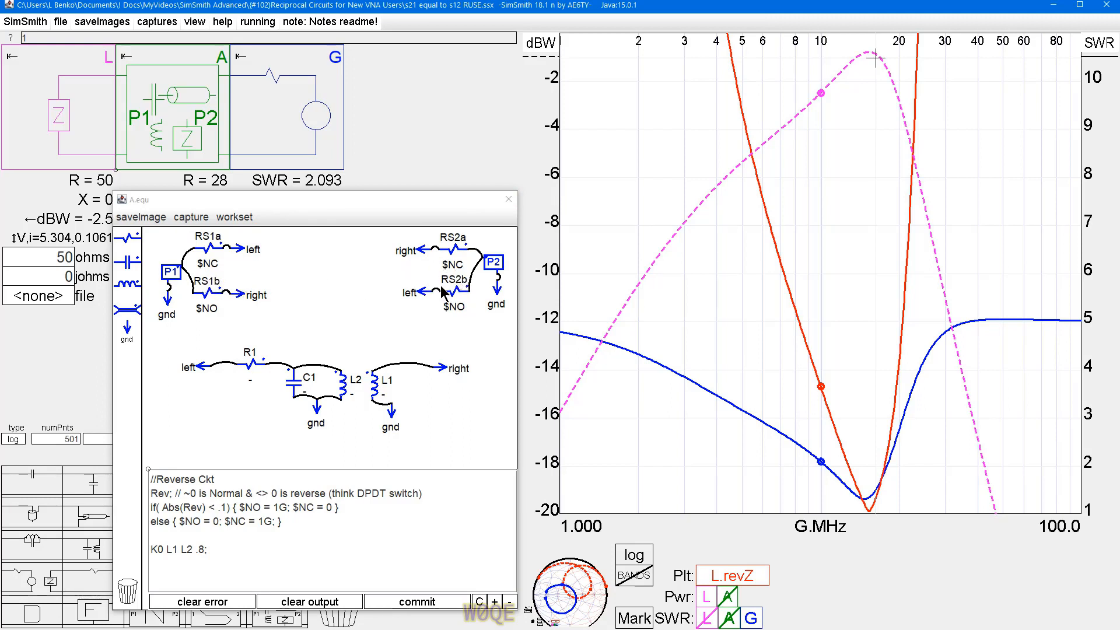
mouse_move(457, 223)
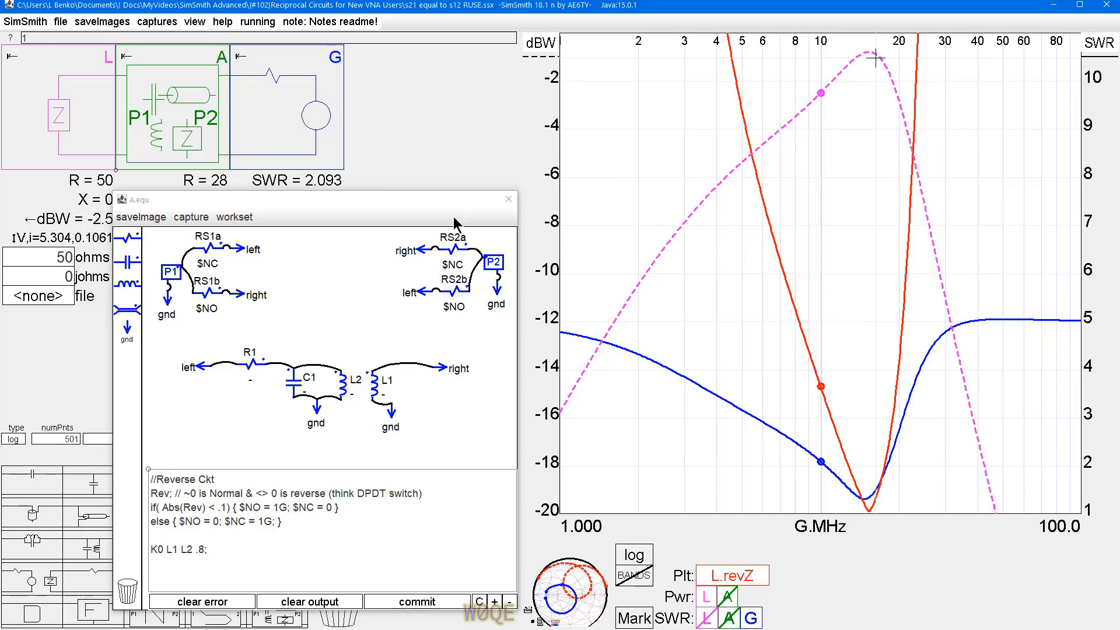
mouse_move(487, 155)
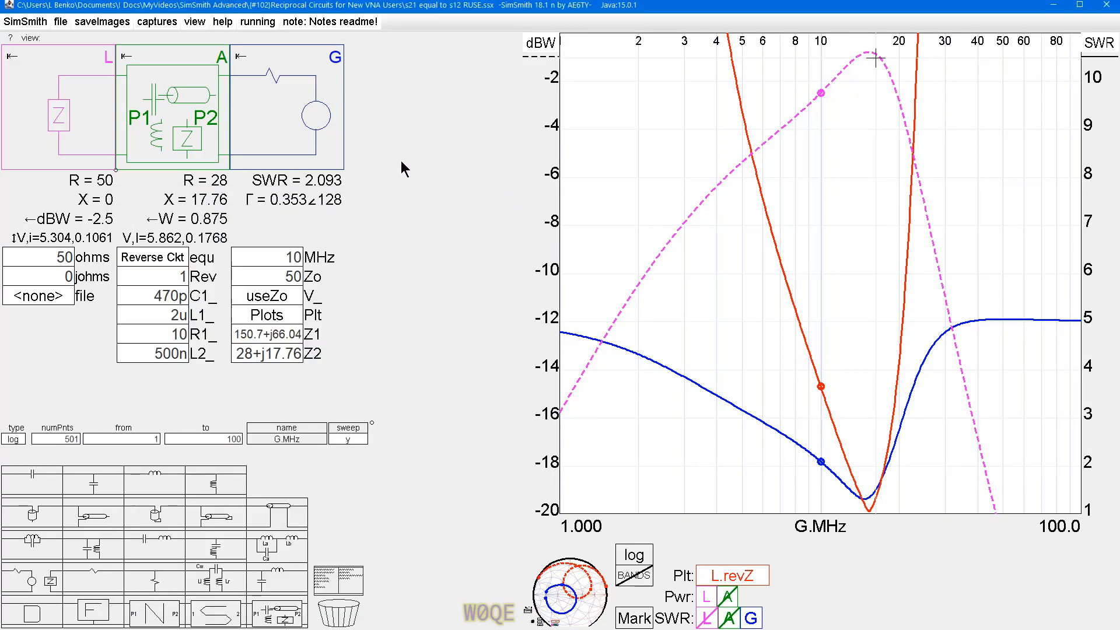
mouse_move(379, 316)
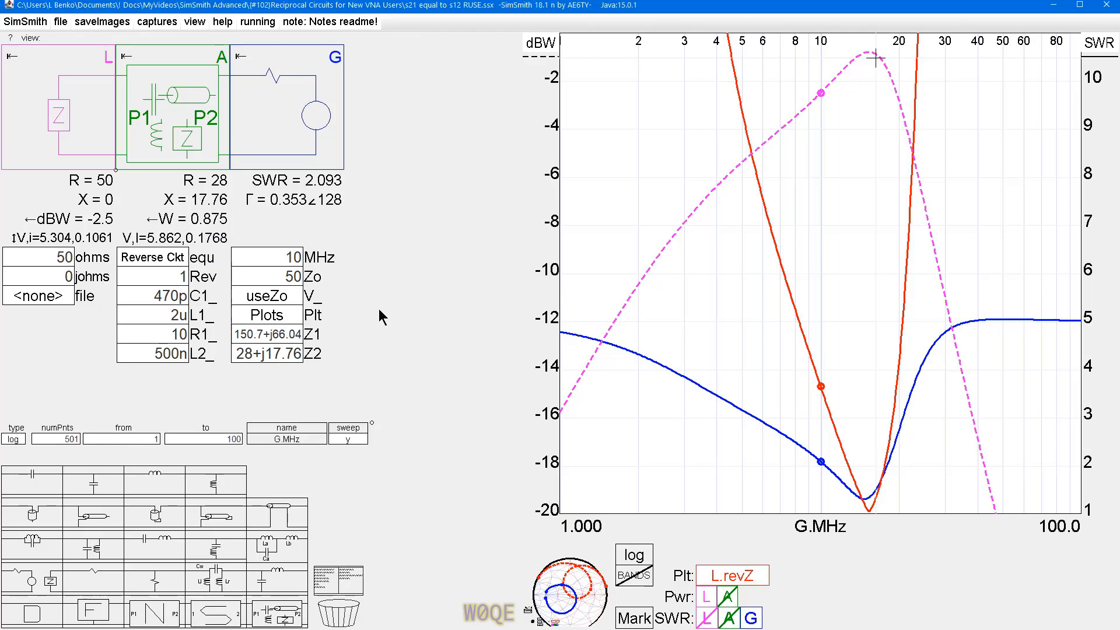
mouse_move(397, 326)
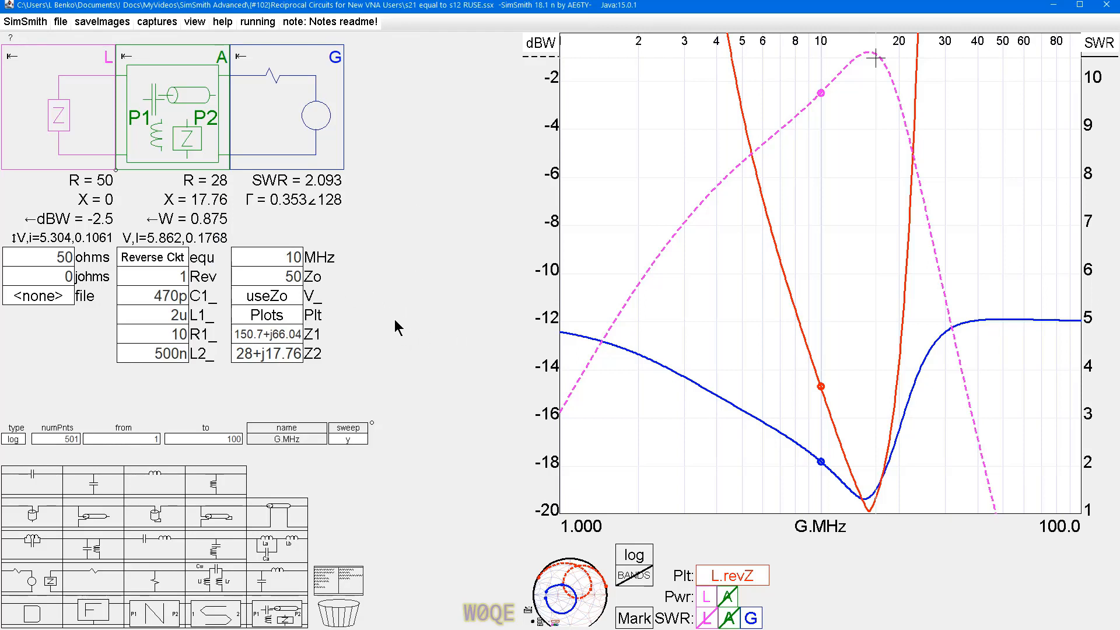